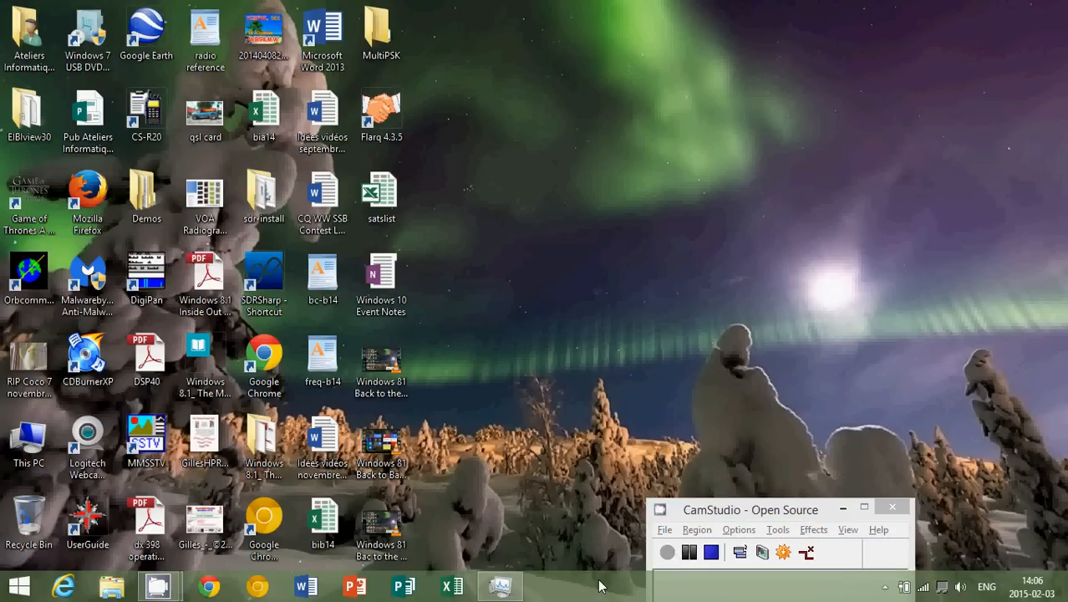
- Check Task Manager's Performance view, close it, and bring up the Start screen
click(499, 585)
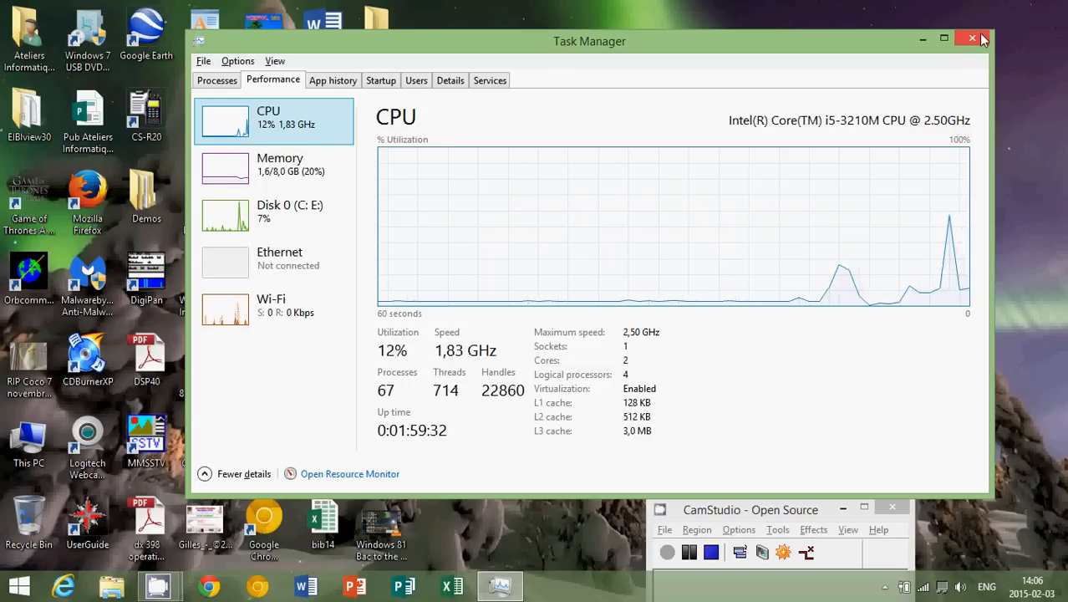
click(973, 38)
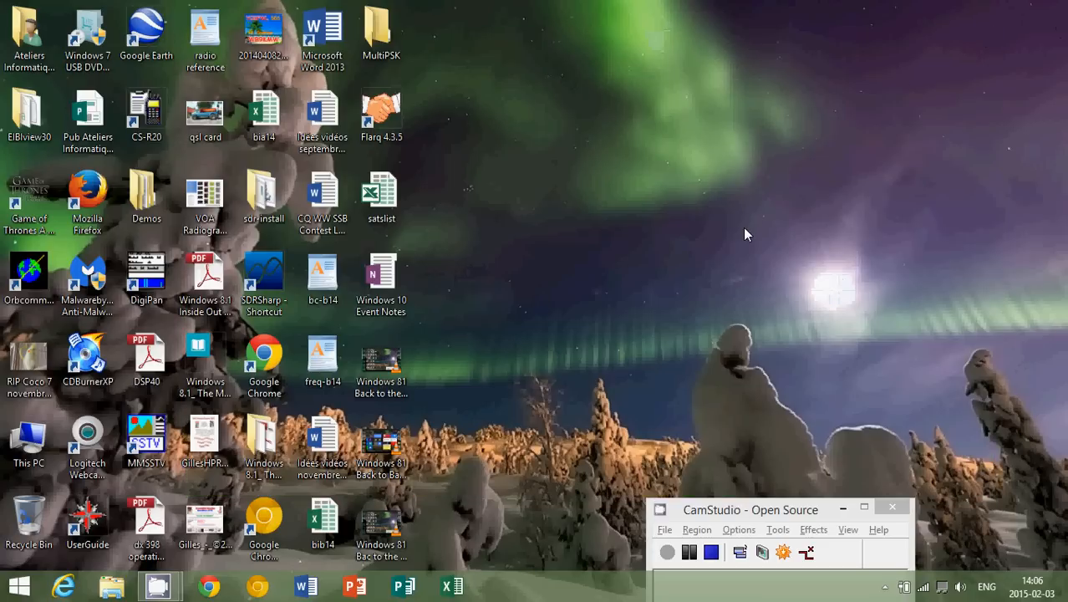
click(18, 585)
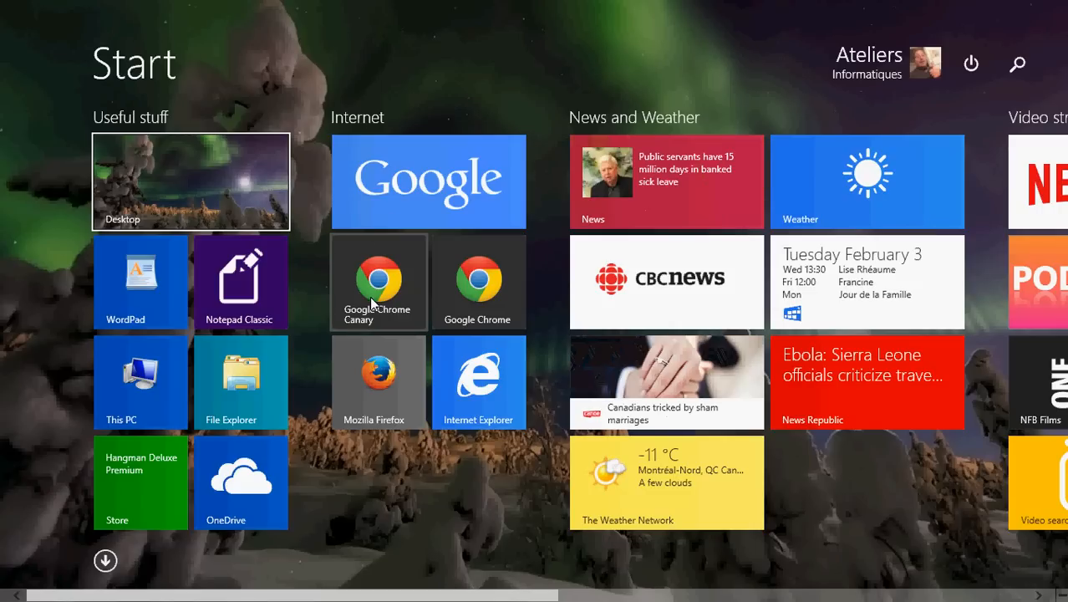
- Launch Chrome from the Start screen and run a Google search for 'itunes', looking over the results
click(428, 180)
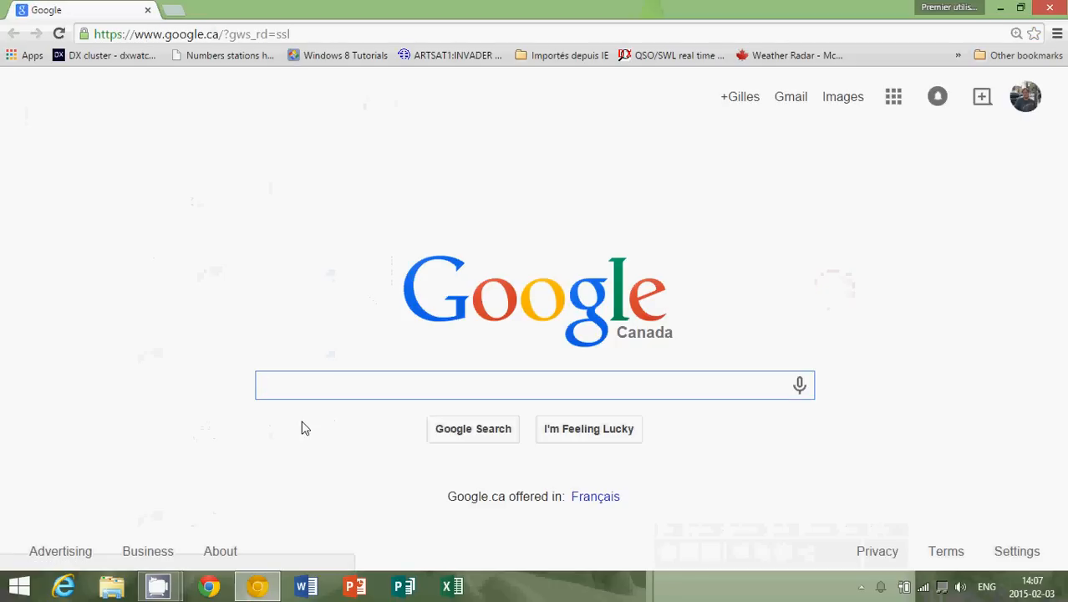
text(it)
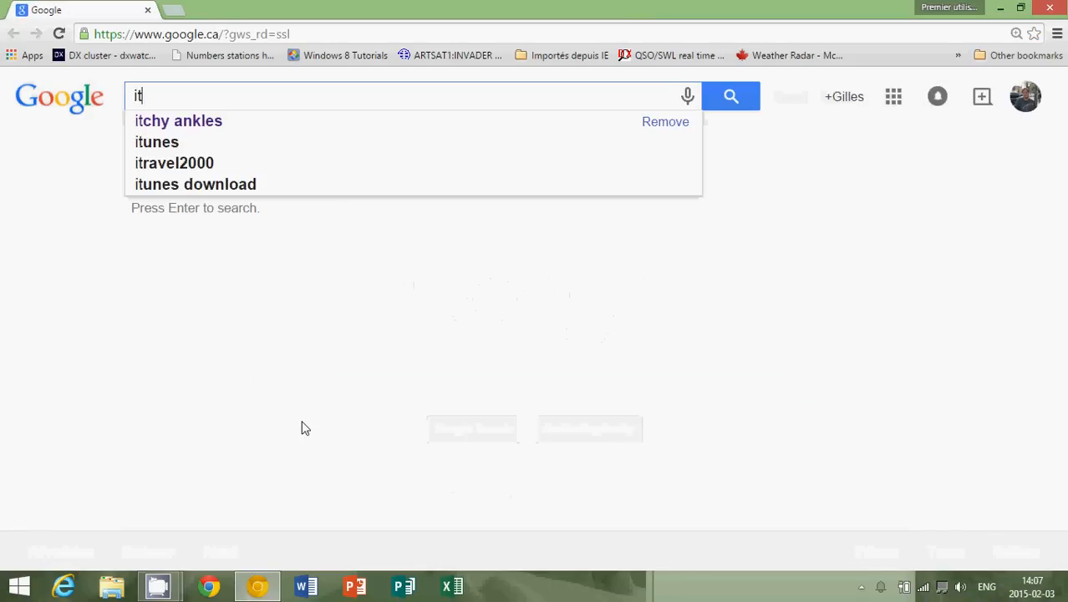
click(157, 142)
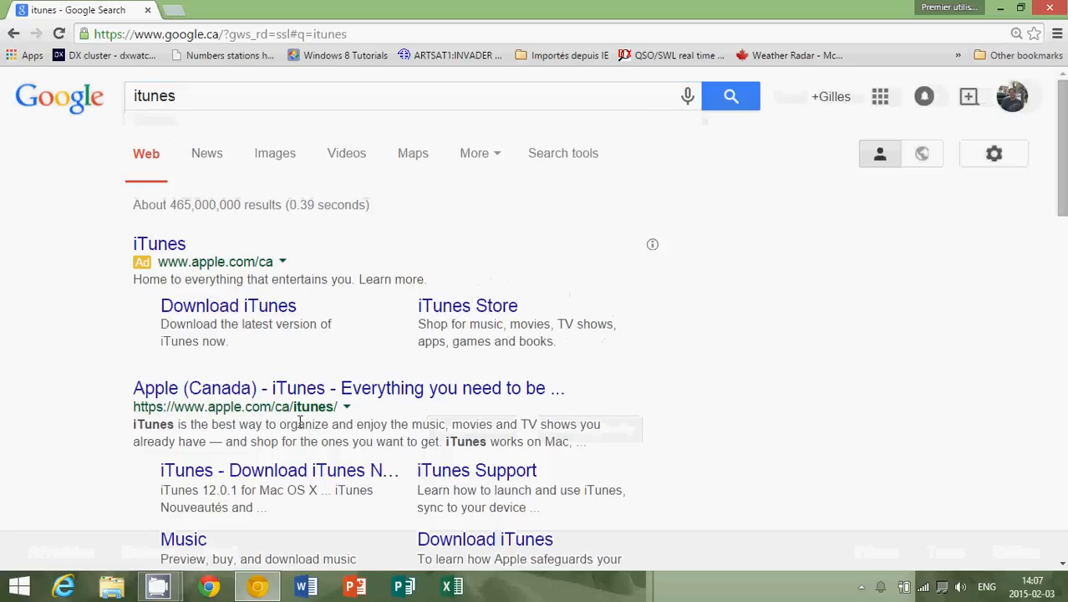
scroll(down, 3)
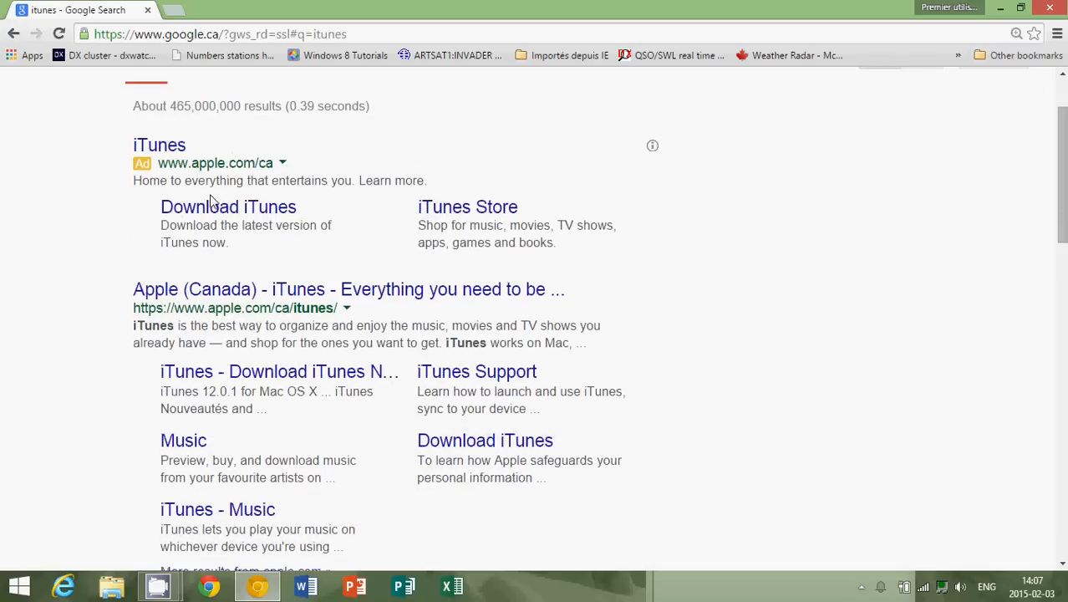
scroll(down, 3)
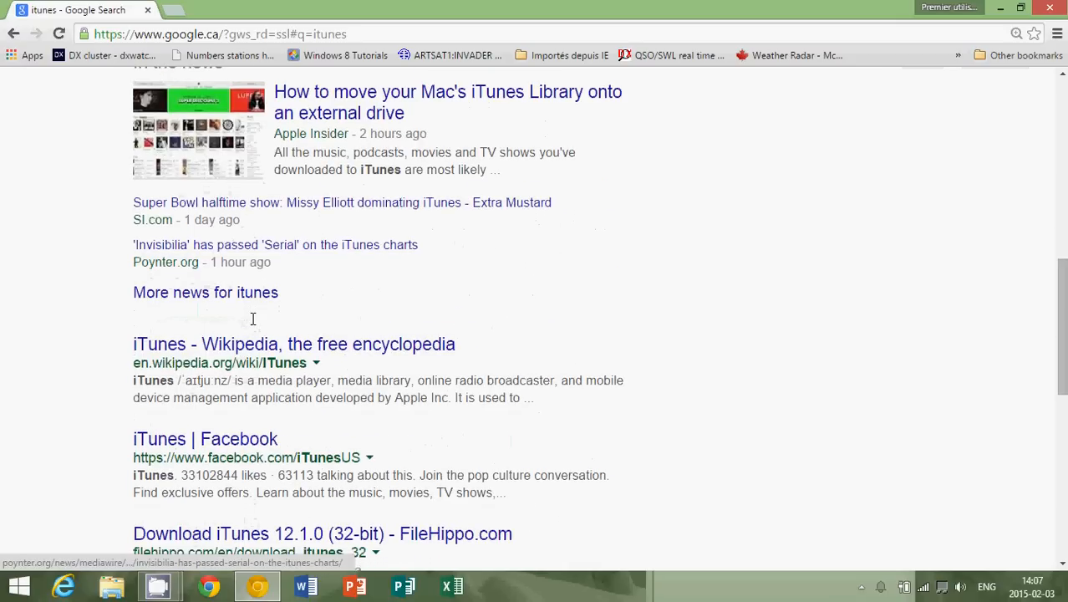
scroll(down, 3)
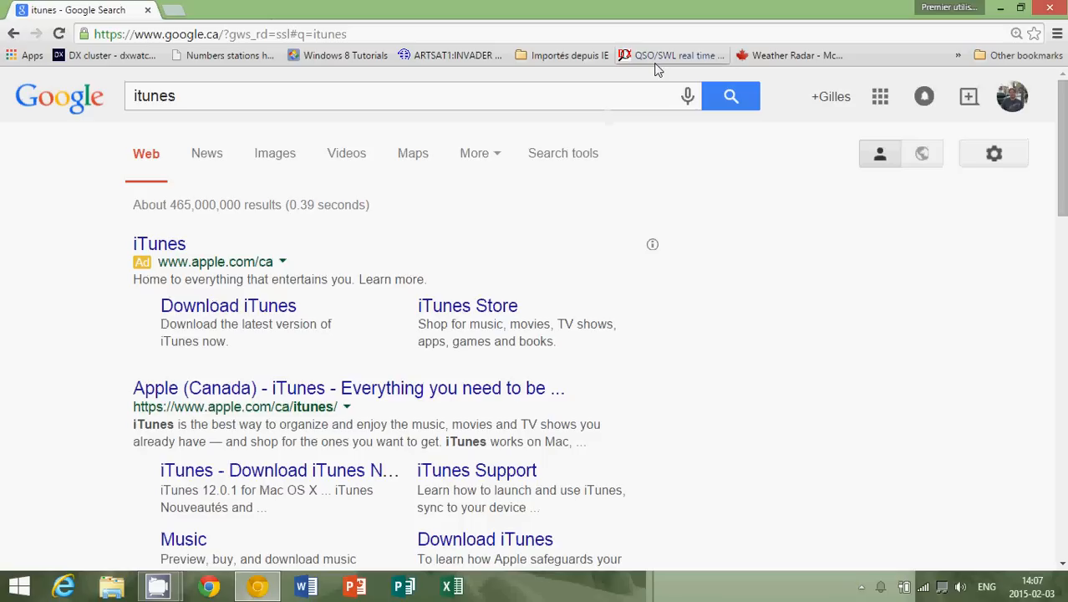
mouse_move(715, 294)
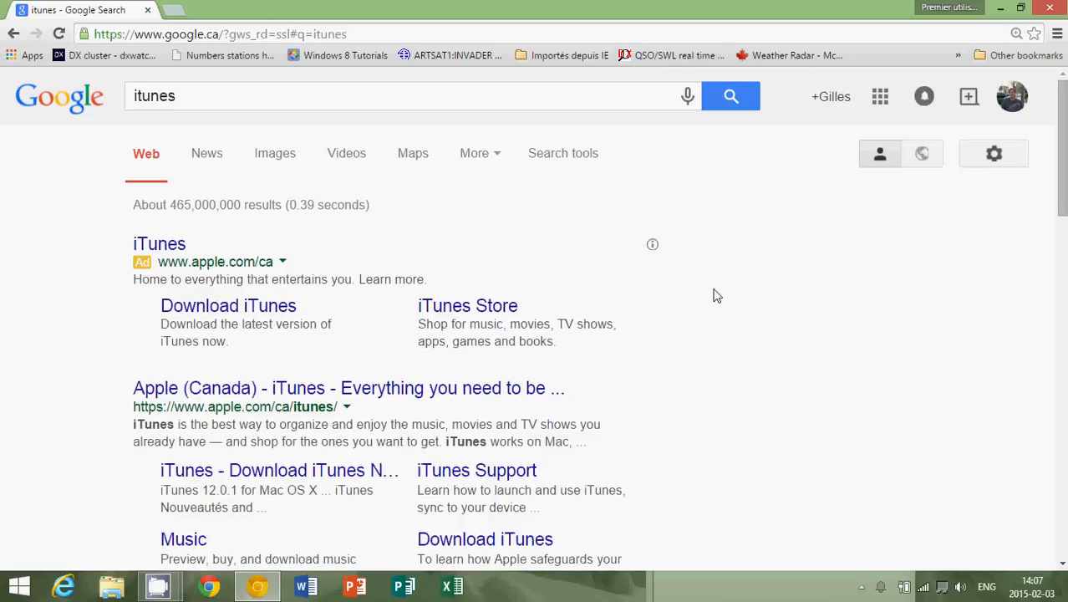
mouse_move(552, 11)
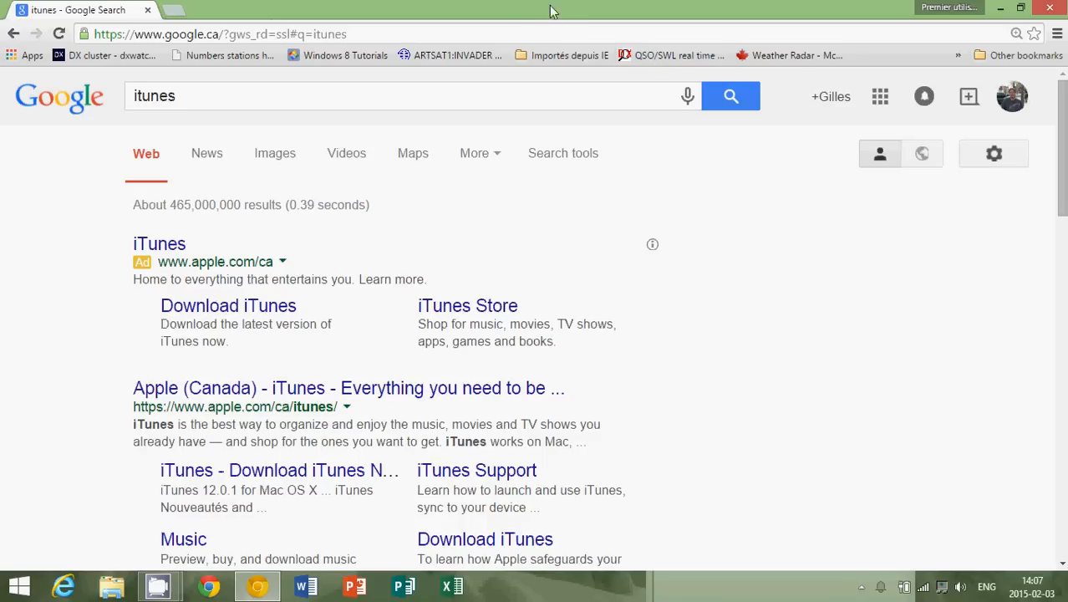
mouse_move(567, 17)
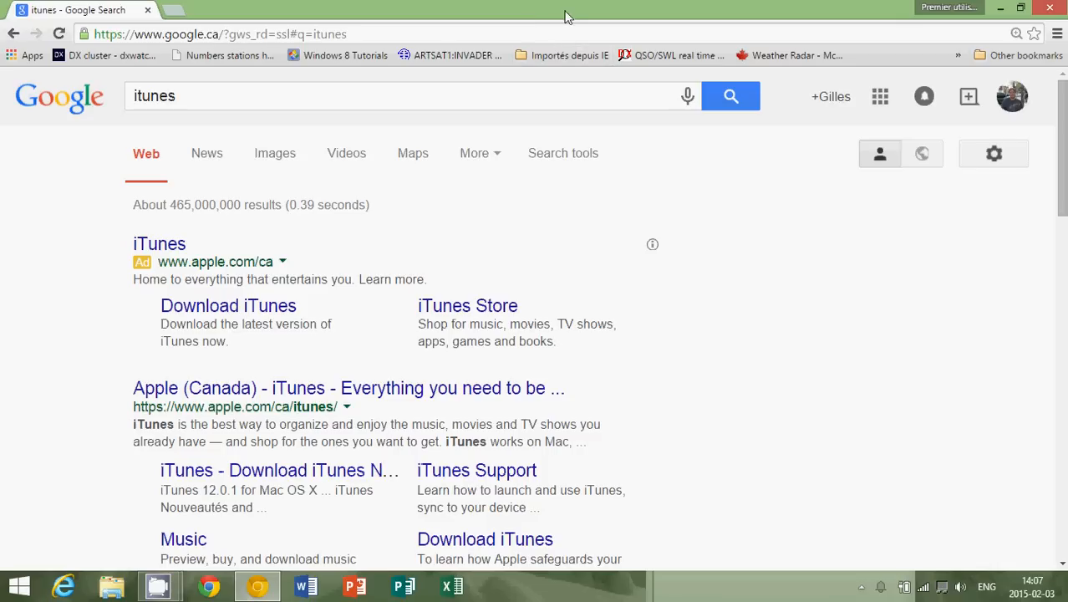
mouse_move(377, 254)
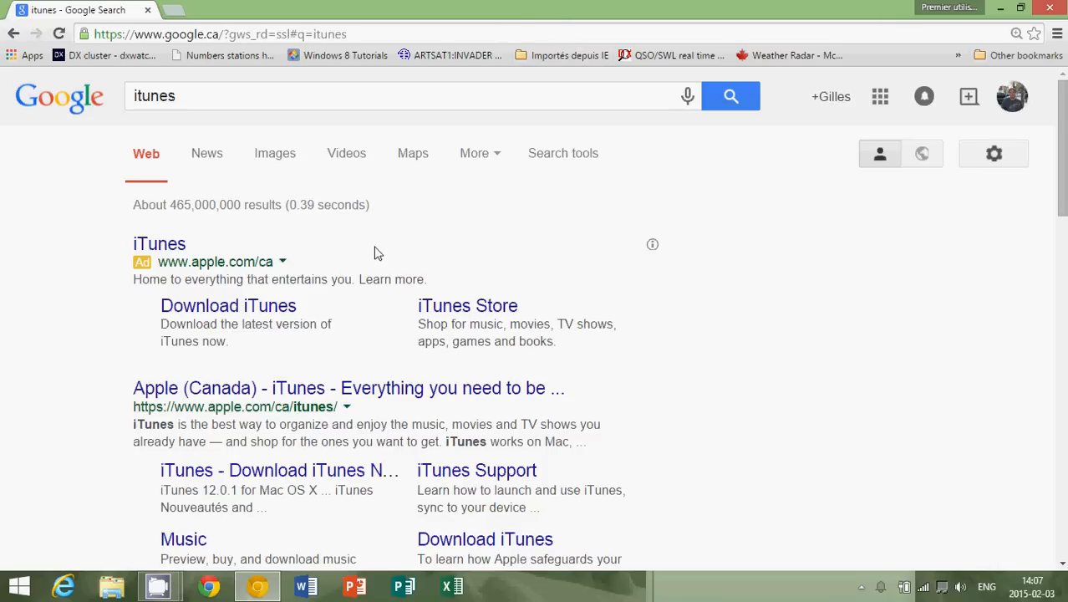
mouse_move(341, 250)
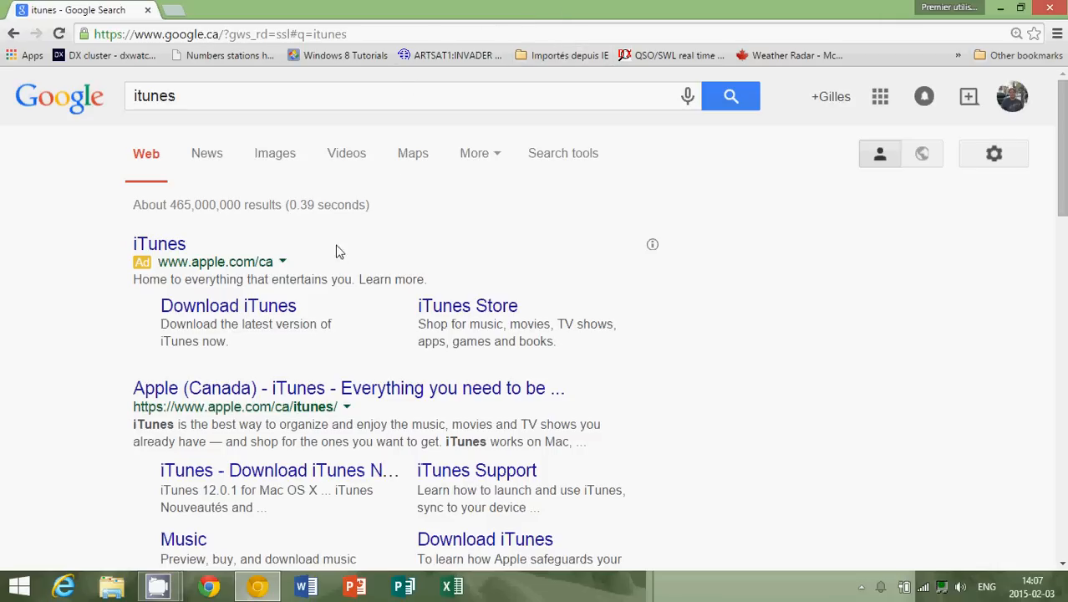
mouse_move(518, 7)
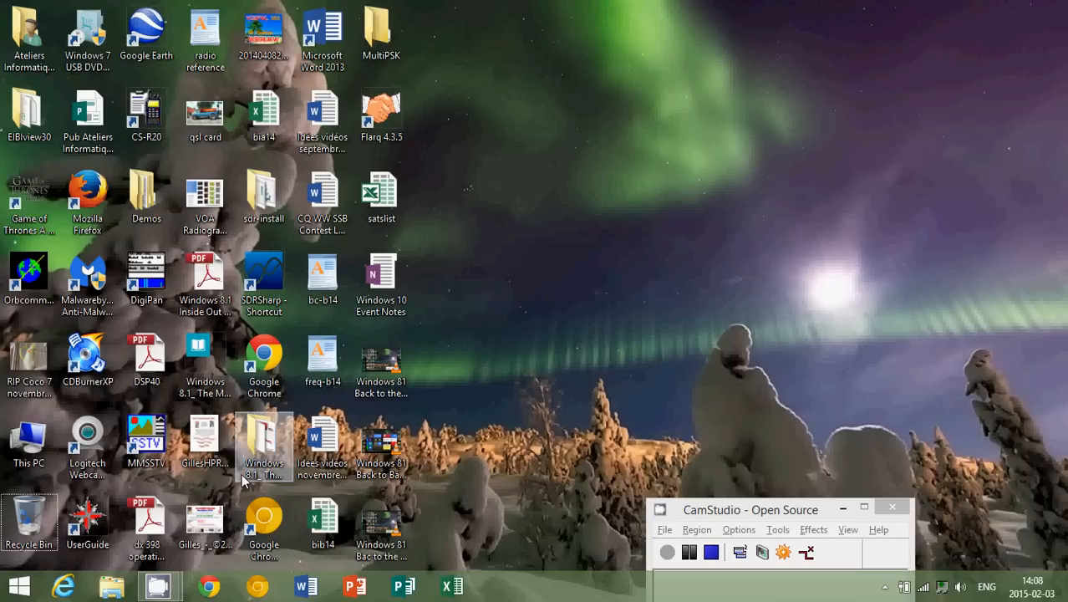
- Open Programs and Features from the Start button's power user menu
right_click(18, 585)
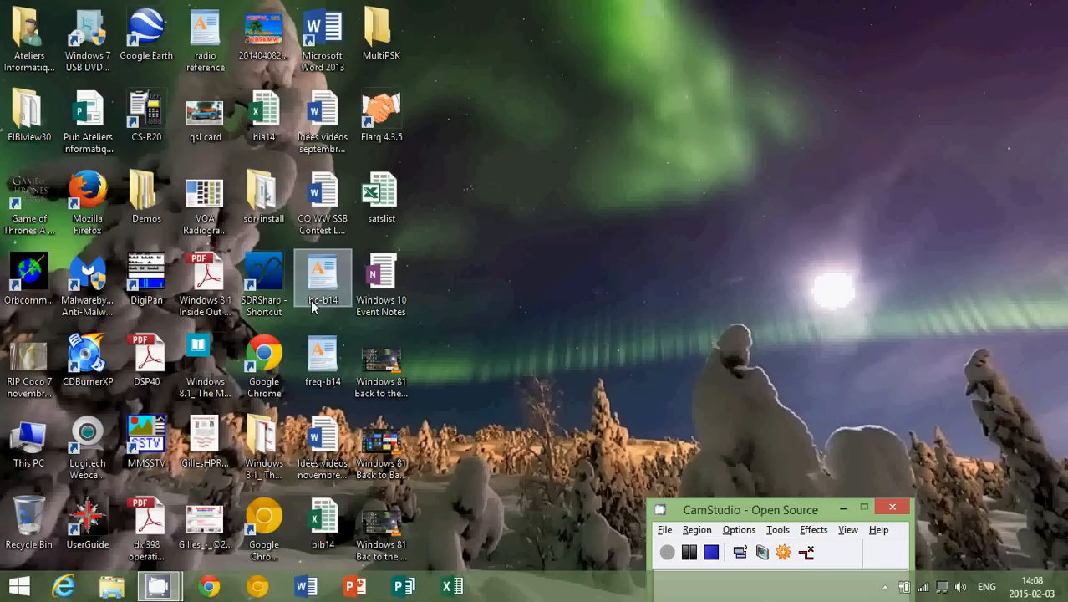
right_click(18, 585)
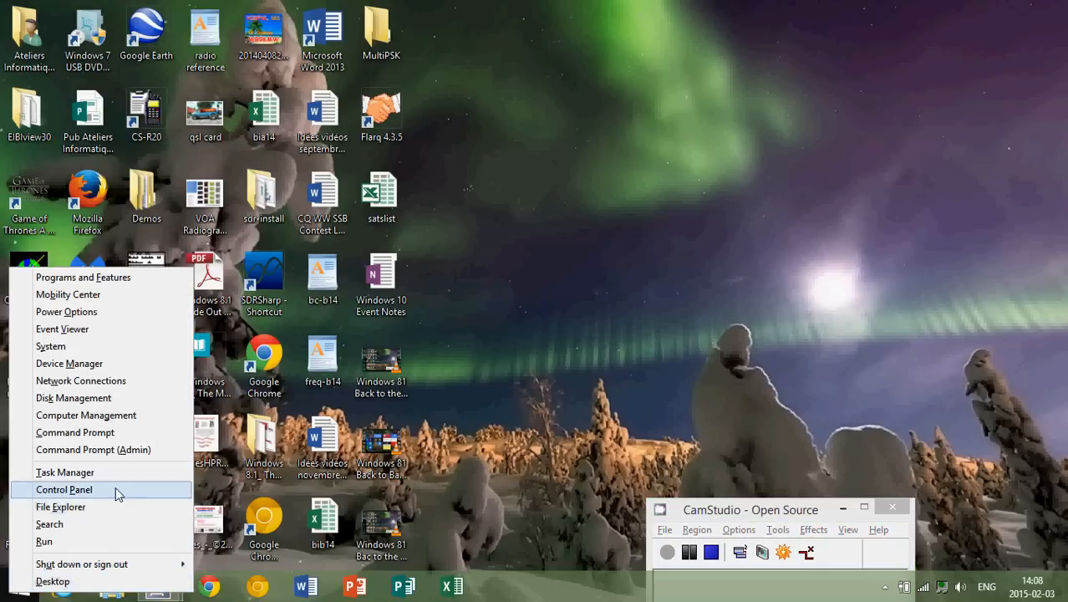
click(63, 488)
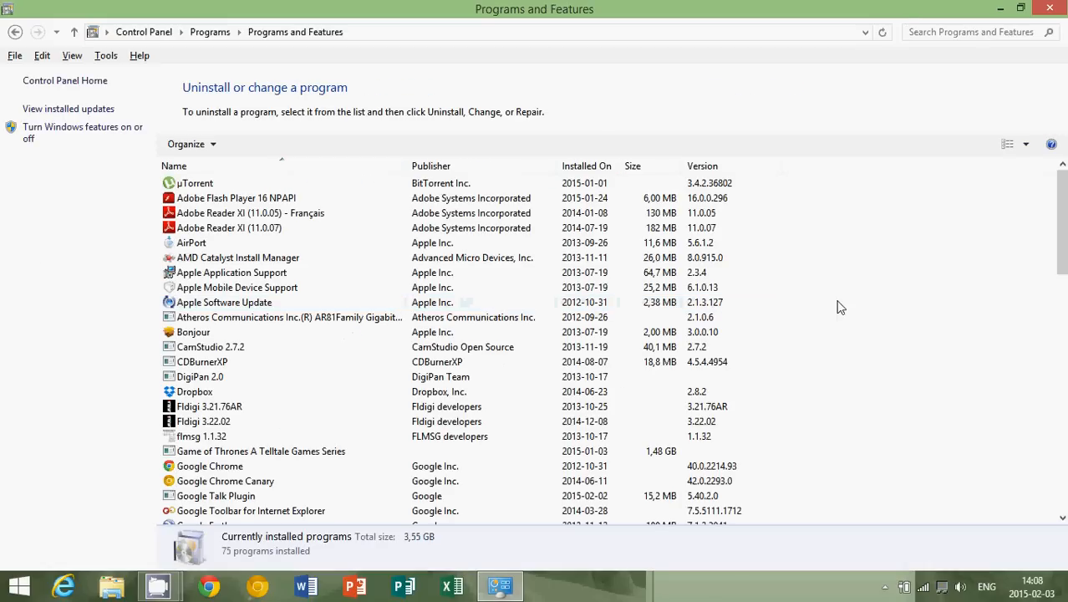
scroll(down, 3)
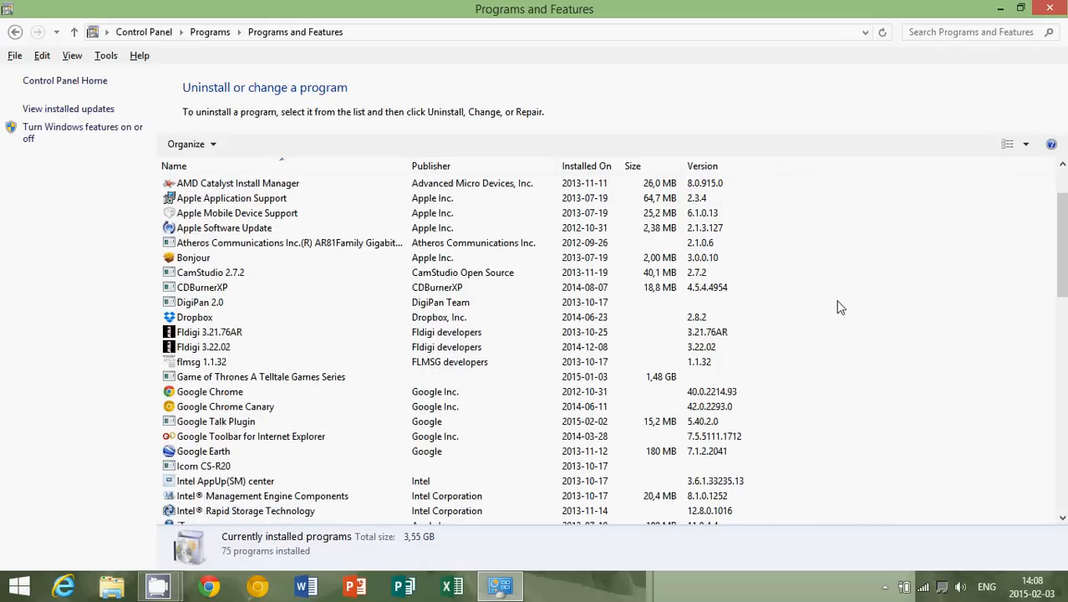
click(194, 257)
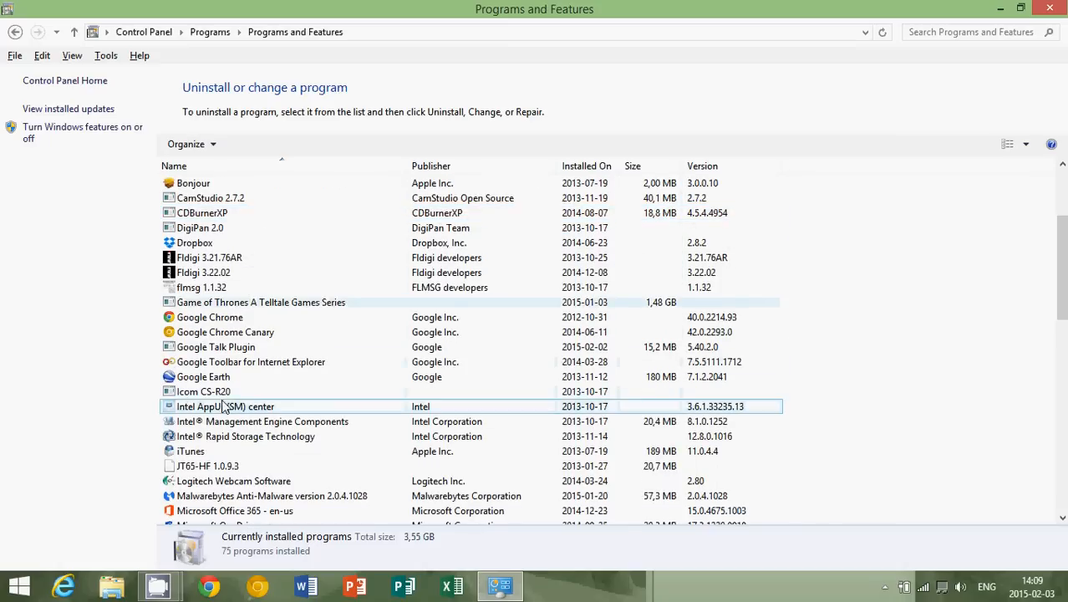
scroll(down, 3)
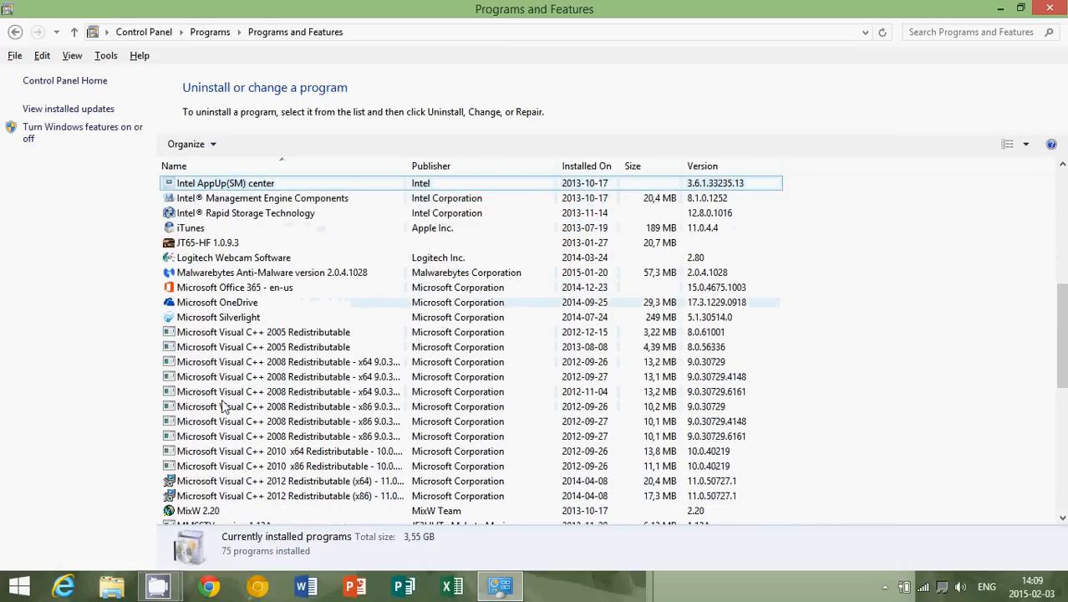
scroll(down, 3)
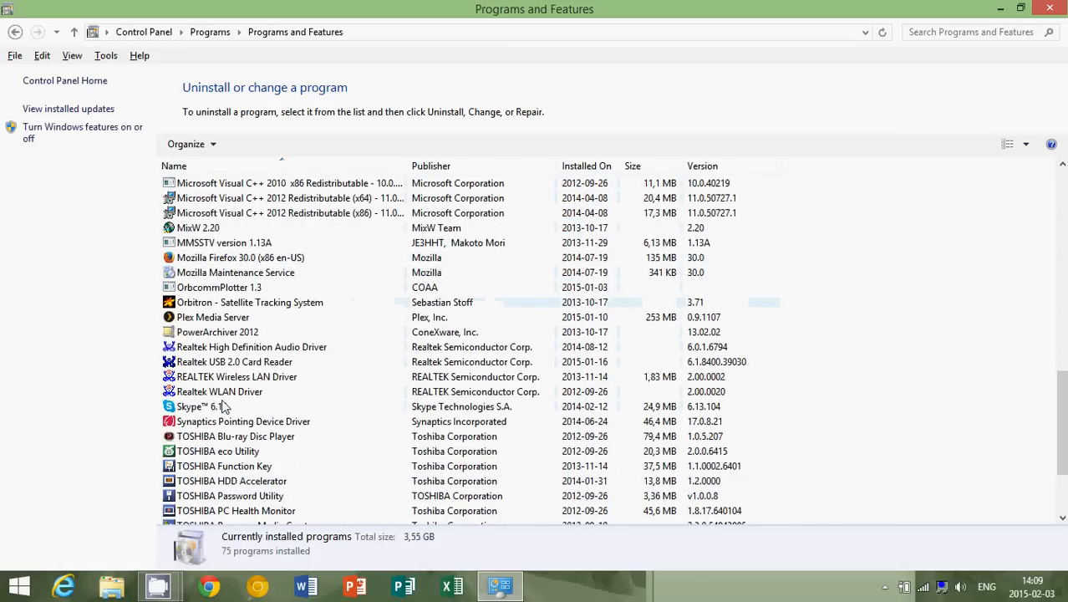
scroll(down, 3)
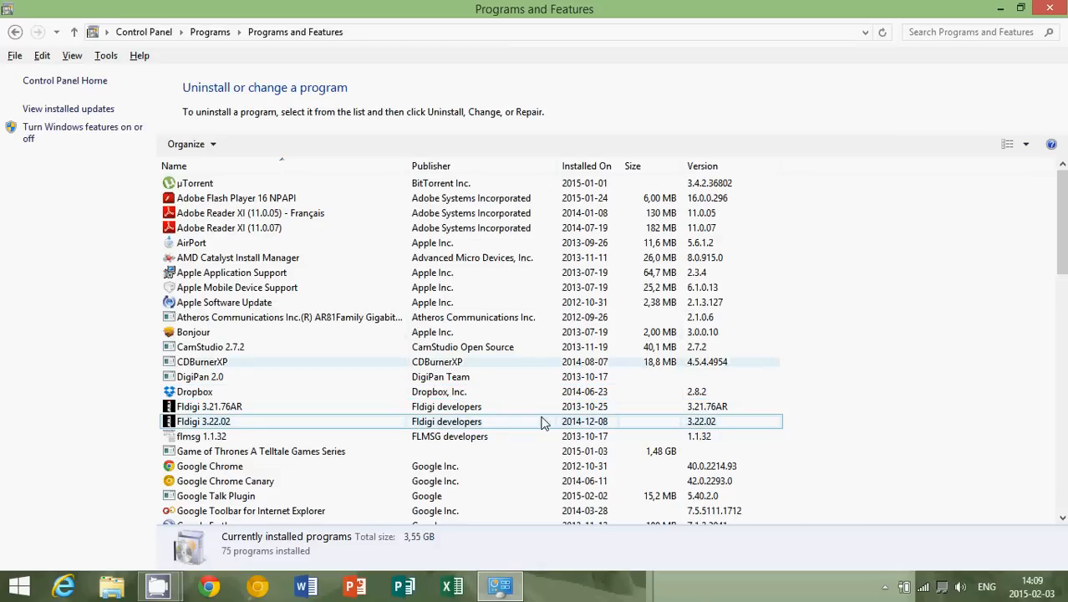
click(543, 421)
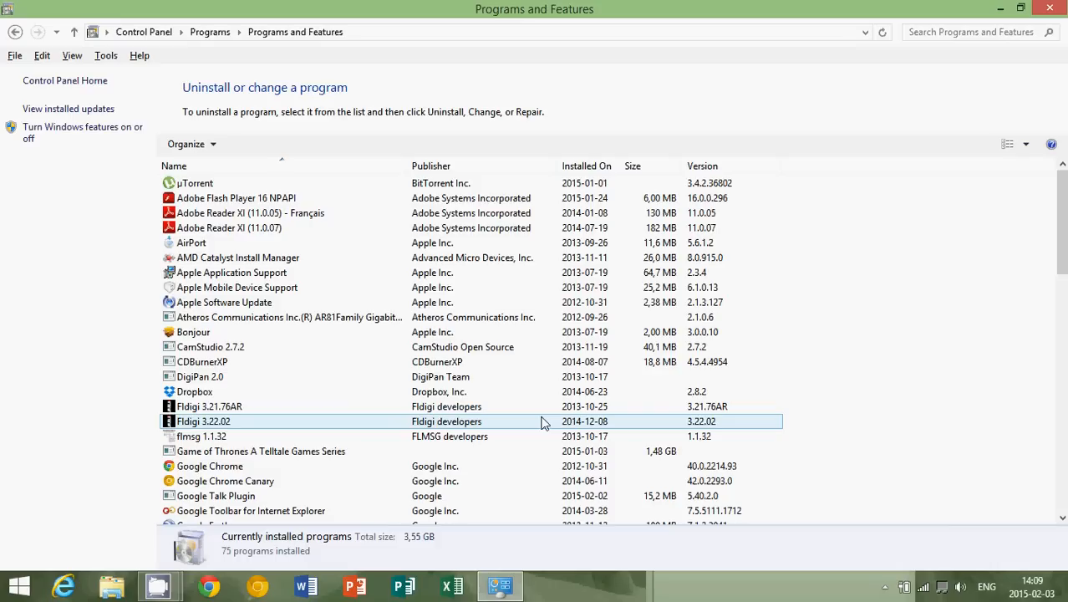
mouse_move(776, 428)
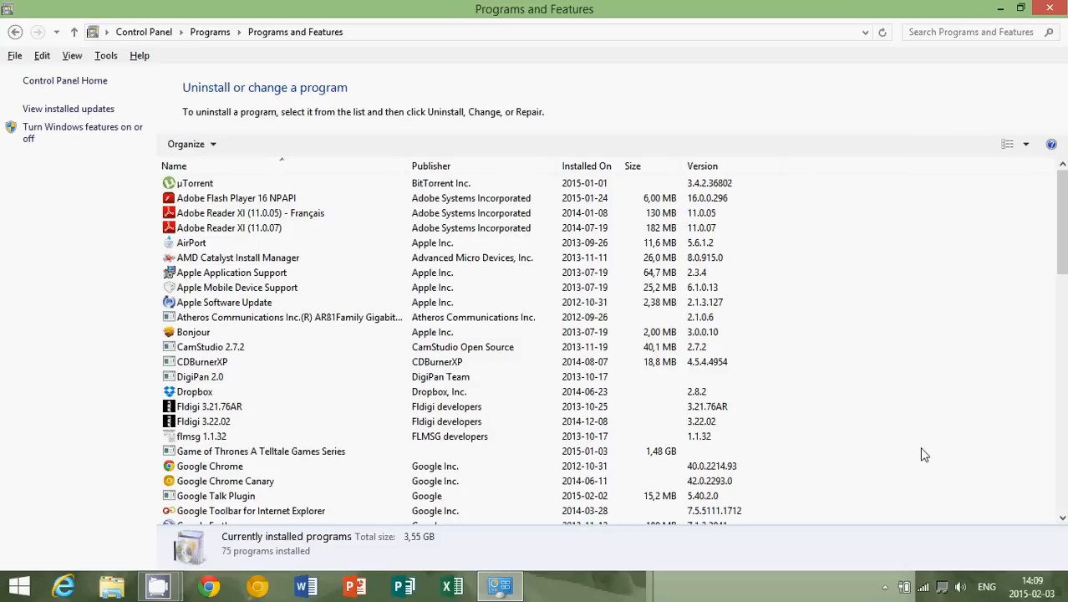
mouse_move(864, 329)
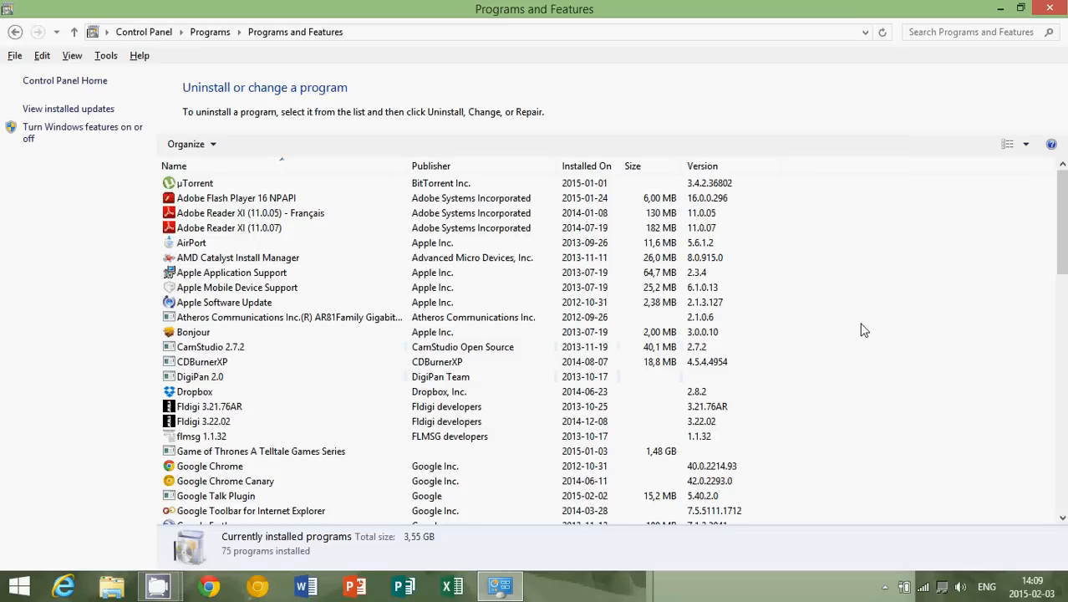
scroll(down, 3)
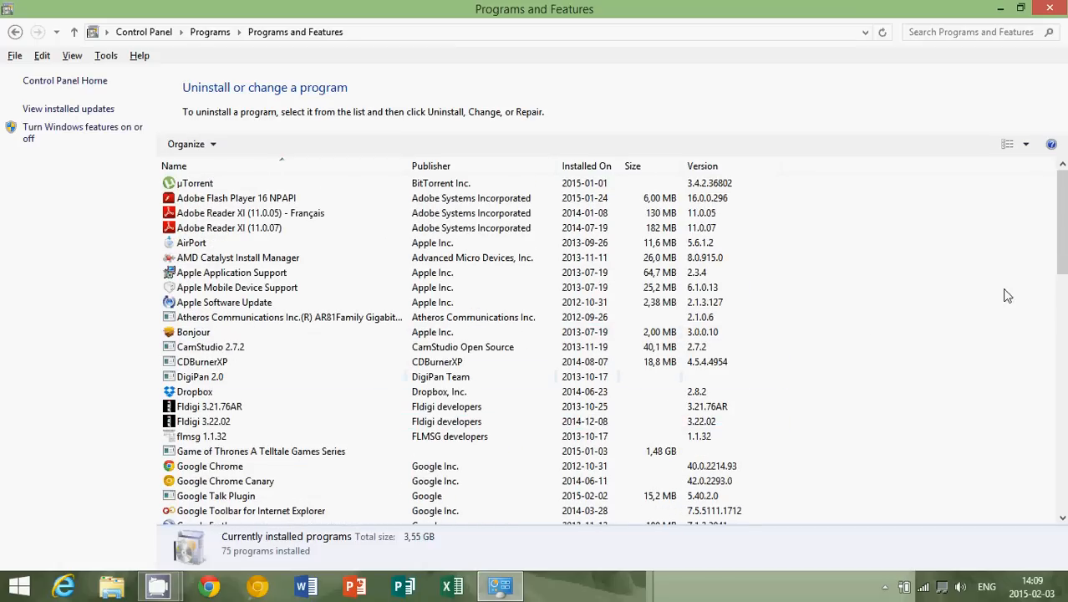
mouse_move(896, 374)
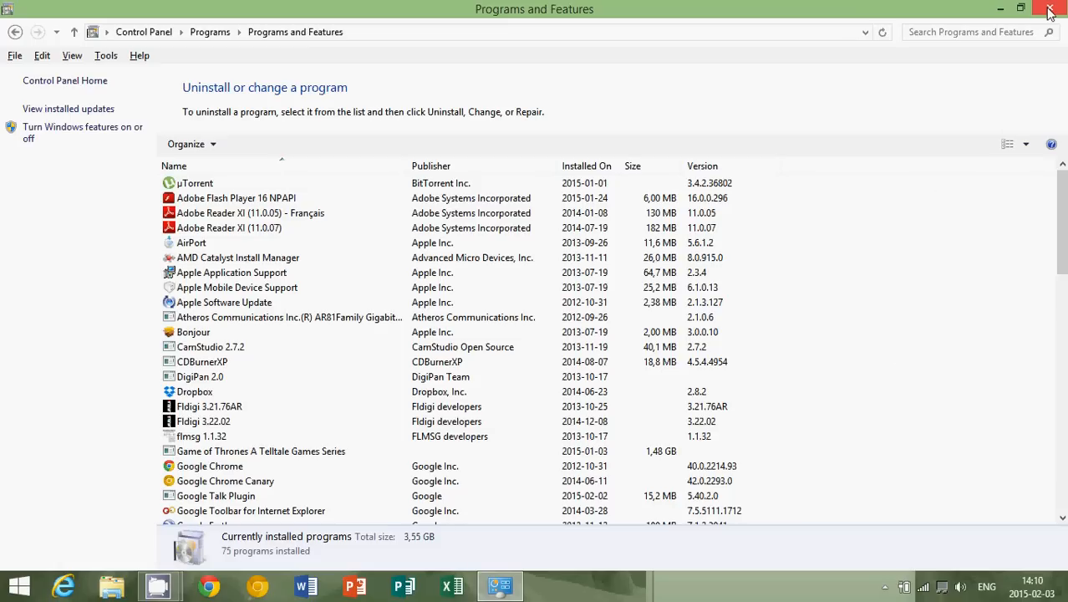
- Close Programs and Features and open a File Explorer window from the taskbar
click(1053, 10)
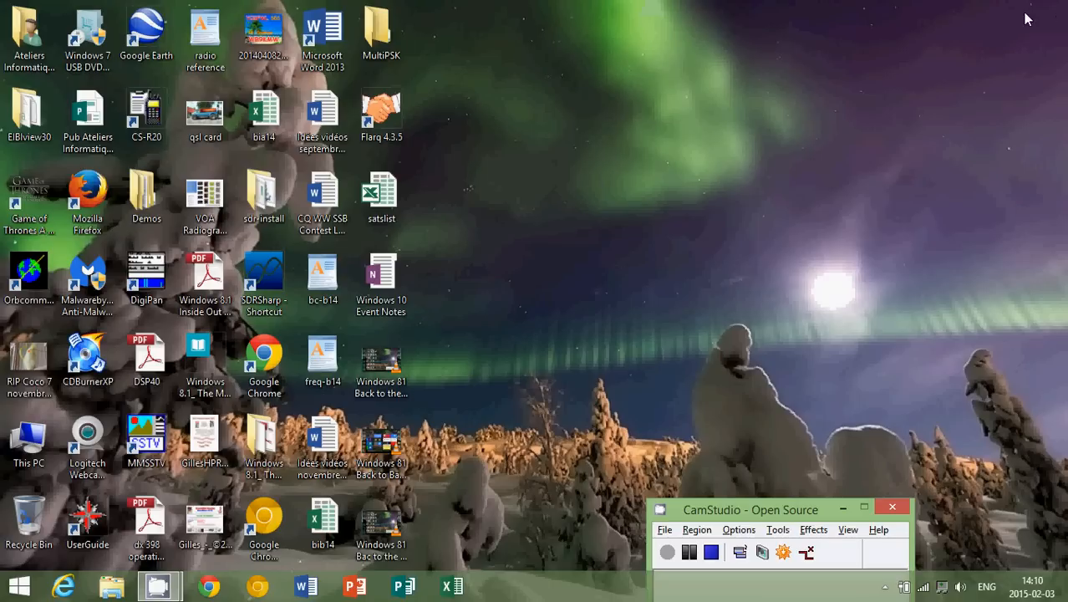
mouse_move(567, 267)
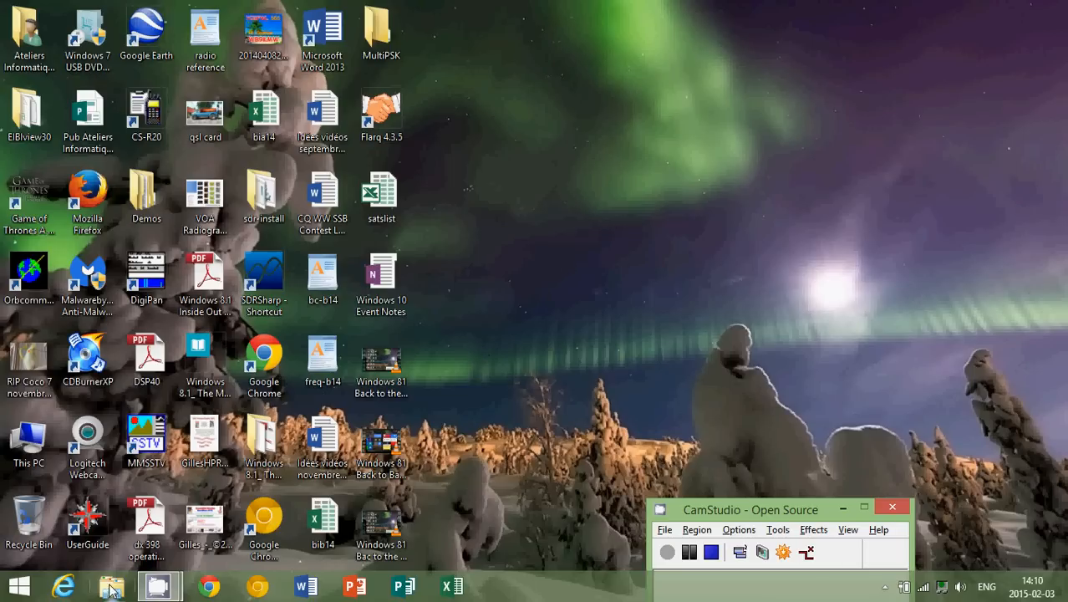
click(112, 585)
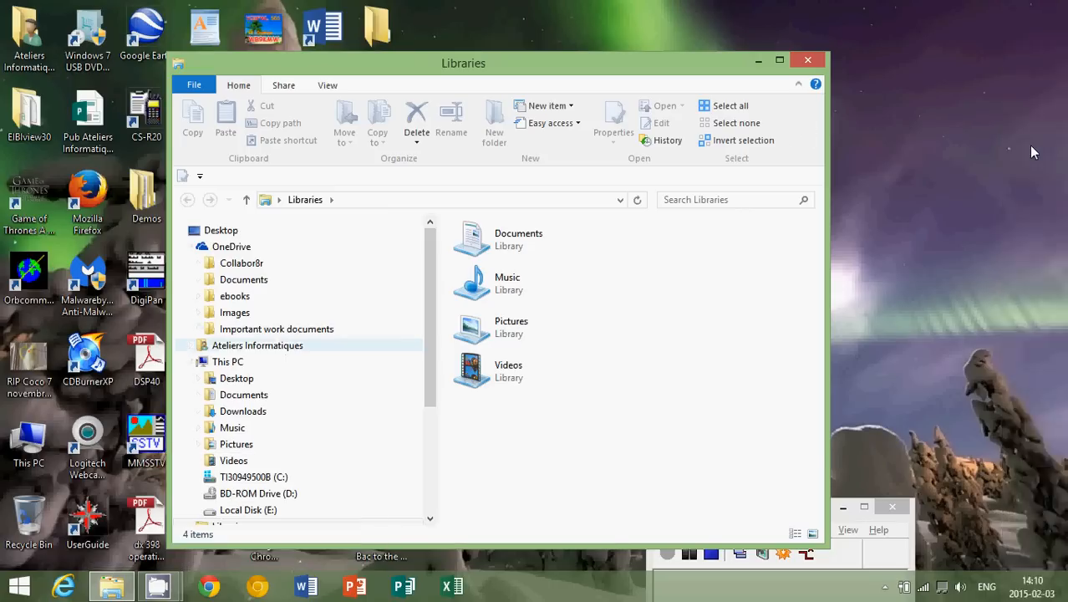
- Browse C:\Users into the user's profile folder, maximize it, and open Control Panel
text(fi)
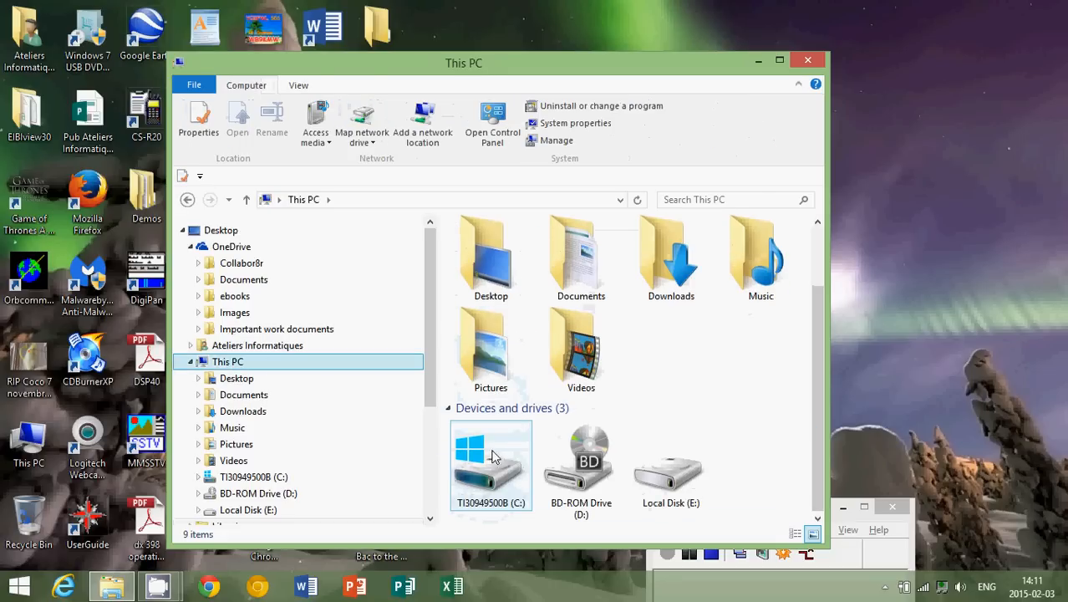
double_click(492, 464)
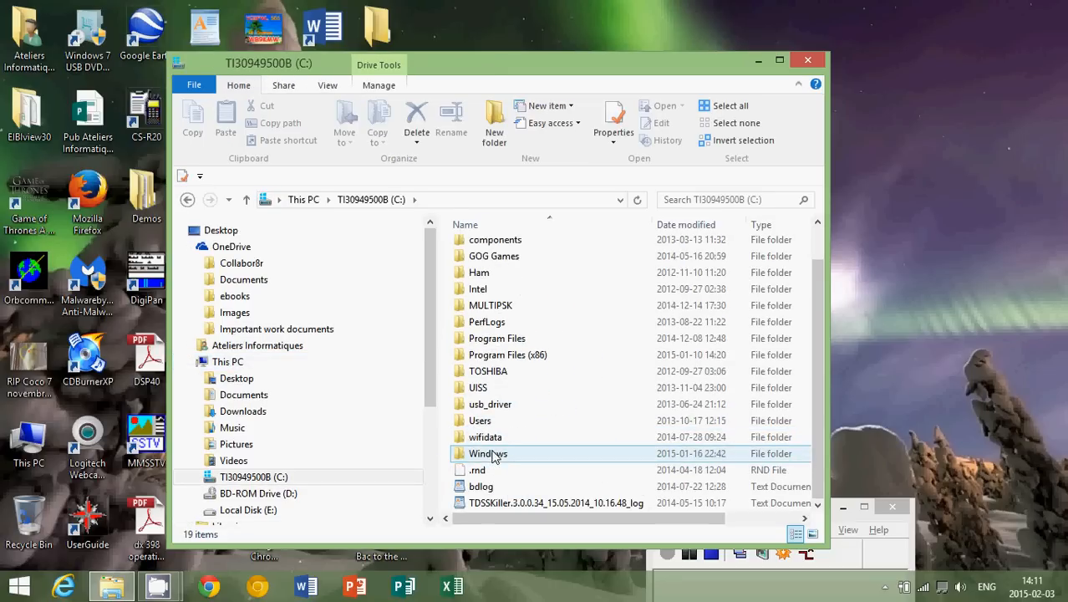
double_click(480, 421)
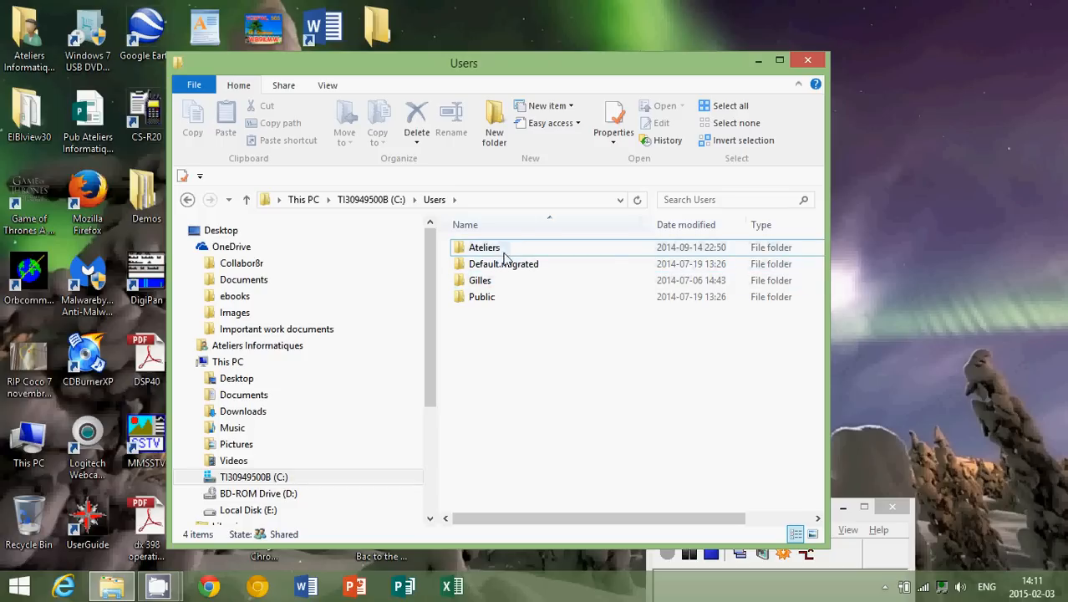
double_click(485, 248)
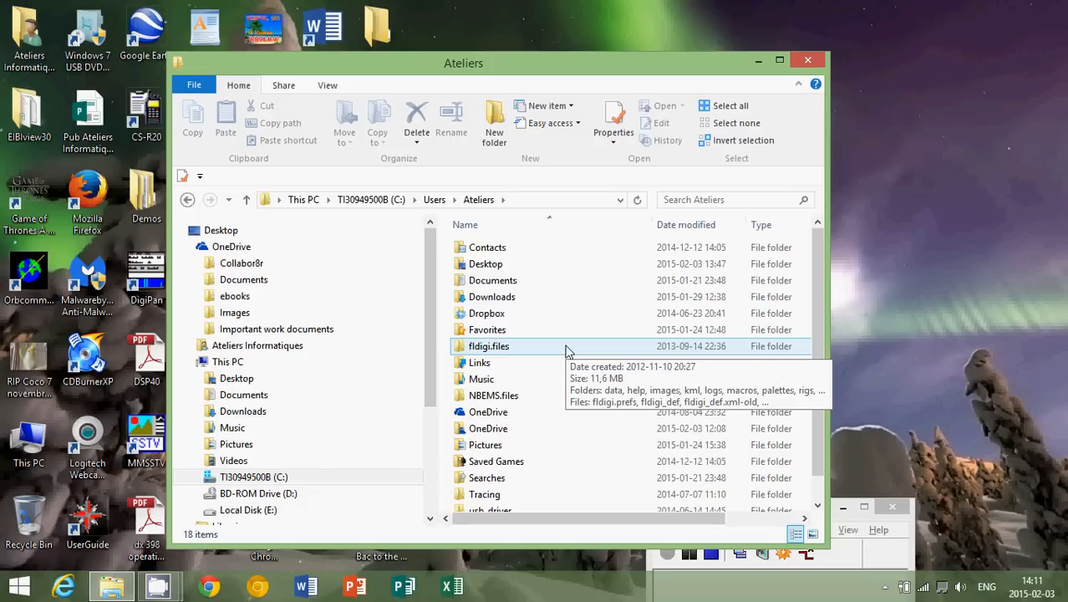
mouse_move(542, 241)
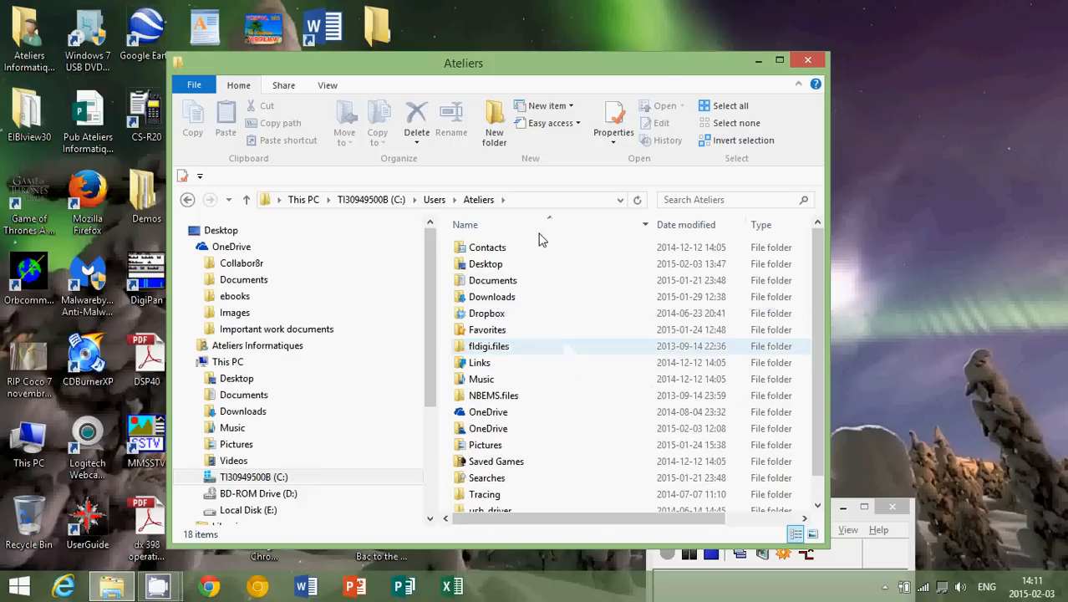
click(779, 60)
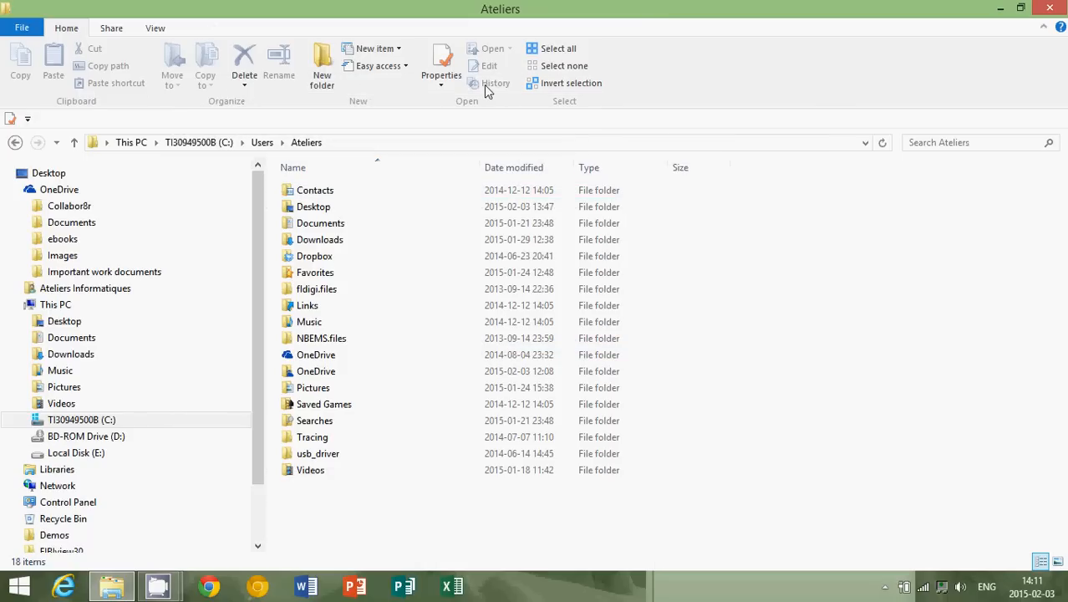
mouse_move(498, 116)
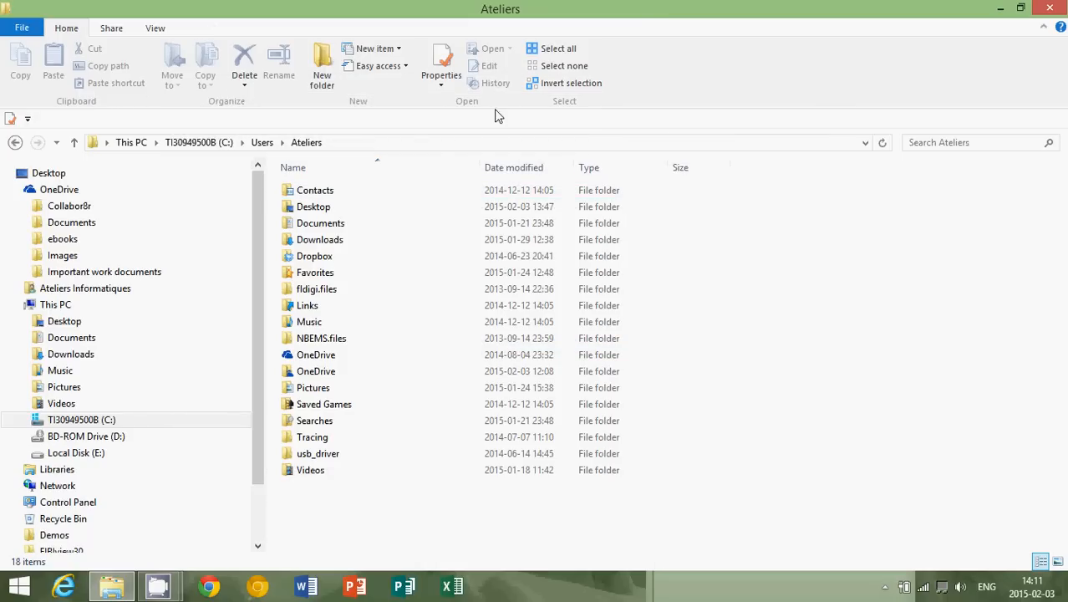
click(312, 388)
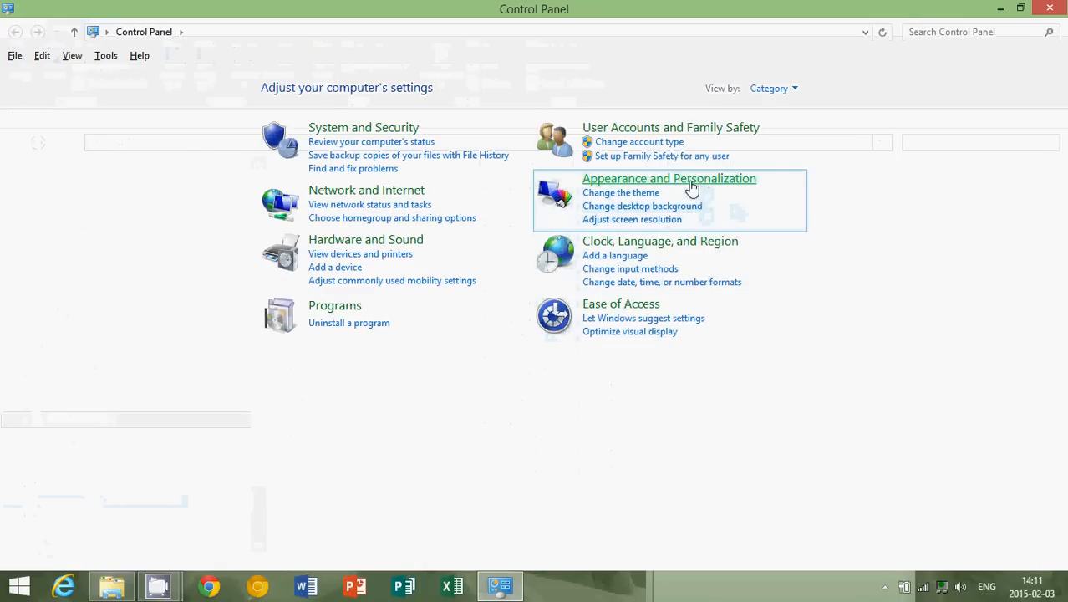
mouse_move(702, 184)
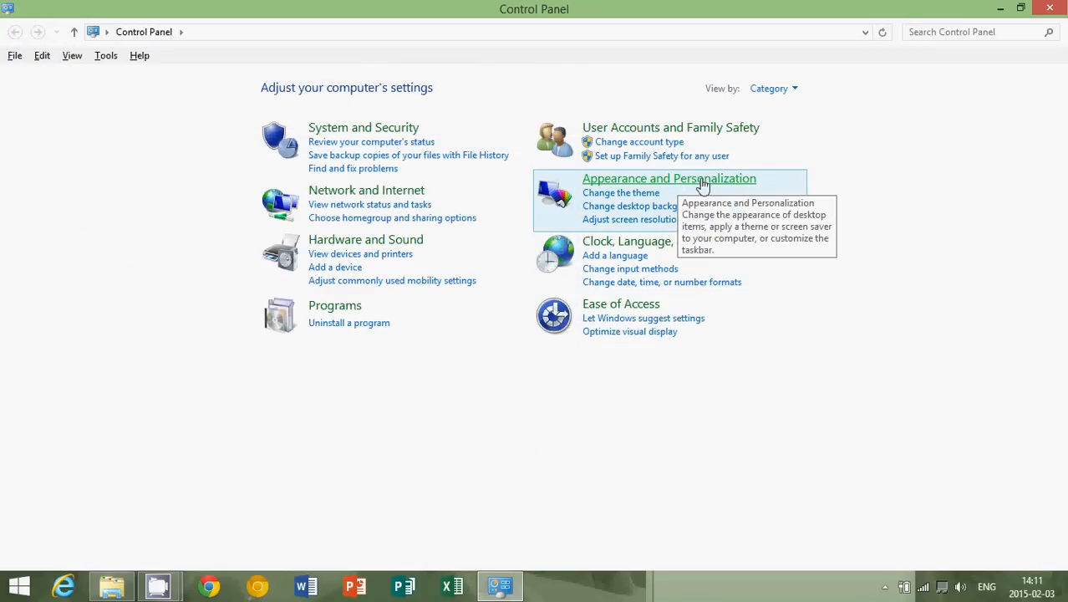
- In Folder Options via Control Panel large icons, enable 'Show hidden files, folders, and drives' and apply
click(772, 86)
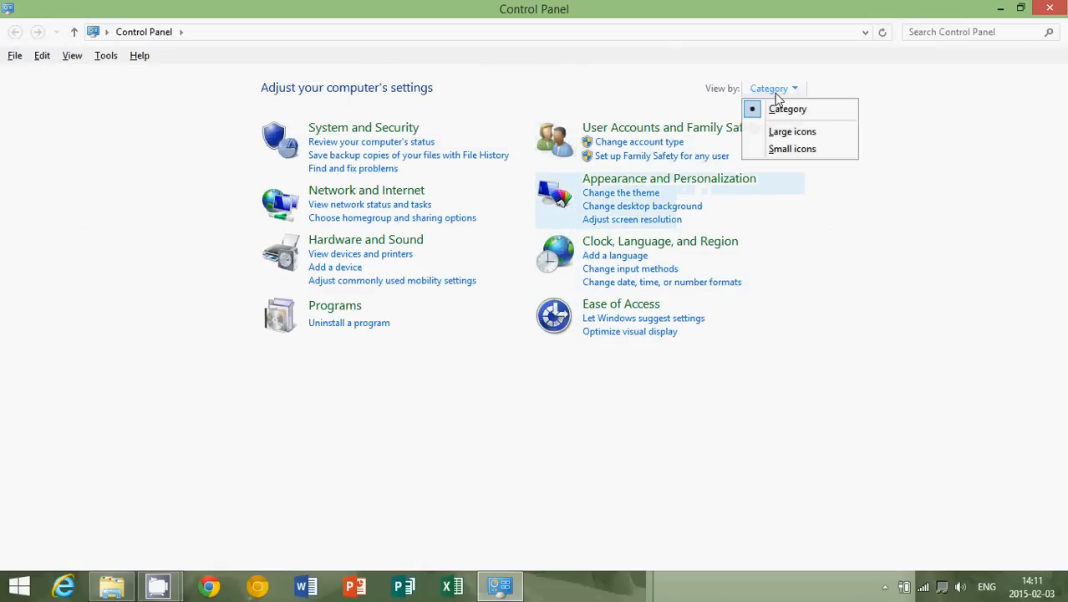
click(792, 131)
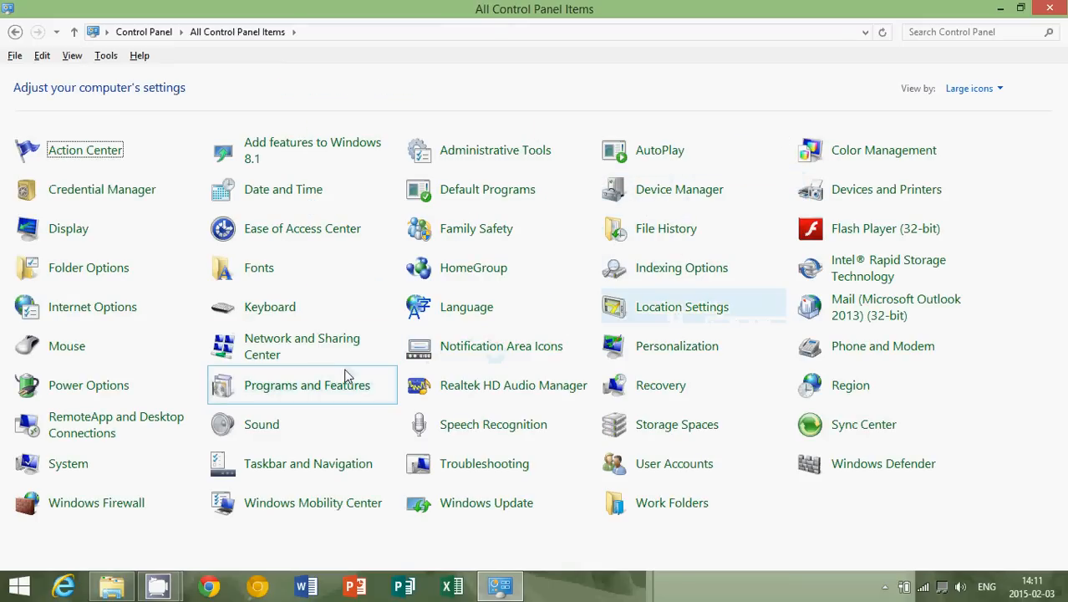
mouse_move(88, 268)
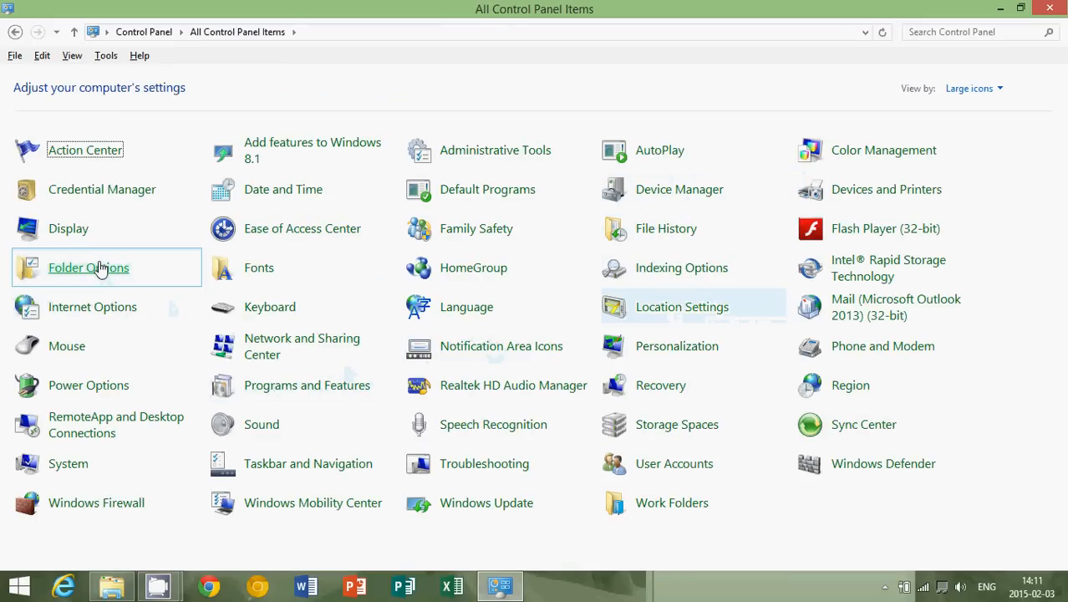
double_click(88, 267)
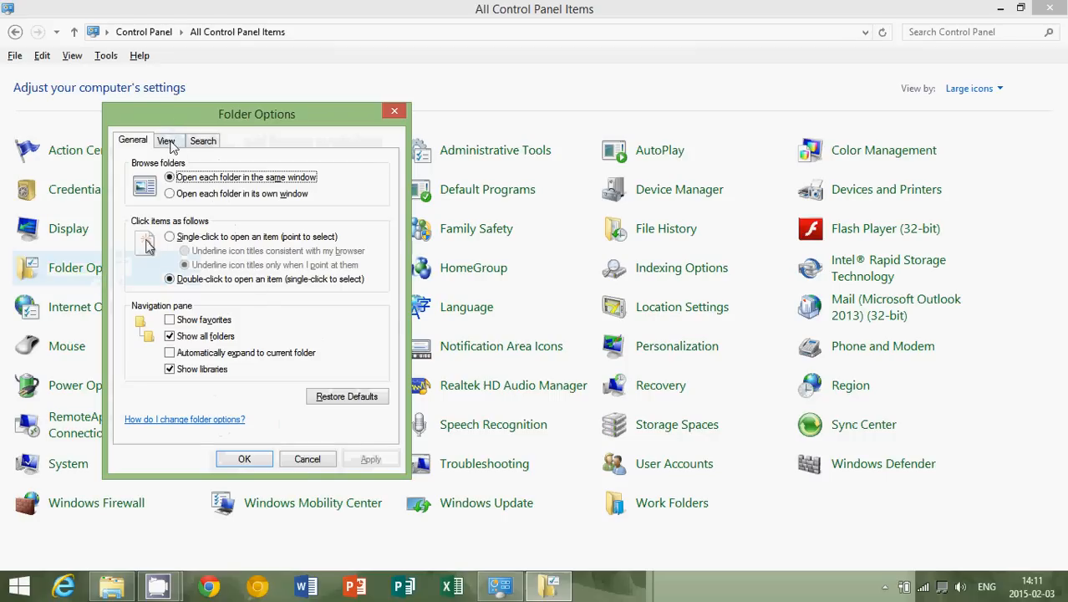
click(167, 140)
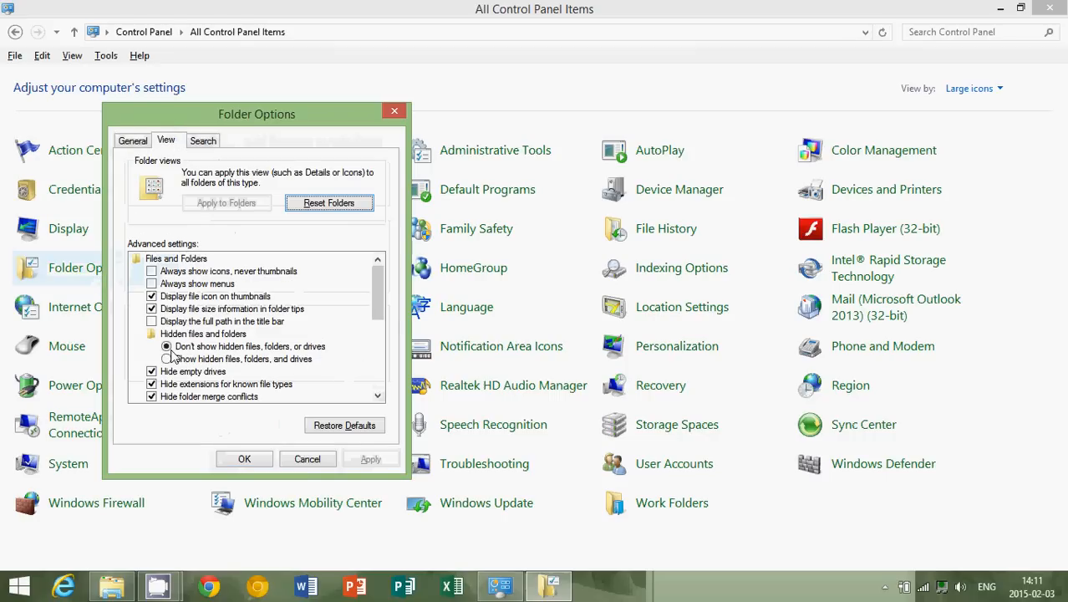
click(167, 358)
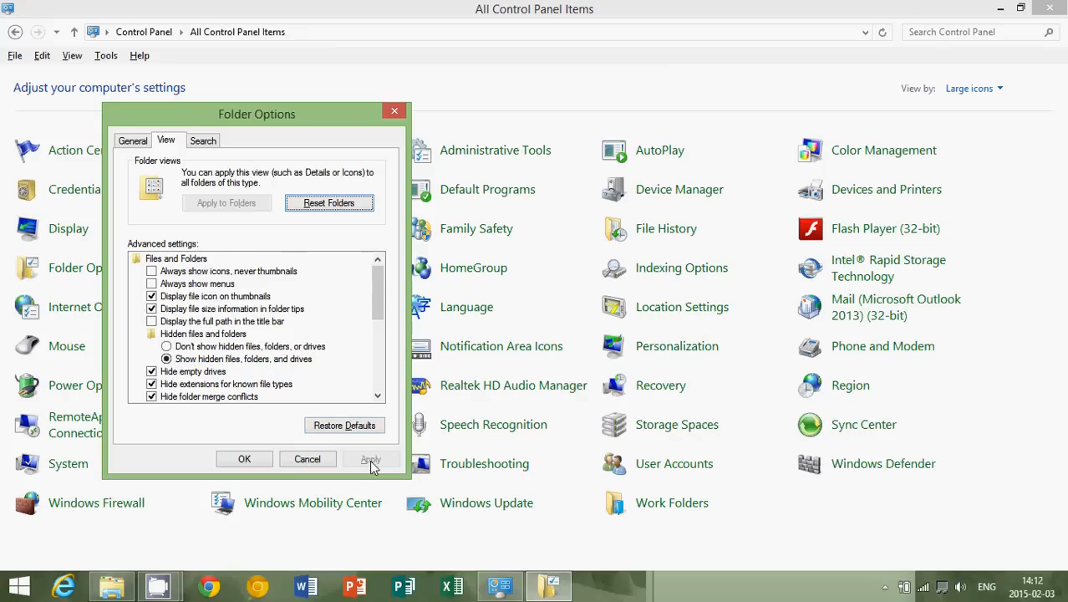
click(244, 458)
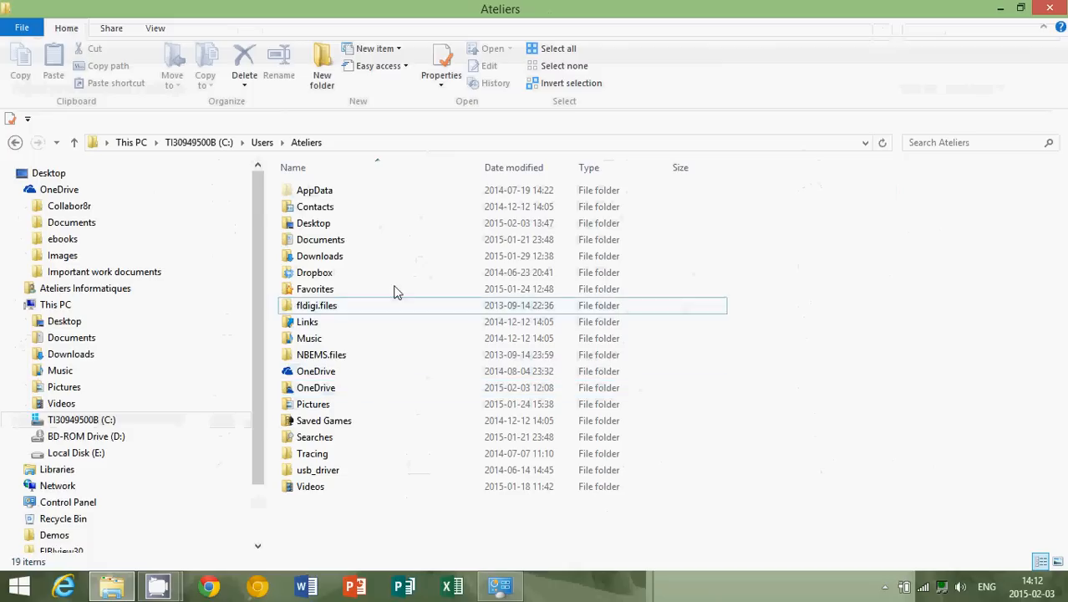
mouse_move(314, 287)
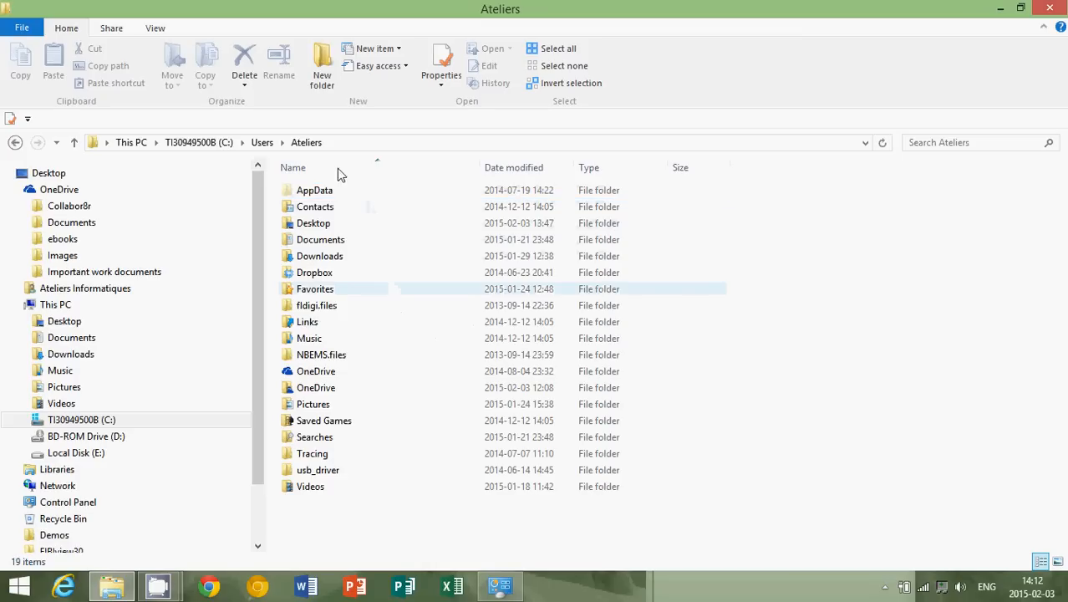
- Open the AppData\Local\Temp folder in the user's profile
double_click(314, 191)
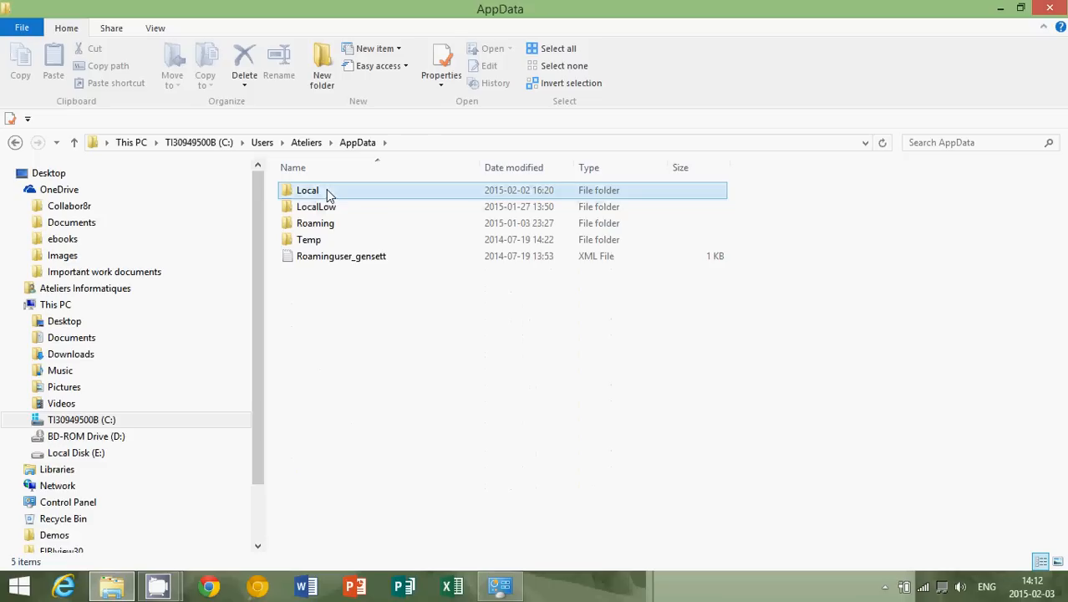
double_click(308, 190)
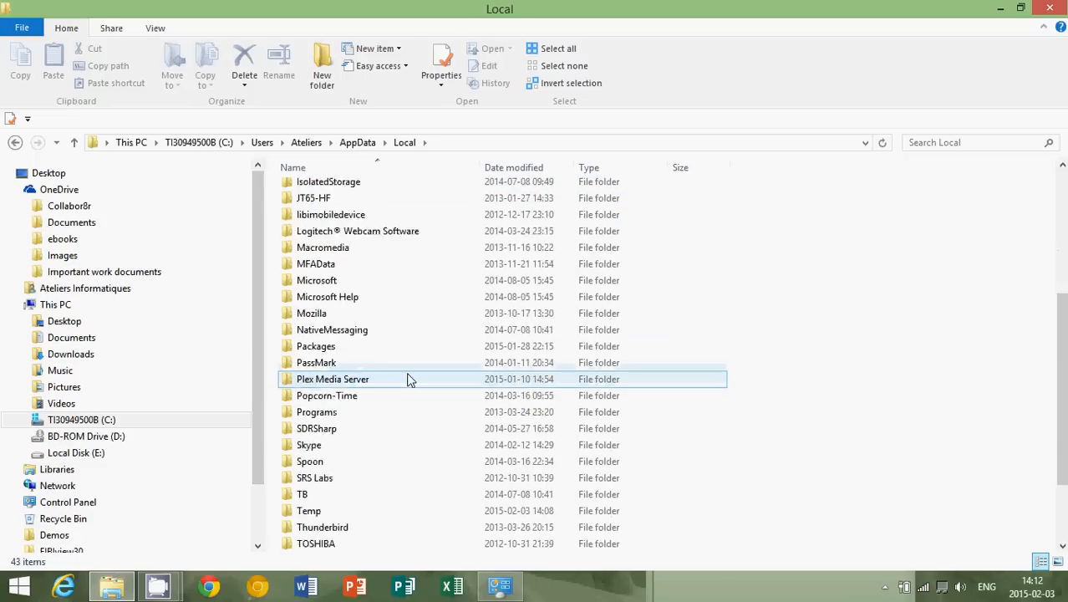
scroll(down, 3)
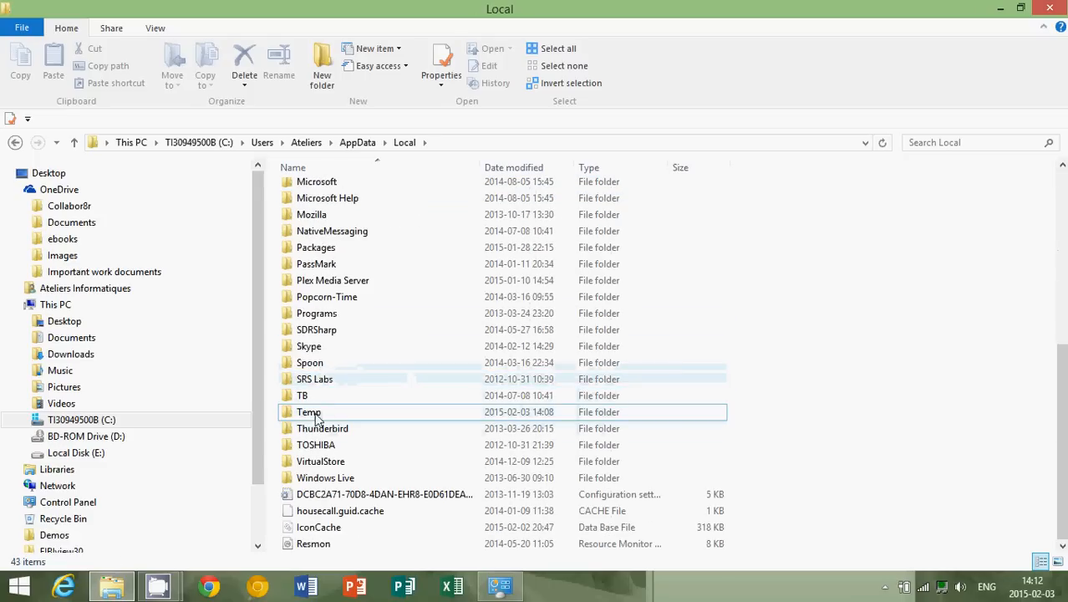
mouse_move(337, 418)
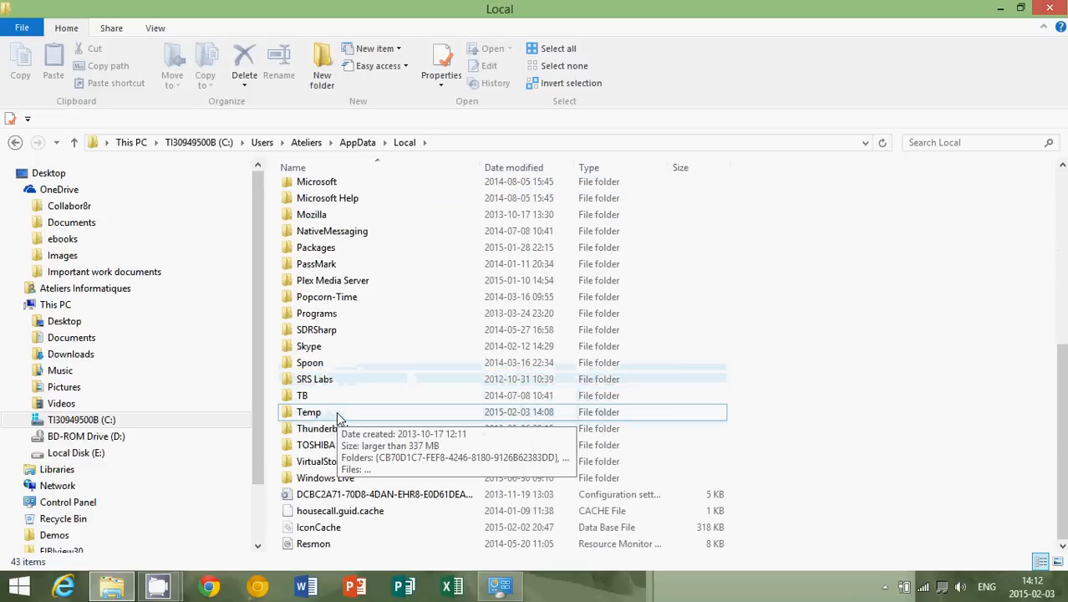
double_click(308, 411)
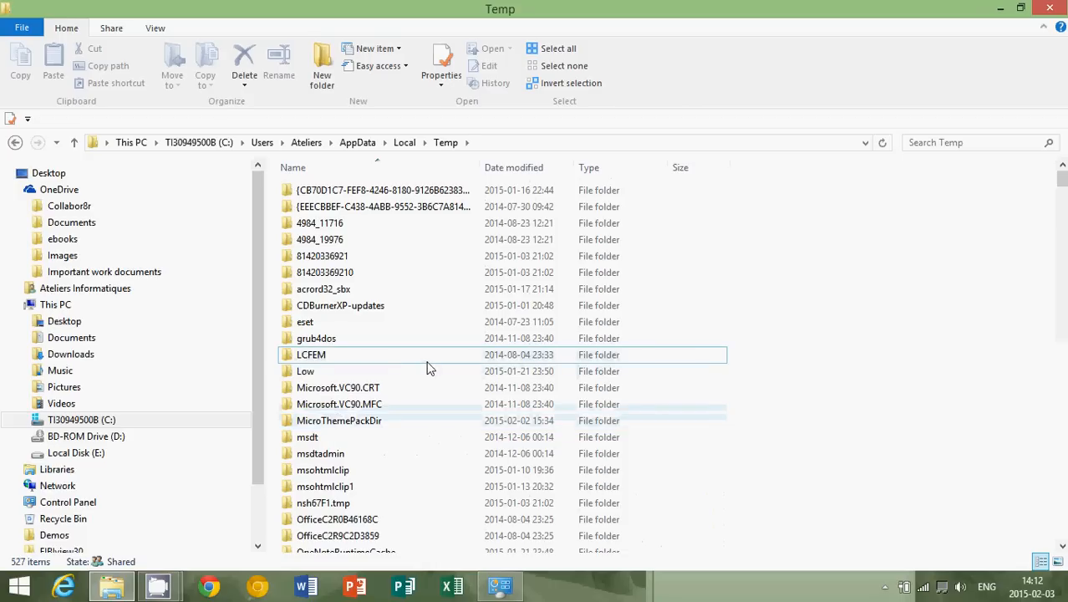
mouse_move(428, 368)
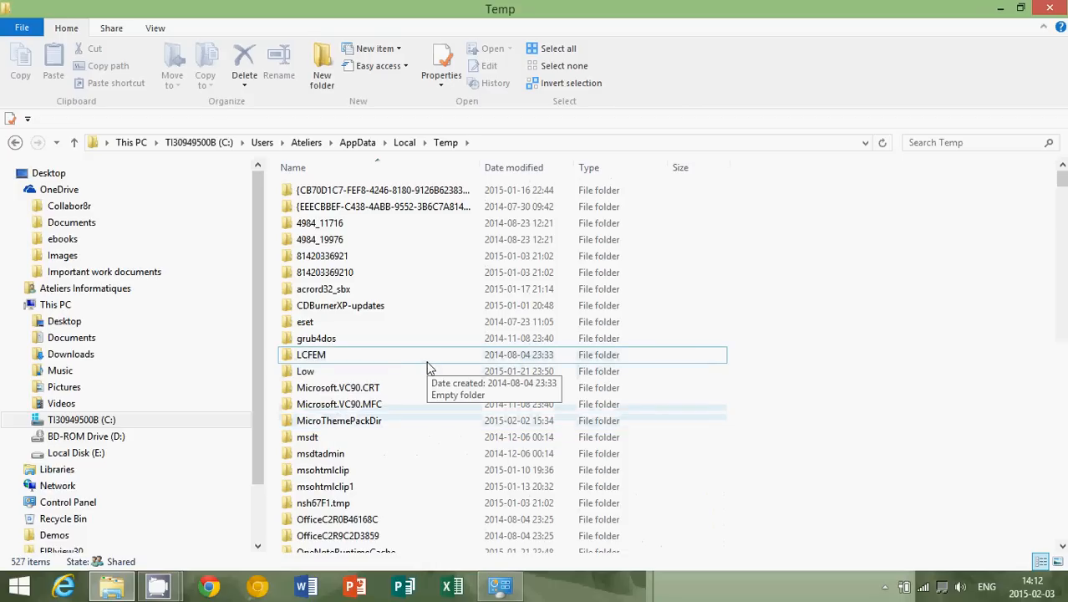
- Delete everything in Temp, skipping the admin-protected folder and the in-use file
click(557, 47)
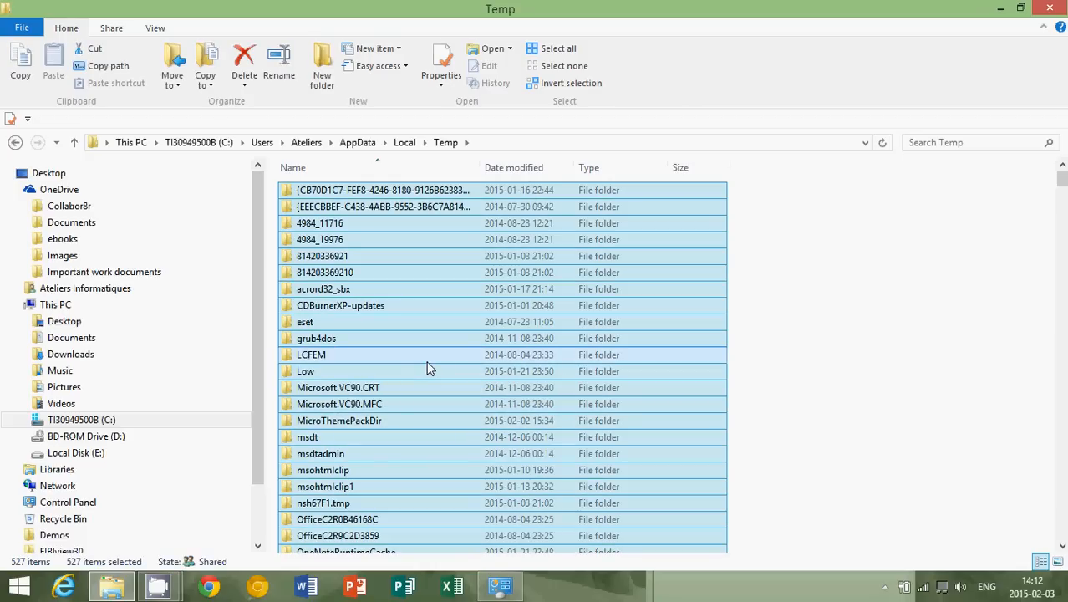
right_click(428, 368)
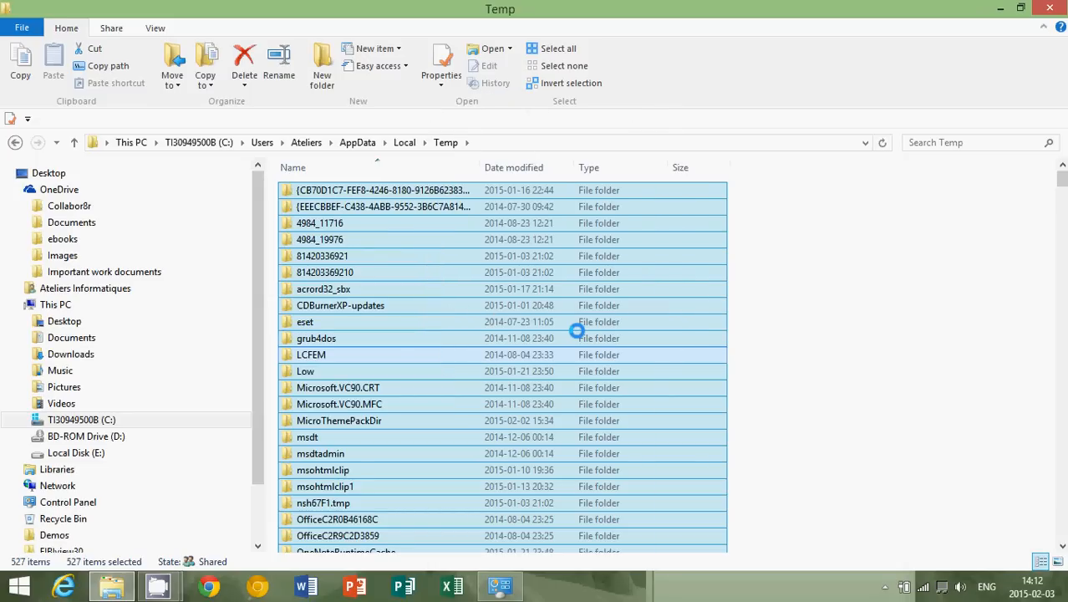
click(244, 59)
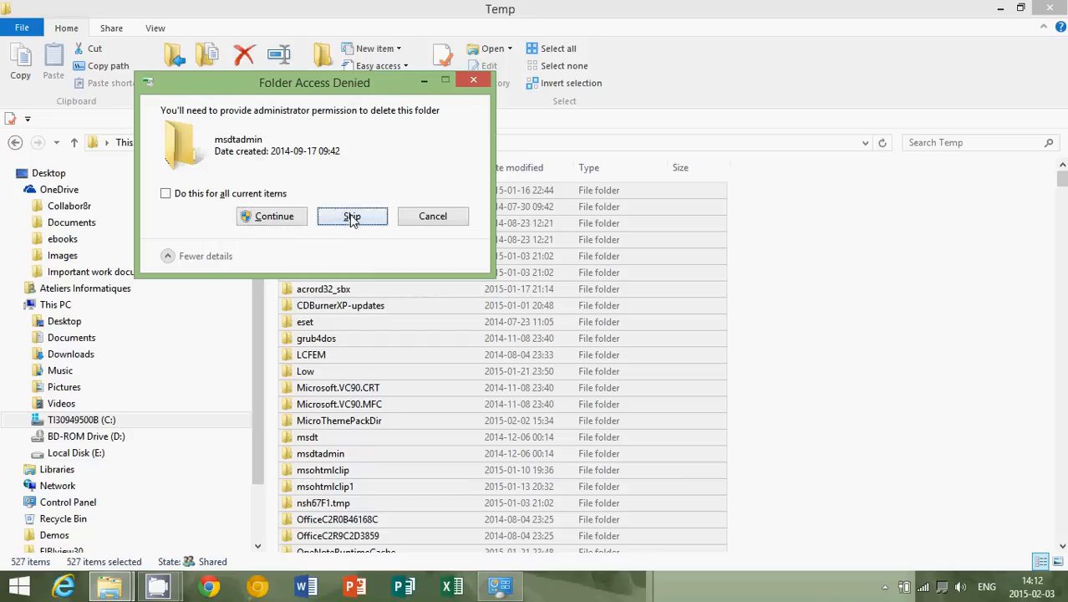
click(351, 216)
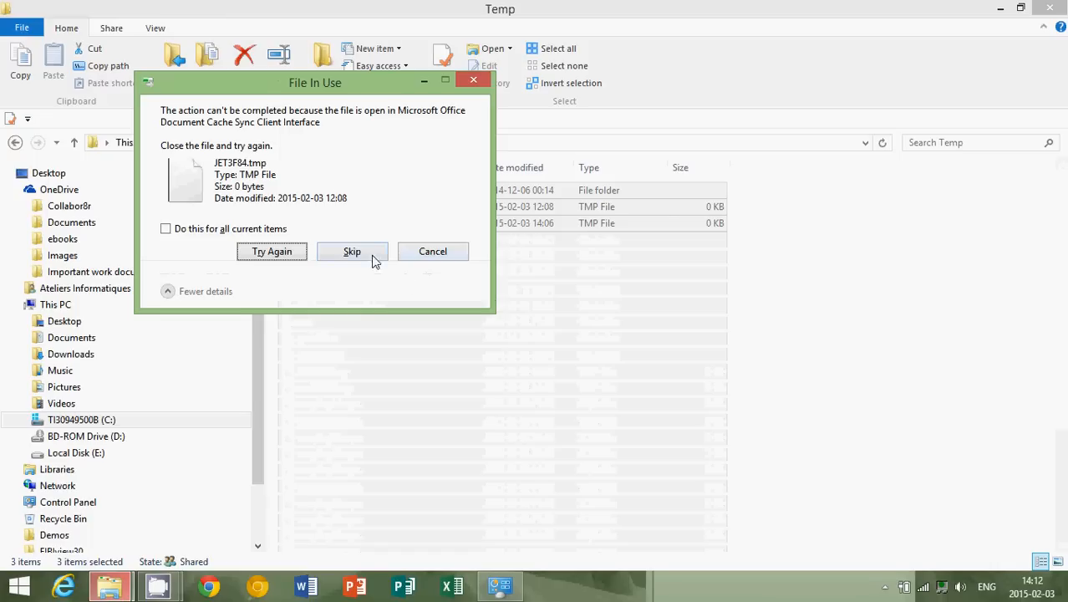
click(350, 250)
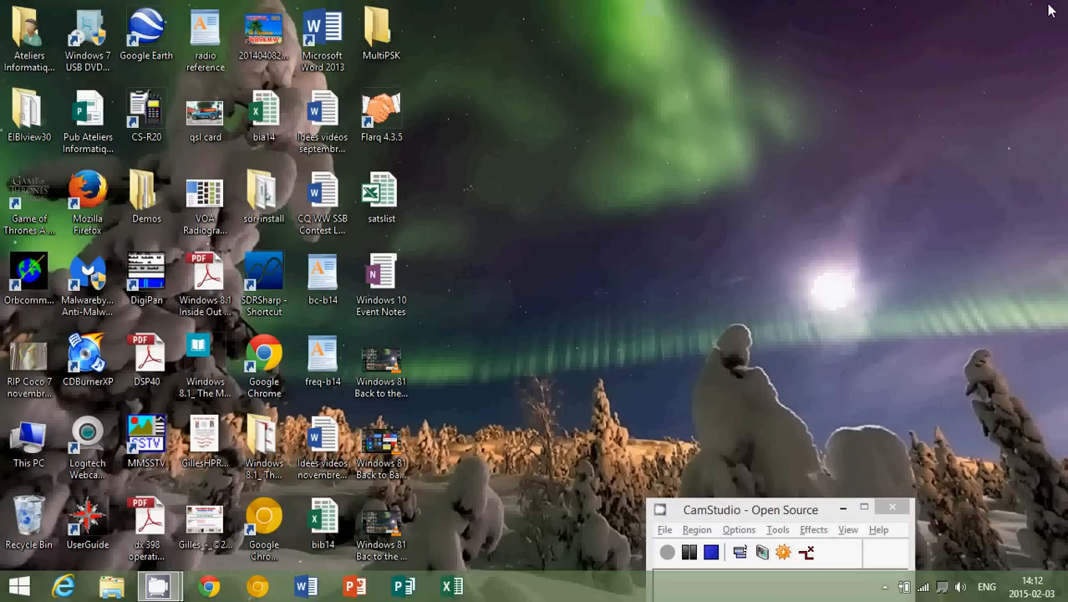
- In a new File Explorer window open C:\Program Files (x86) and look through its program folders
click(110, 585)
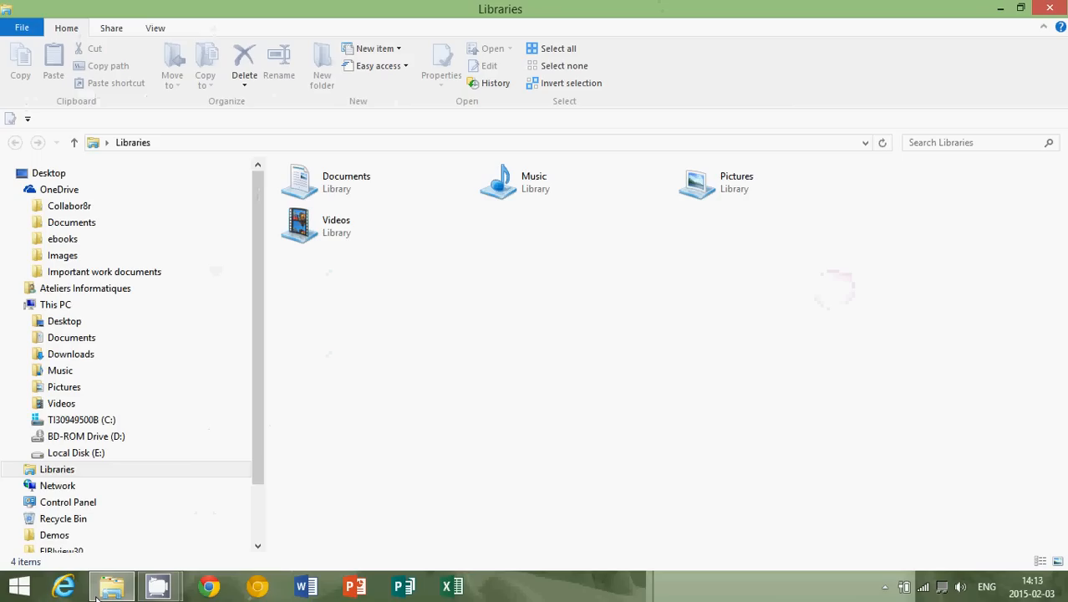
click(82, 418)
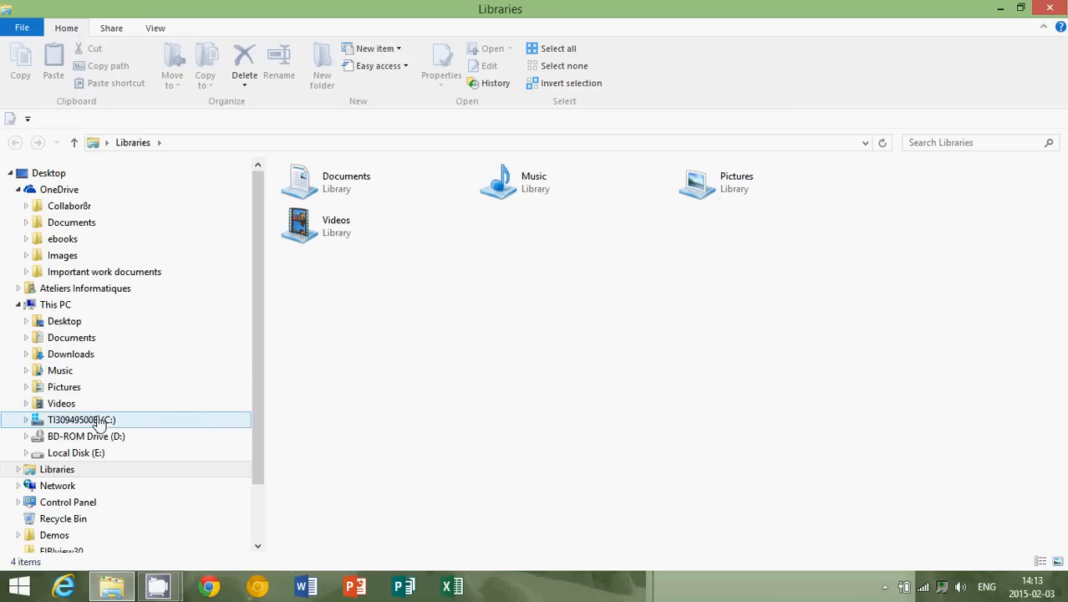
double_click(80, 418)
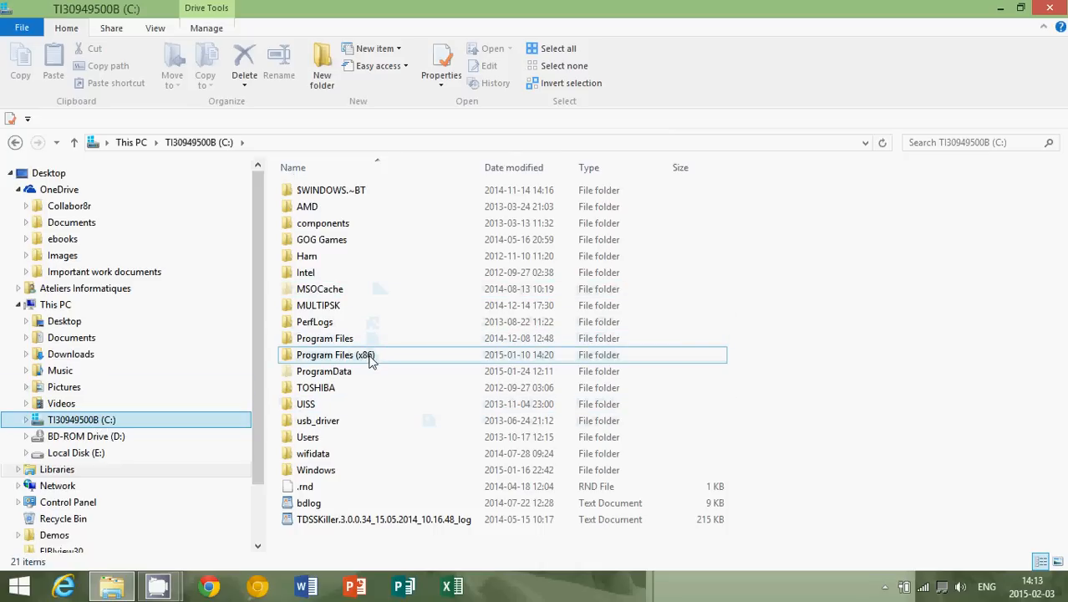
double_click(334, 354)
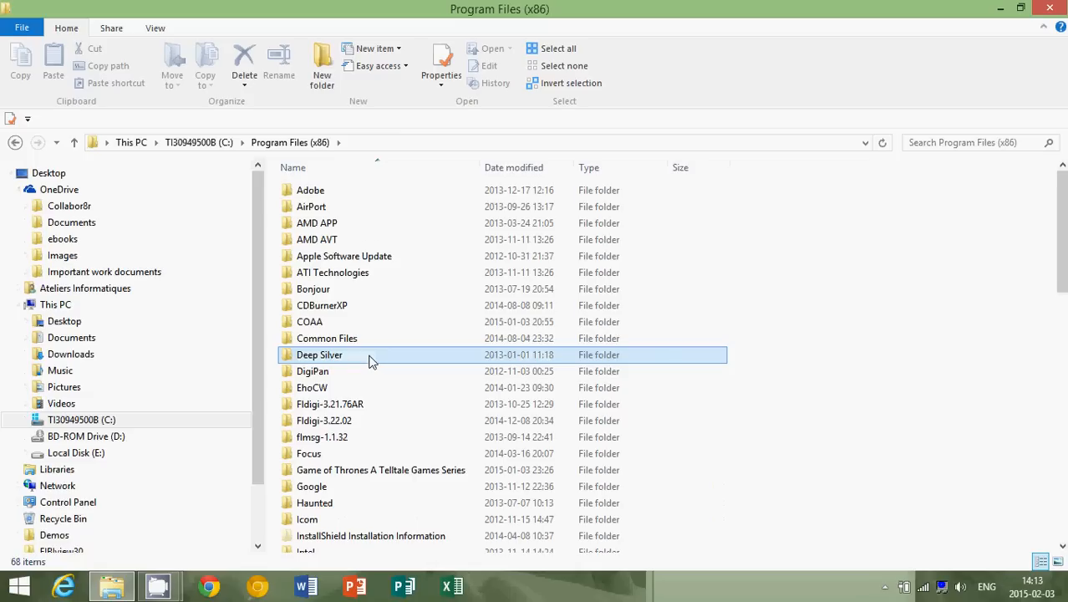
scroll(down, 3)
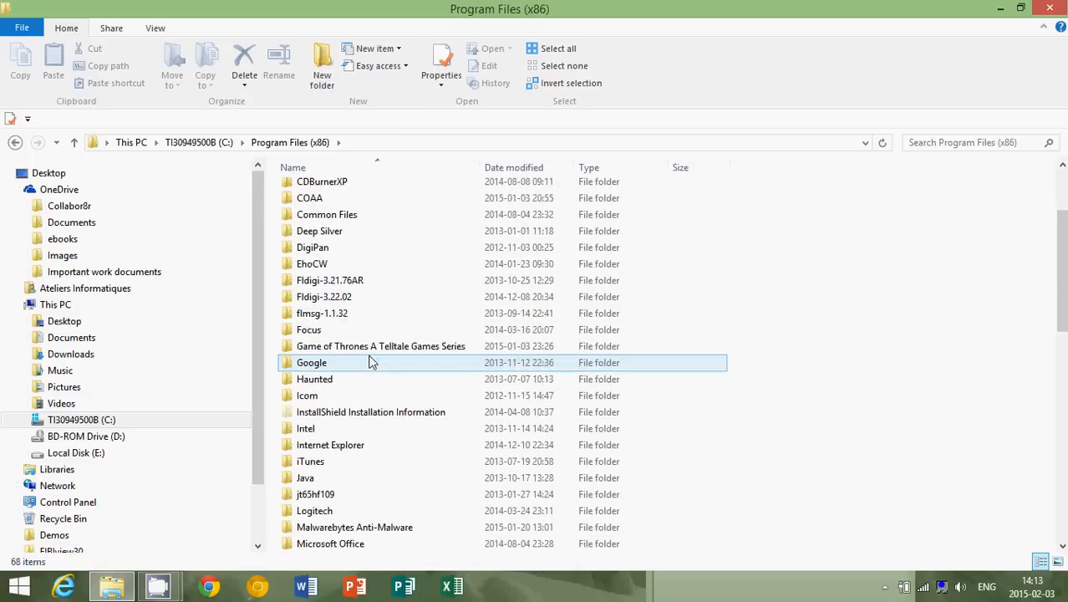
scroll(down, 3)
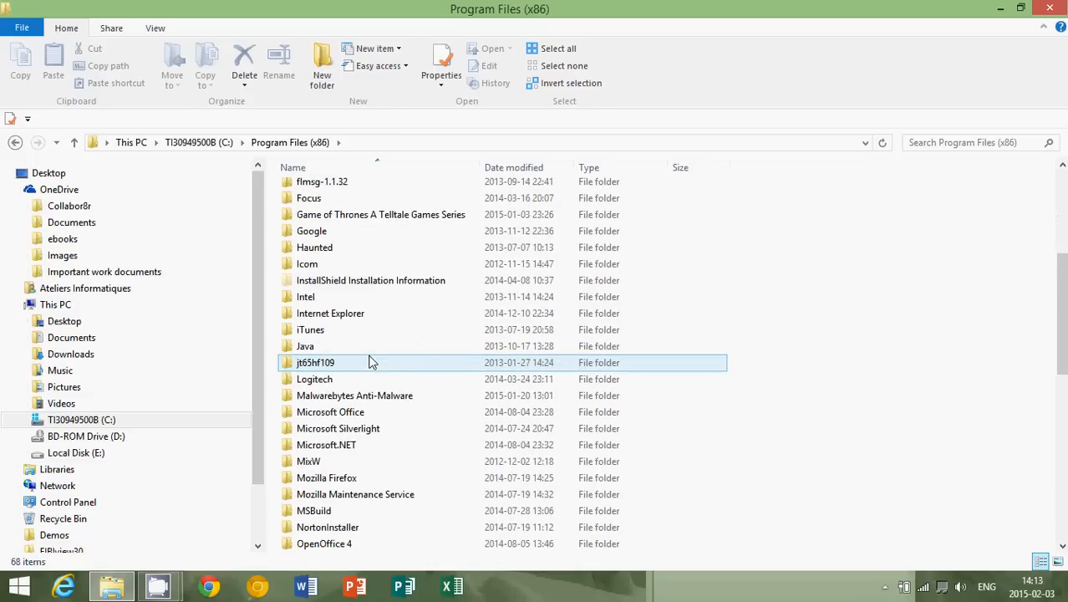
scroll(down, 3)
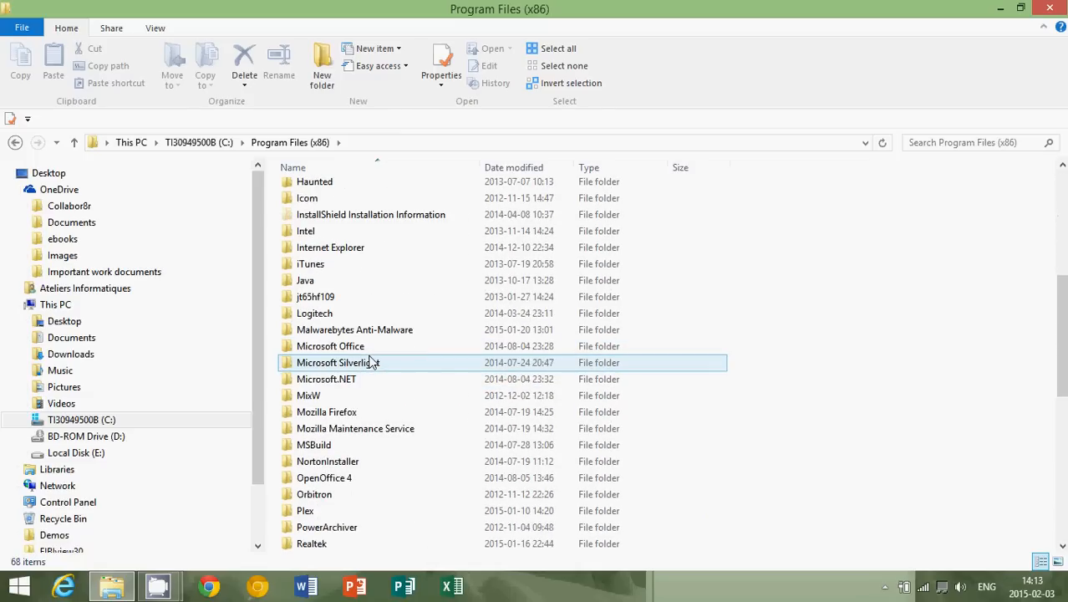
scroll(up, 3)
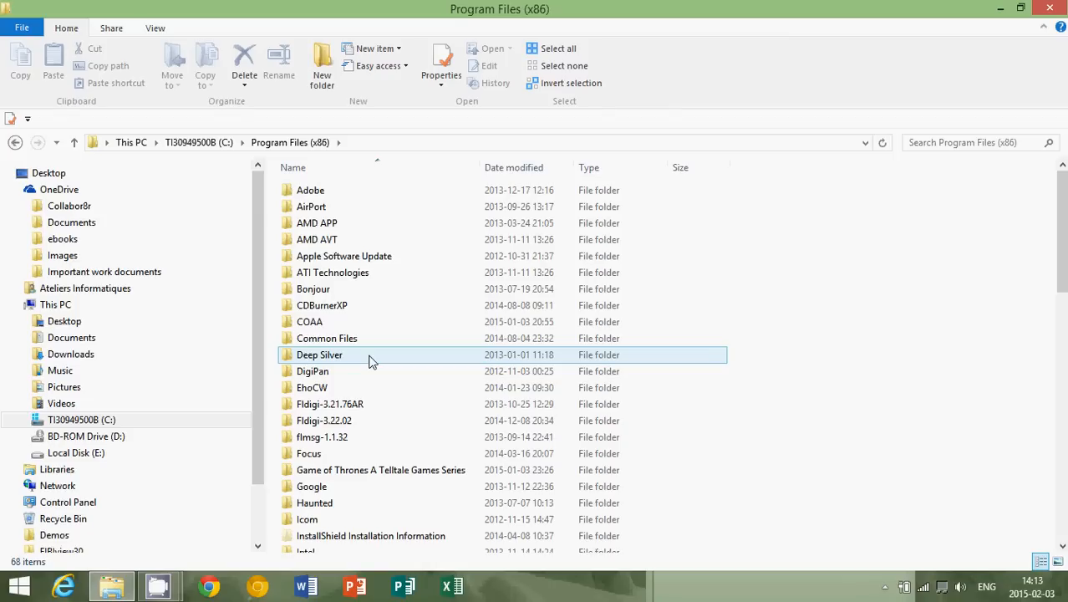
mouse_move(364, 370)
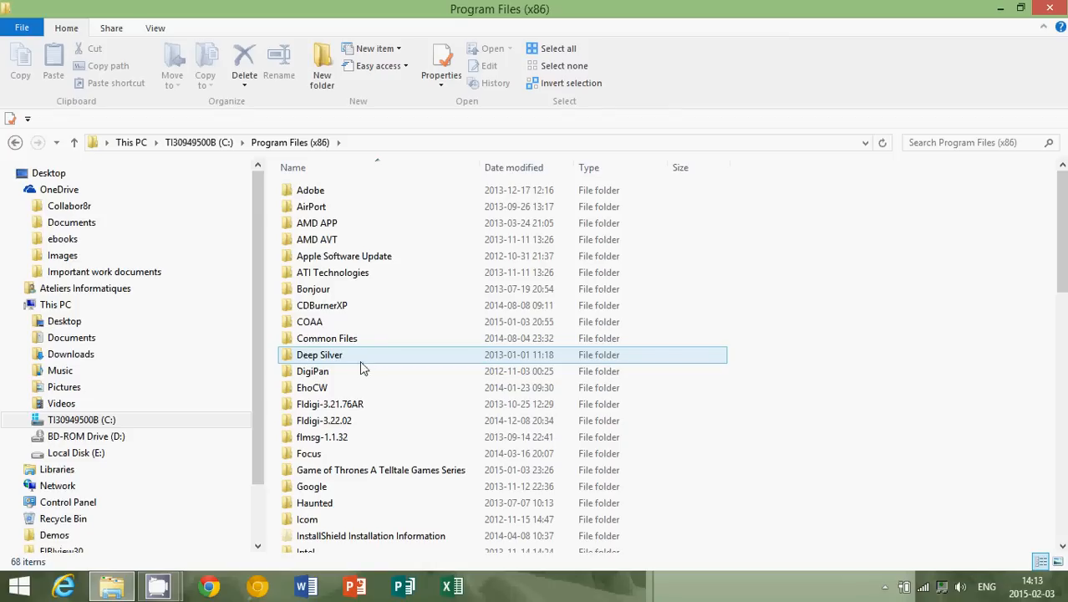
scroll(down, 3)
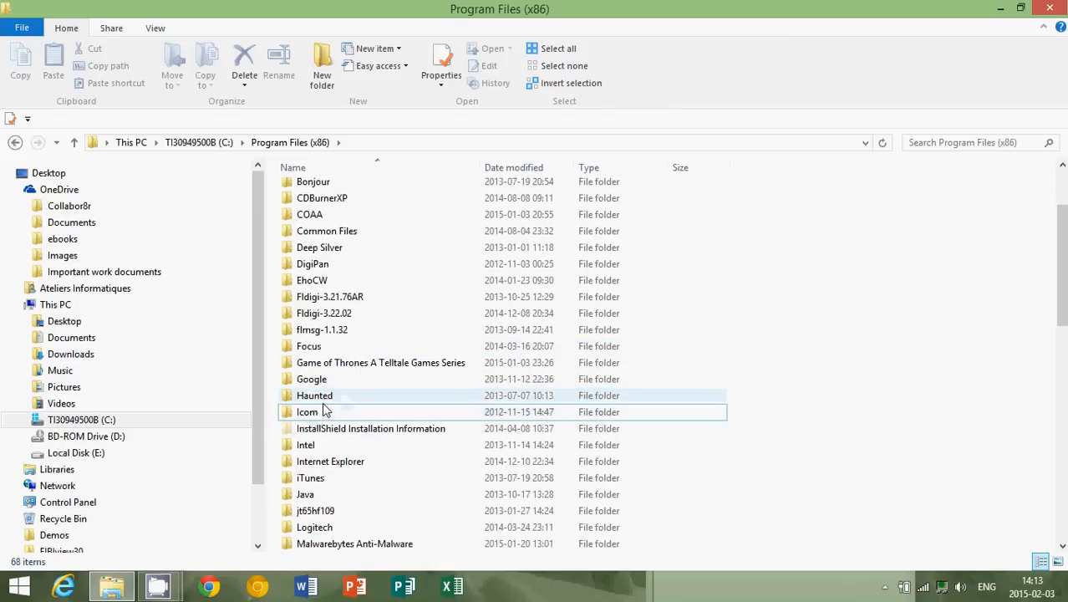
scroll(down, 3)
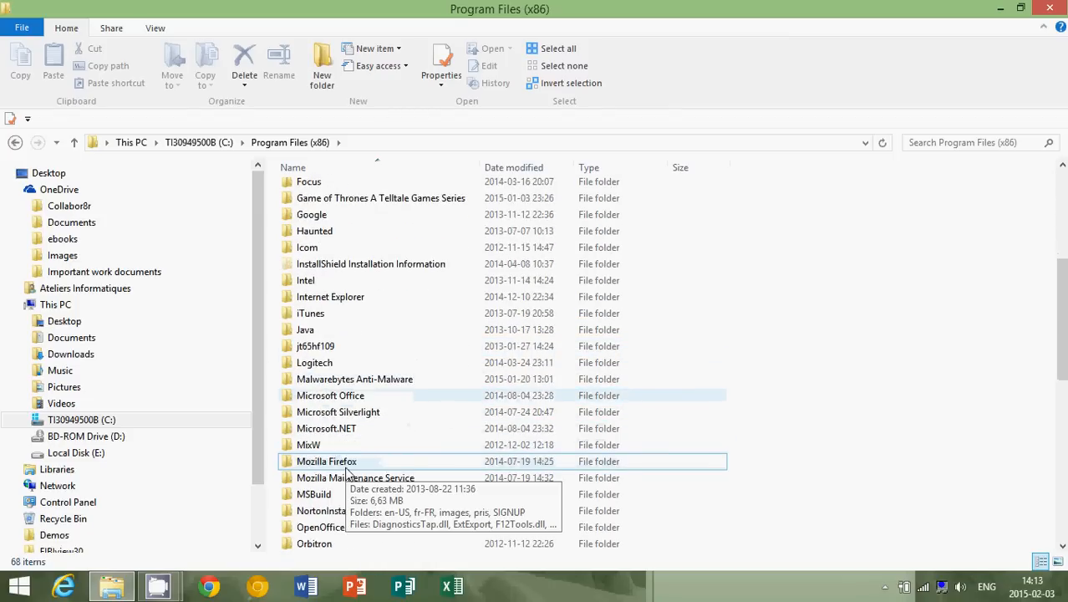
scroll(down, 3)
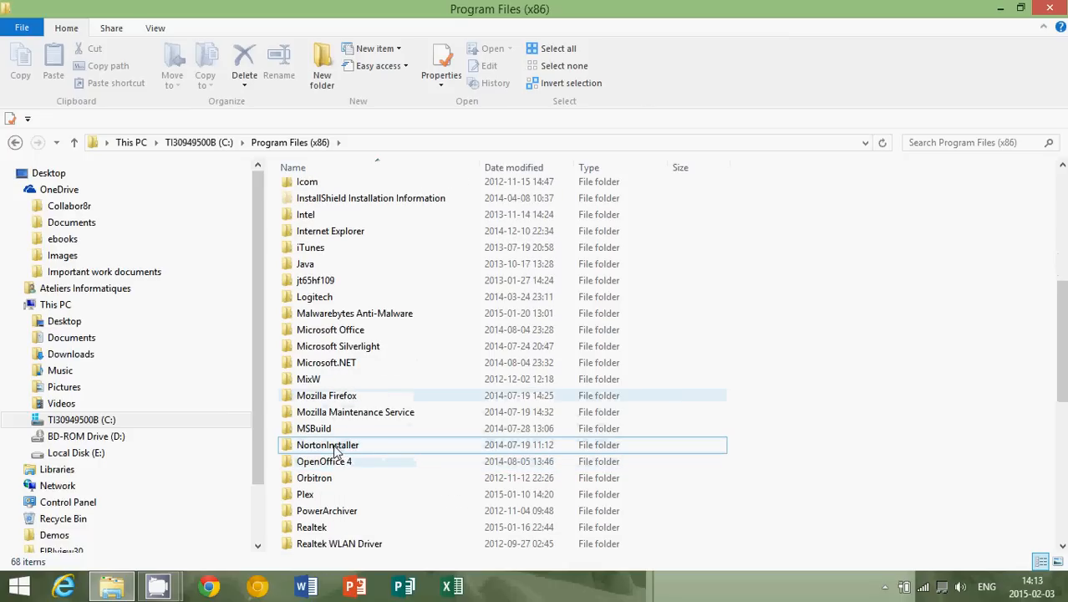
- Rename the NortonInstaller folder to 'abc' so it sorts to the top
right_click(328, 444)
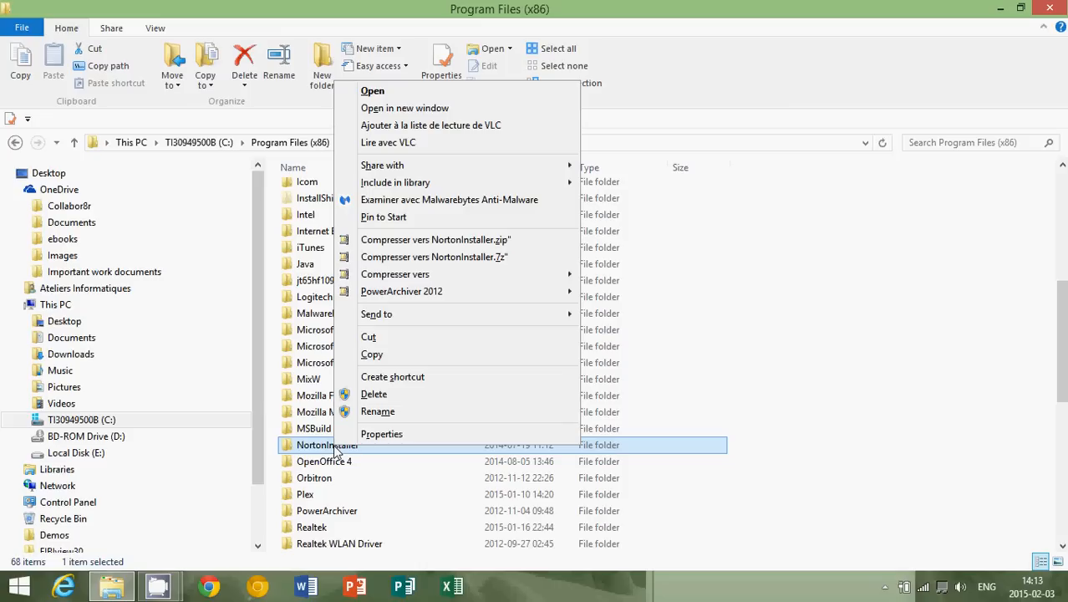
mouse_move(392, 426)
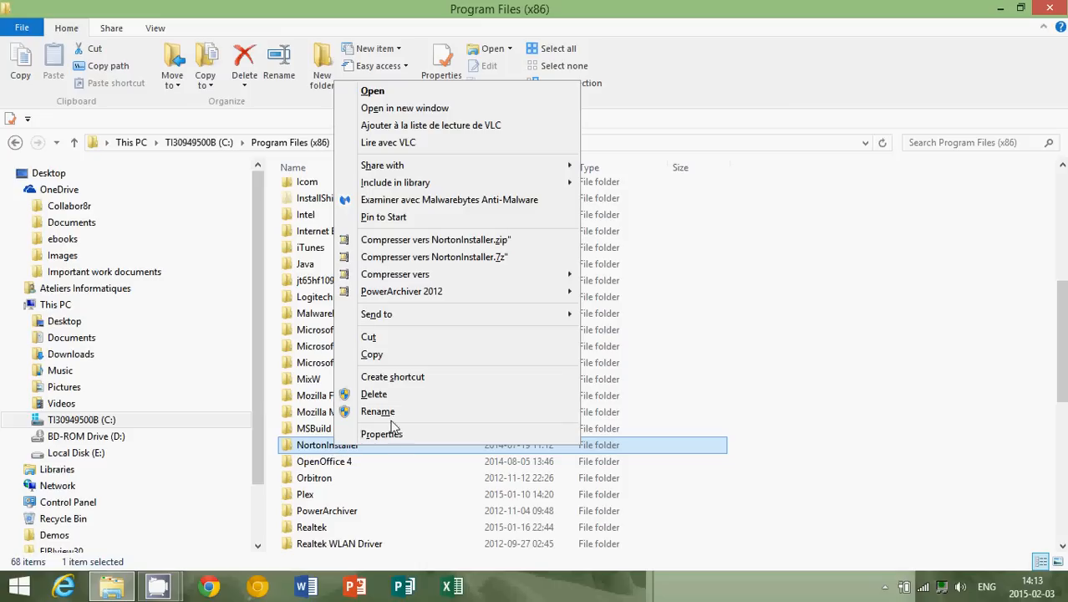
click(378, 411)
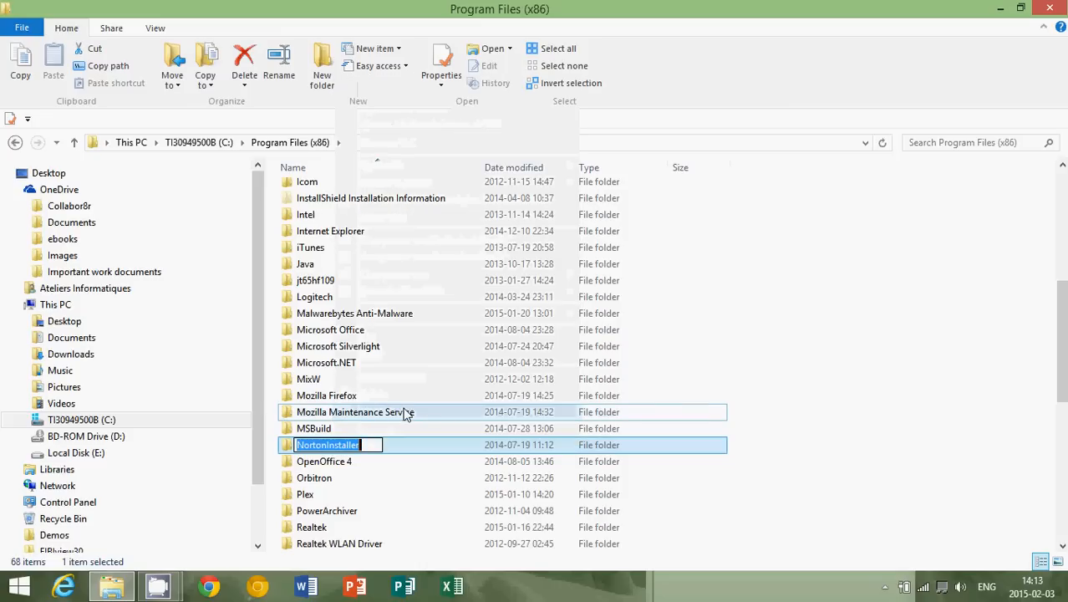
text(a)
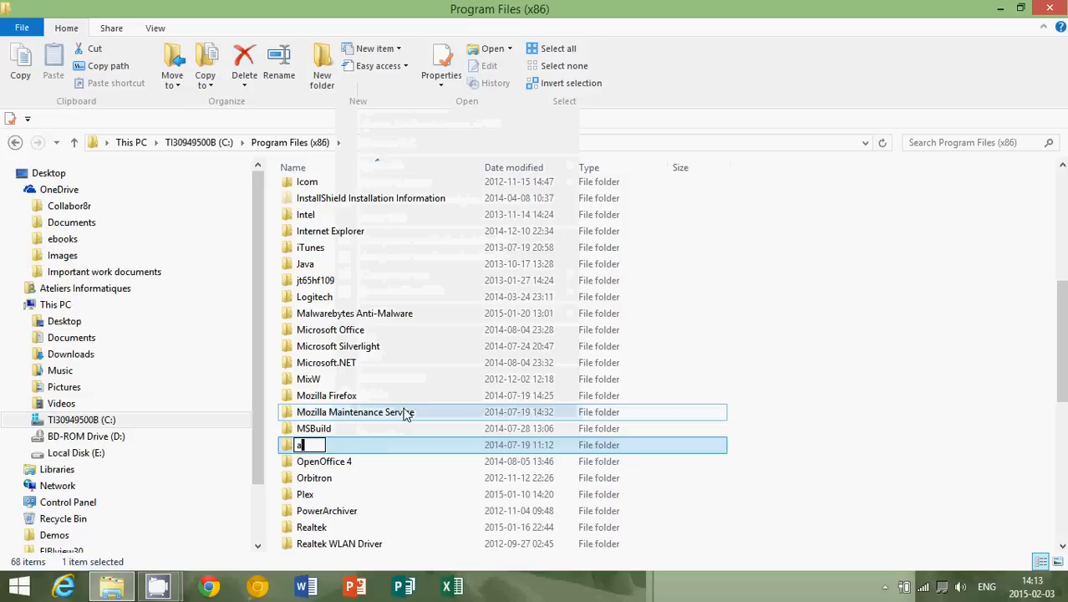
text(bc)
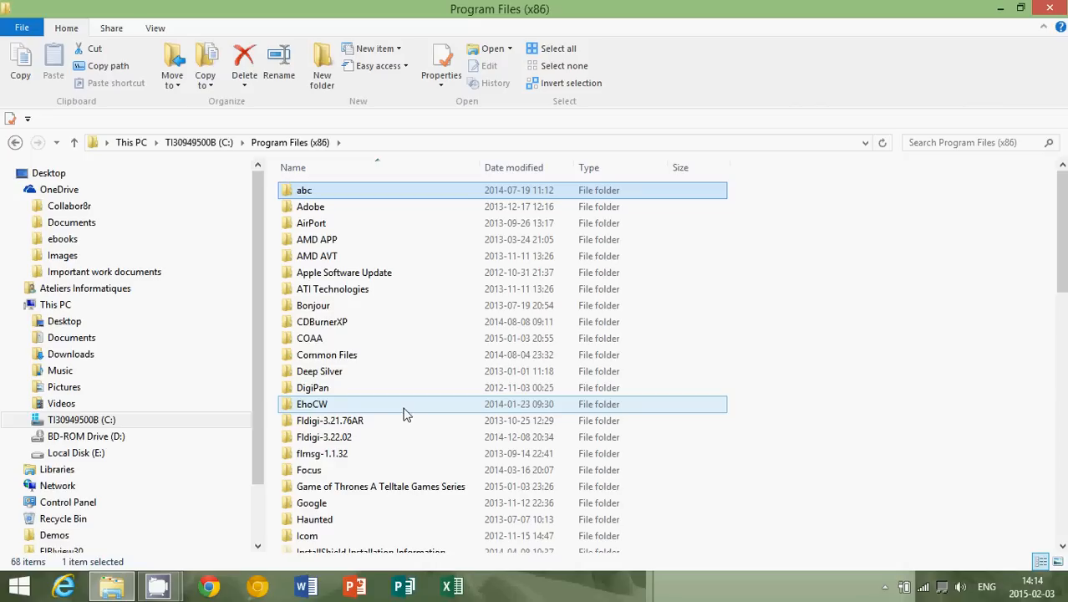
click(201, 142)
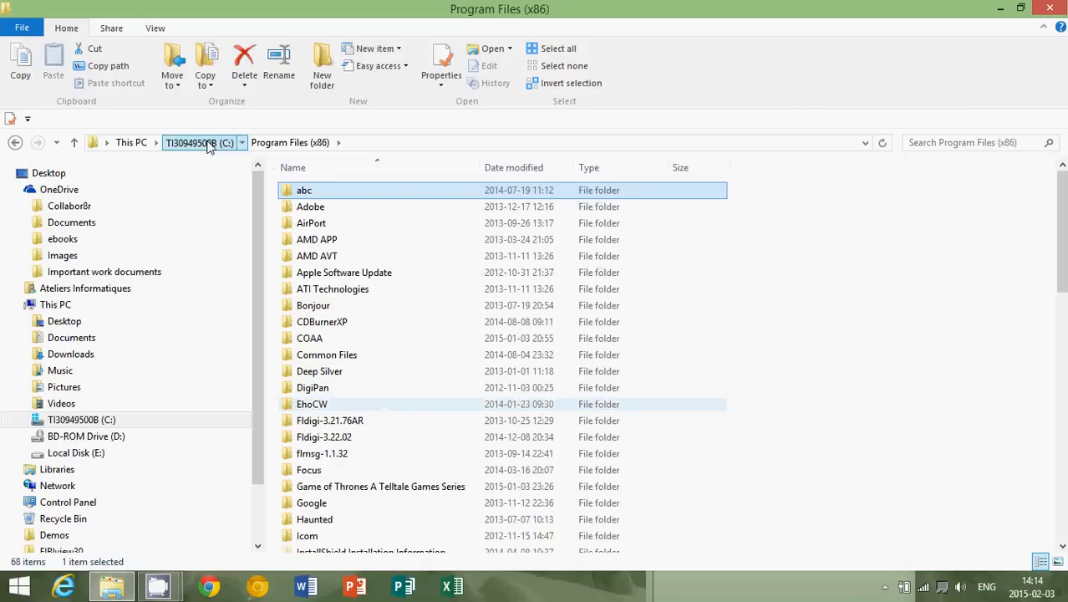
- Open C:\Program Files and confirm in Properties that the Bitdefender folder is 0 bytes
click(199, 142)
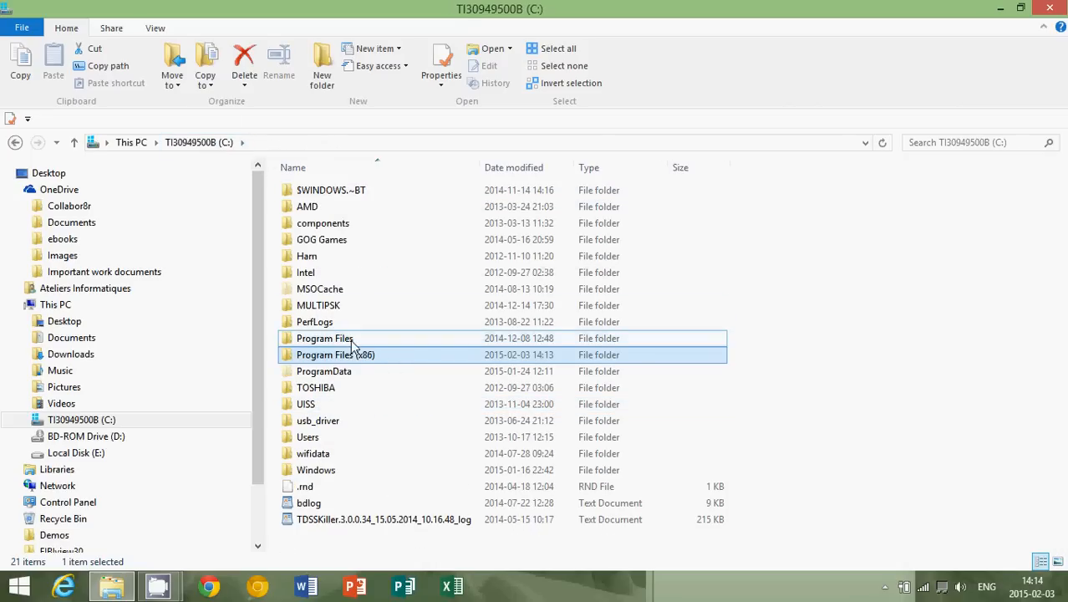
double_click(324, 337)
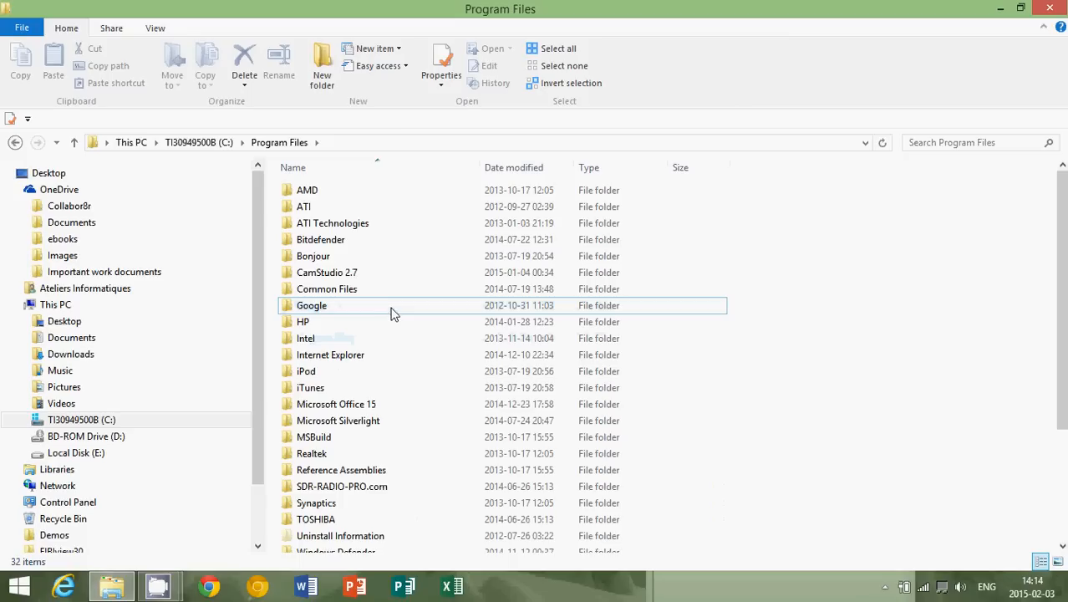
right_click(321, 239)
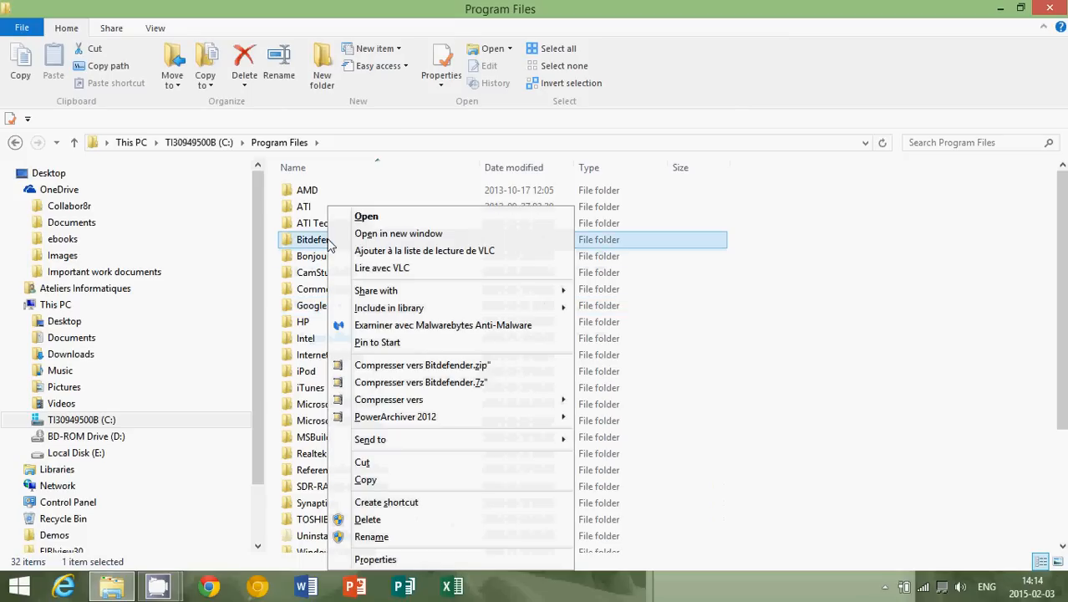
click(375, 559)
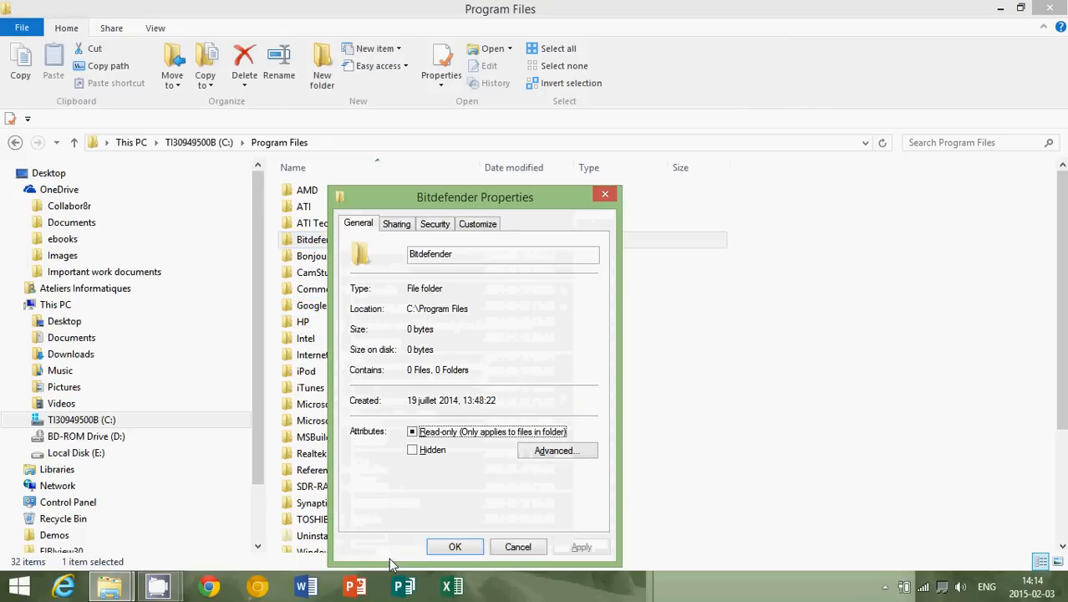
click(454, 545)
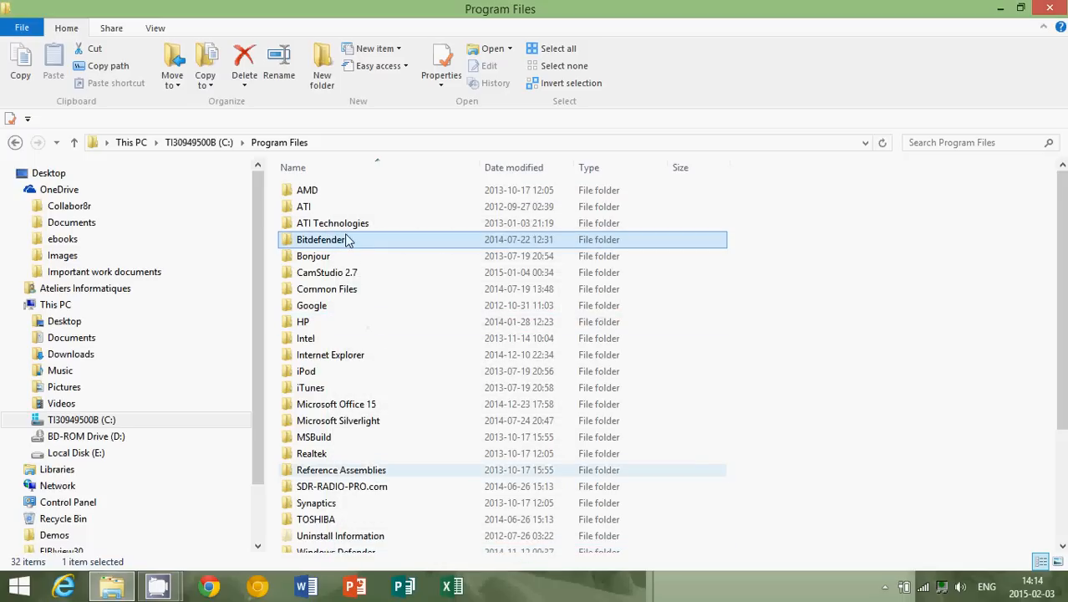
- Rename the Bitdefender folder to 'abc' and close File Explorer
right_click(324, 239)
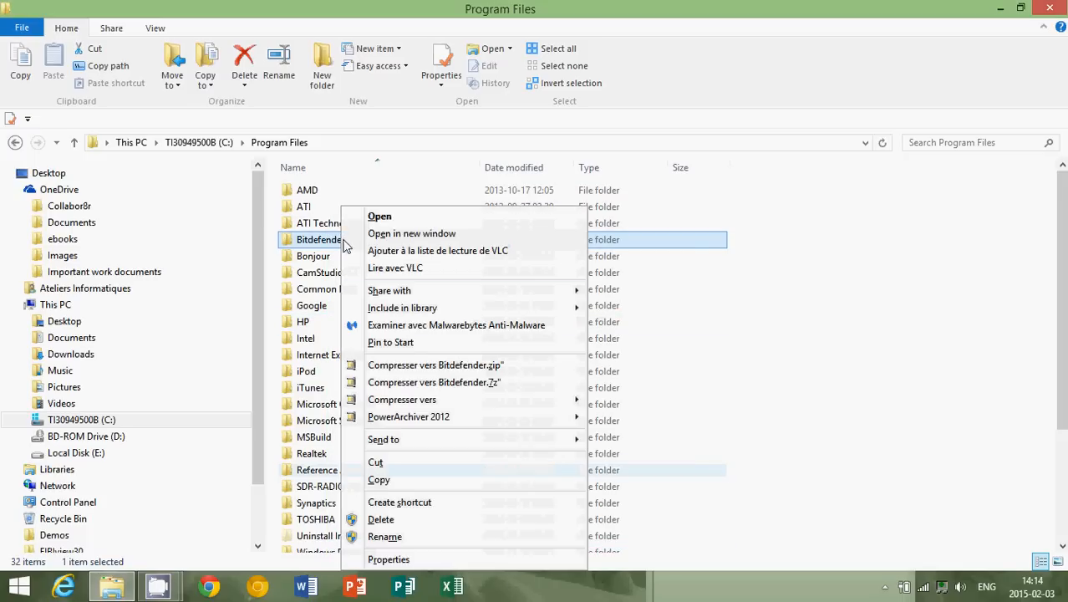
mouse_move(411, 508)
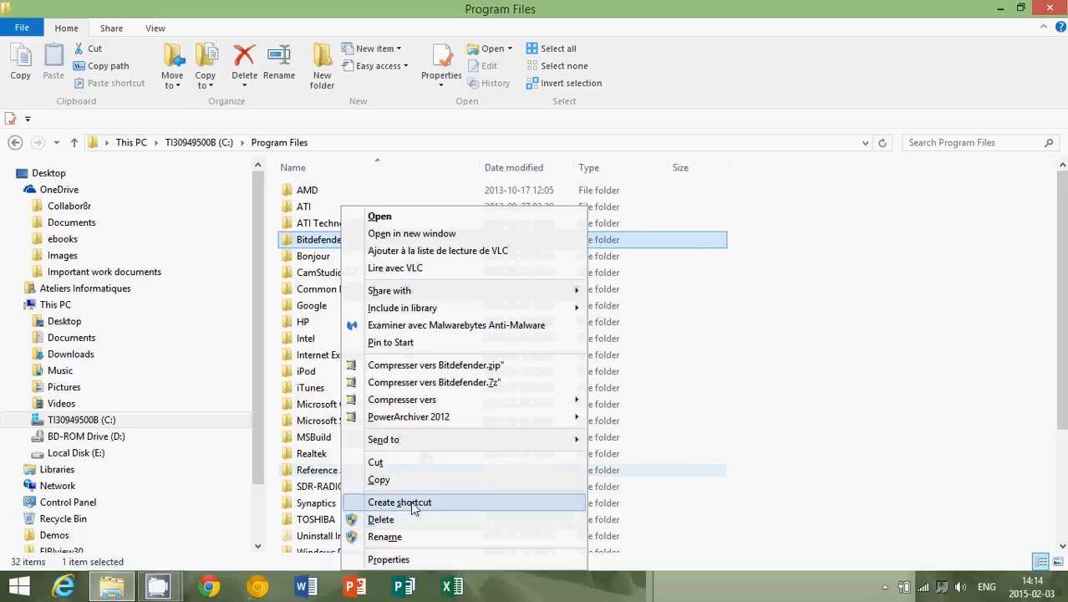
click(385, 534)
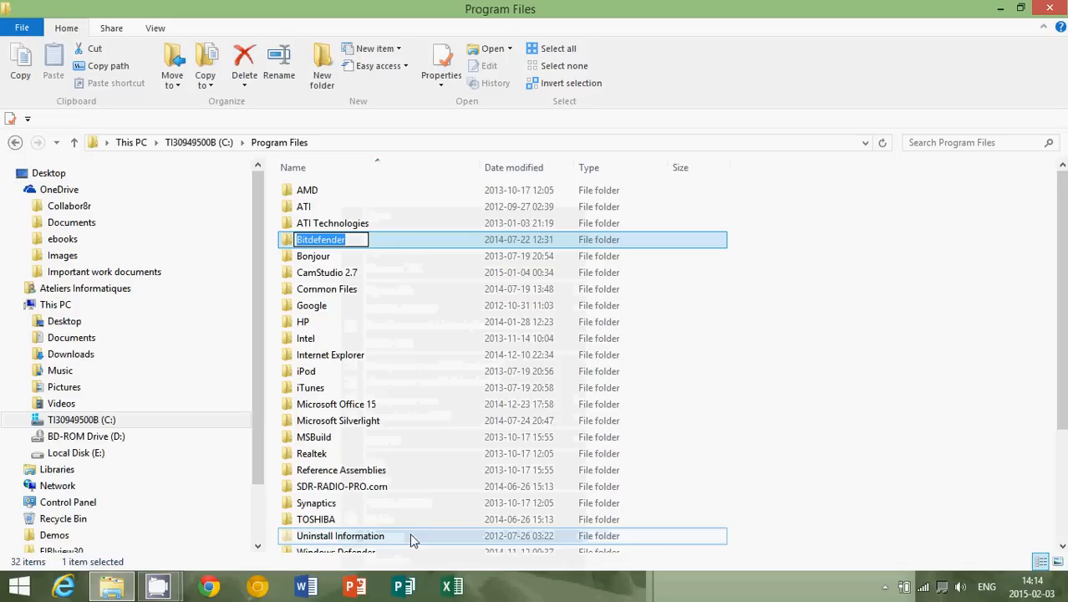
text(abc)
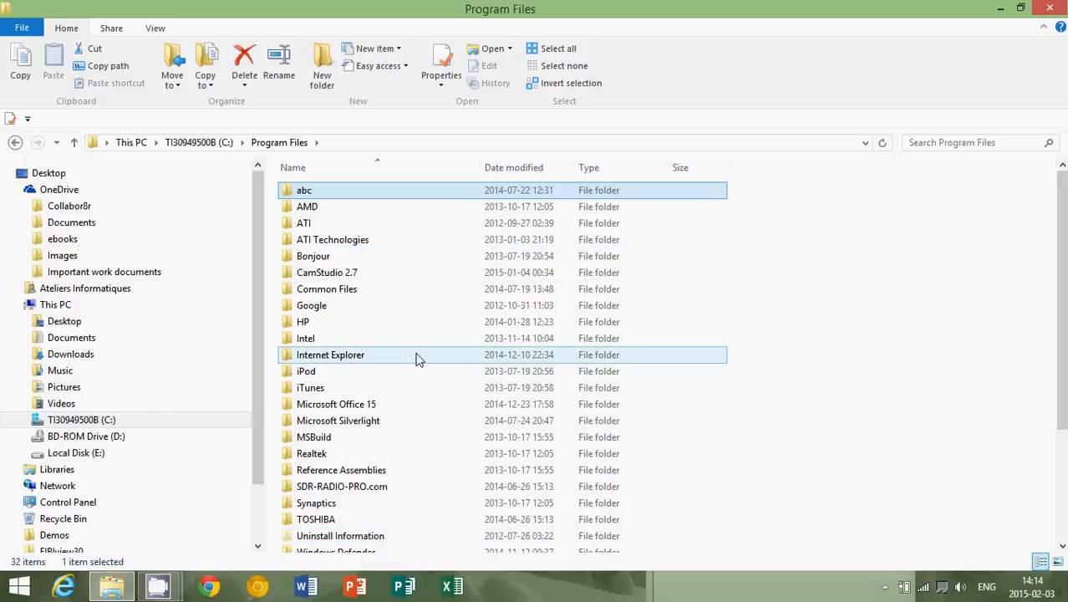
scroll(down, 3)
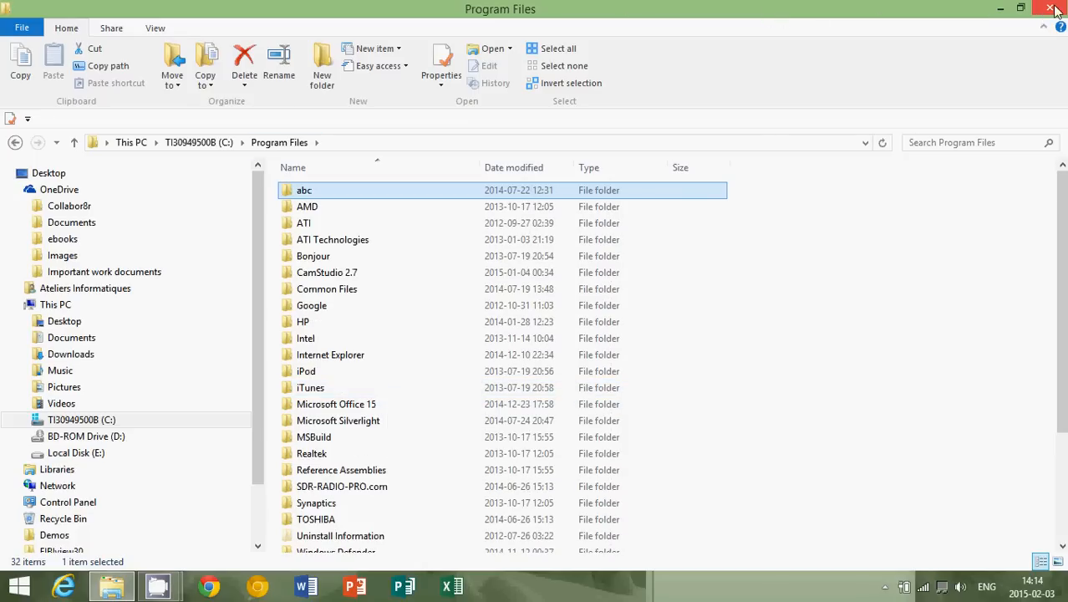
click(1056, 8)
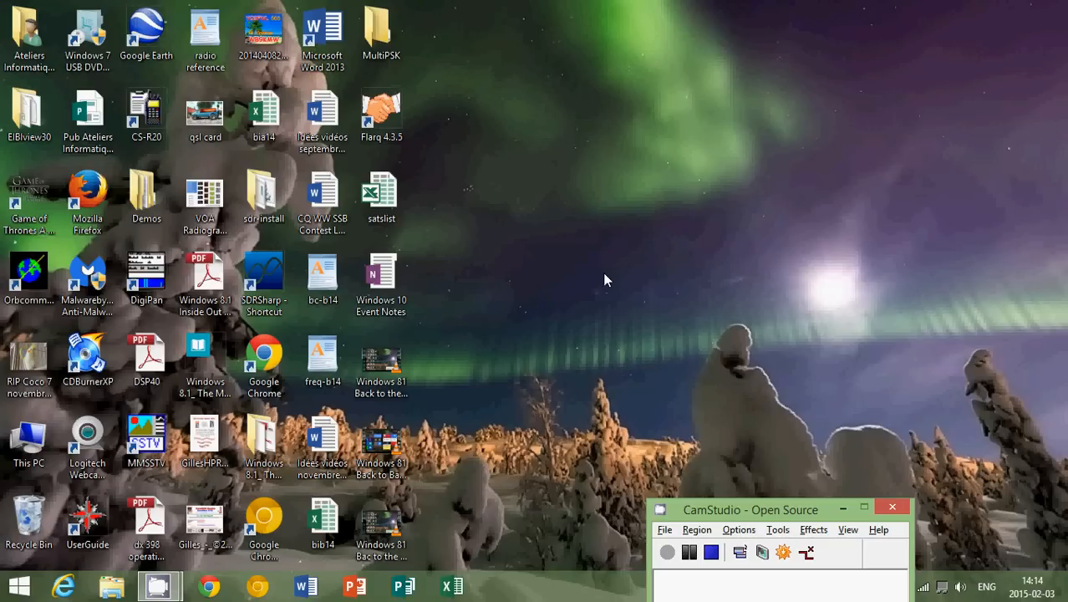
mouse_move(498, 344)
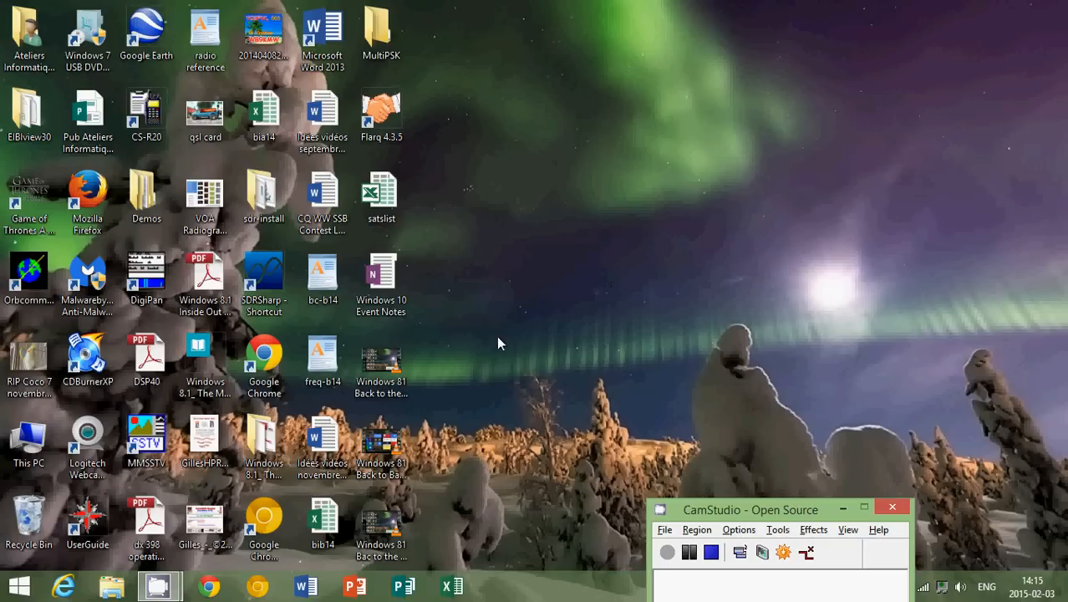
- Launch Google Chrome from the taskbar so the Malwarebytes home page loads
click(209, 585)
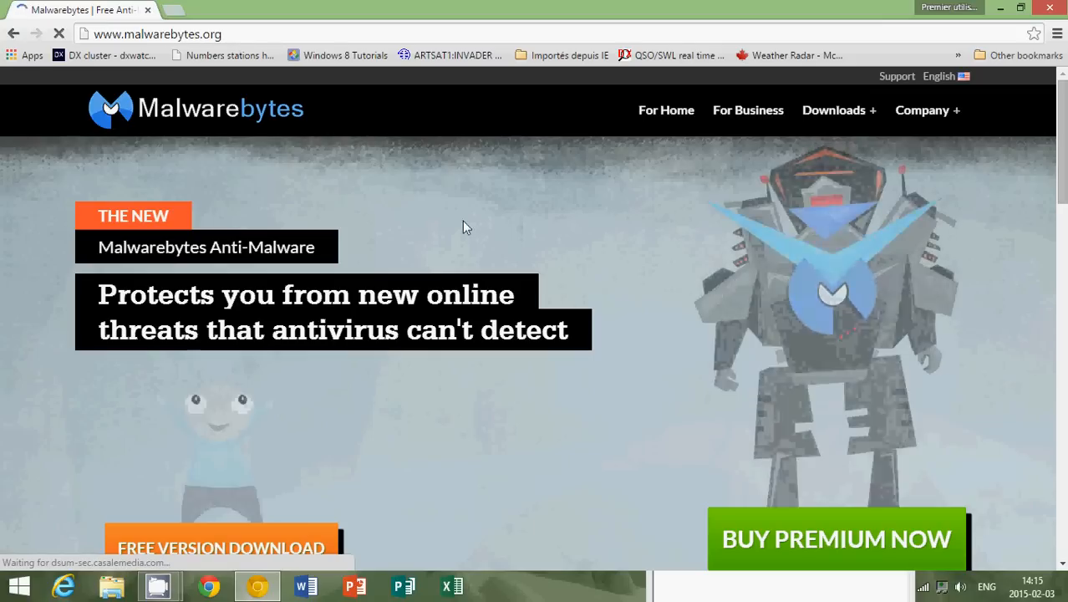
- Request the Free Version Download, then return to safety from Chrome's harmful-site warning
scroll(down, 3)
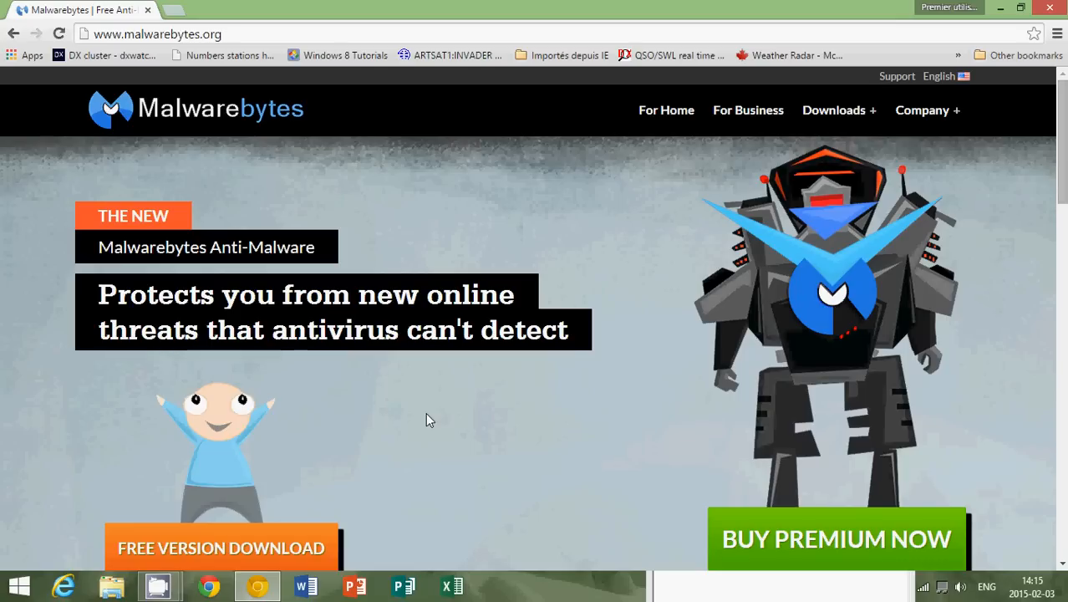
click(221, 548)
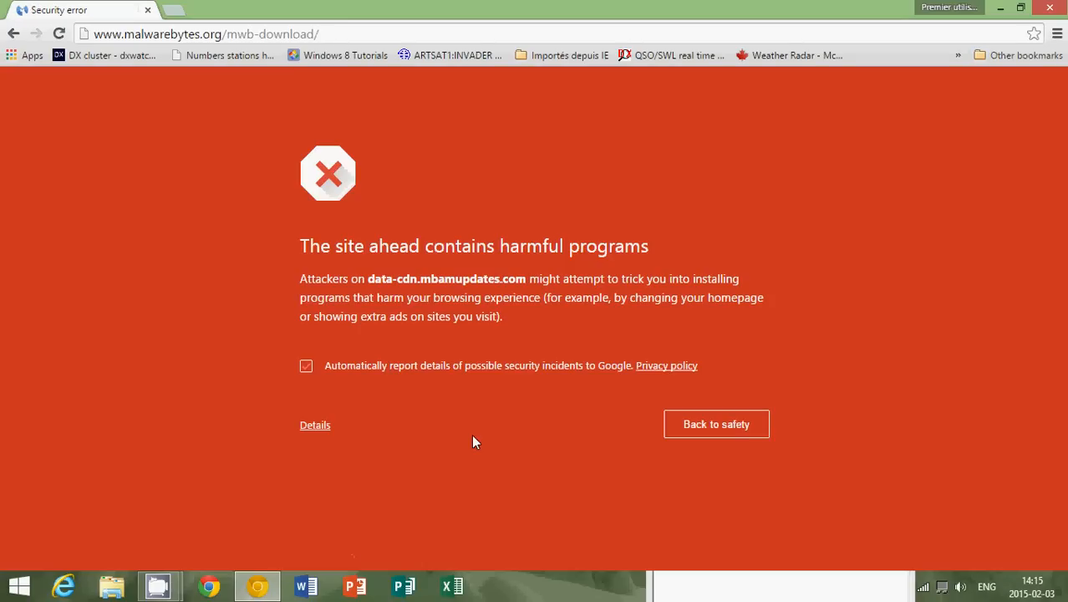
mouse_move(462, 387)
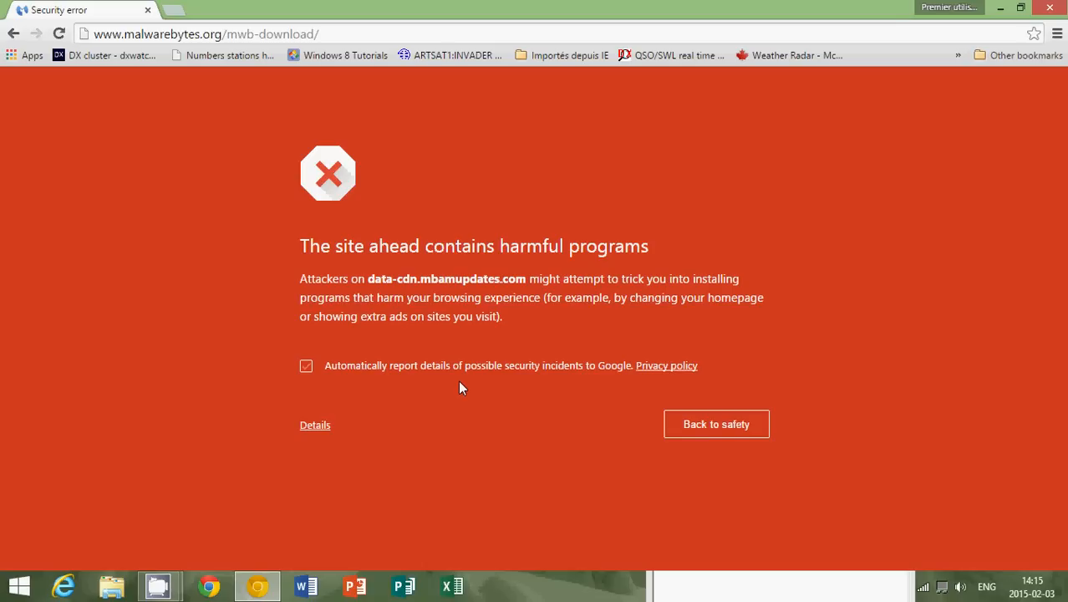
mouse_move(513, 207)
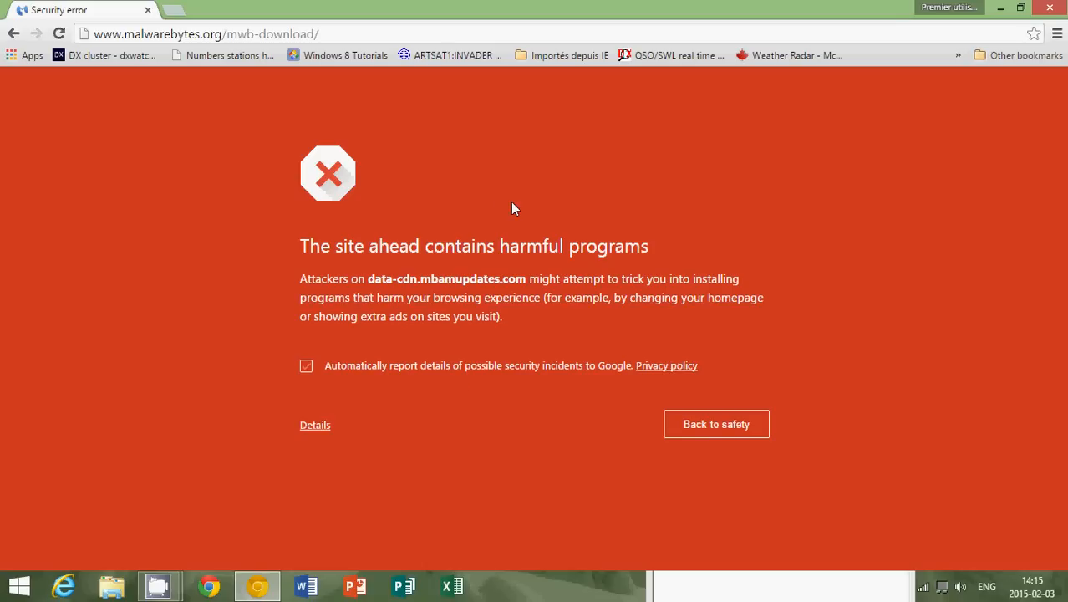
mouse_move(815, 177)
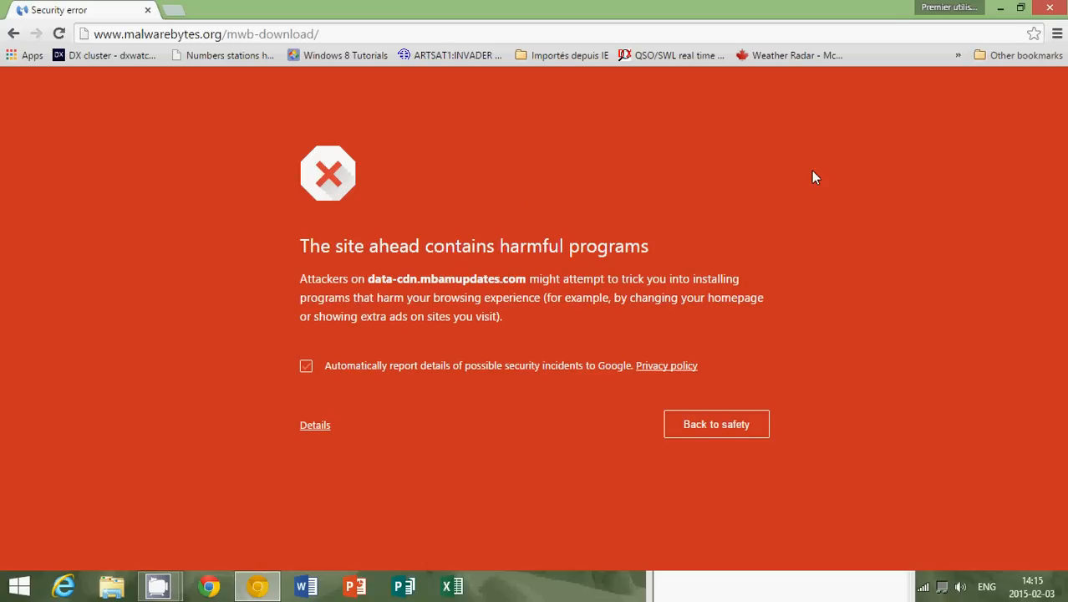
click(715, 425)
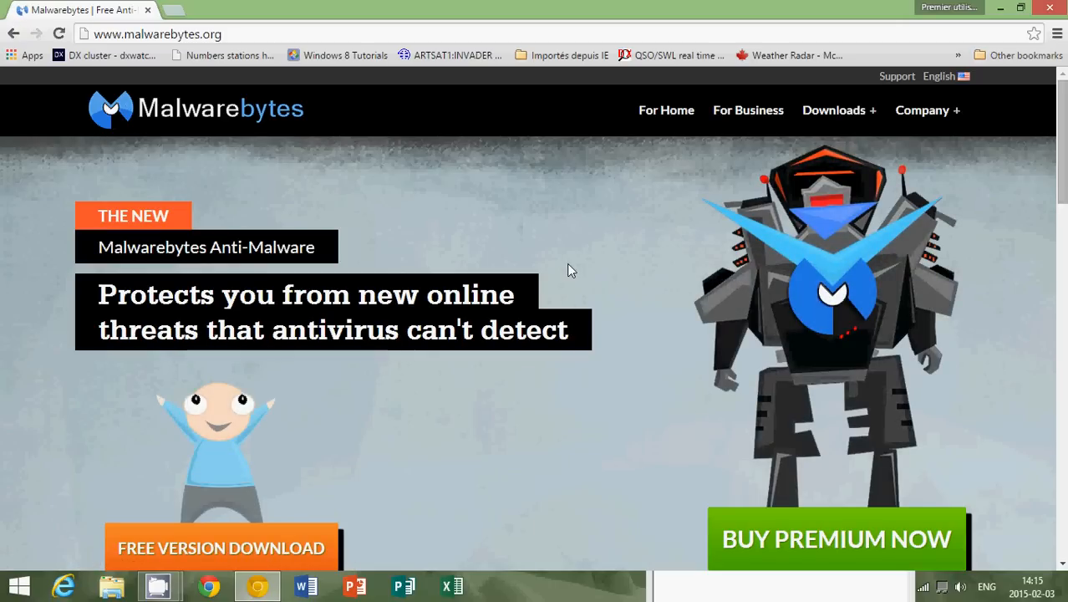
mouse_move(283, 531)
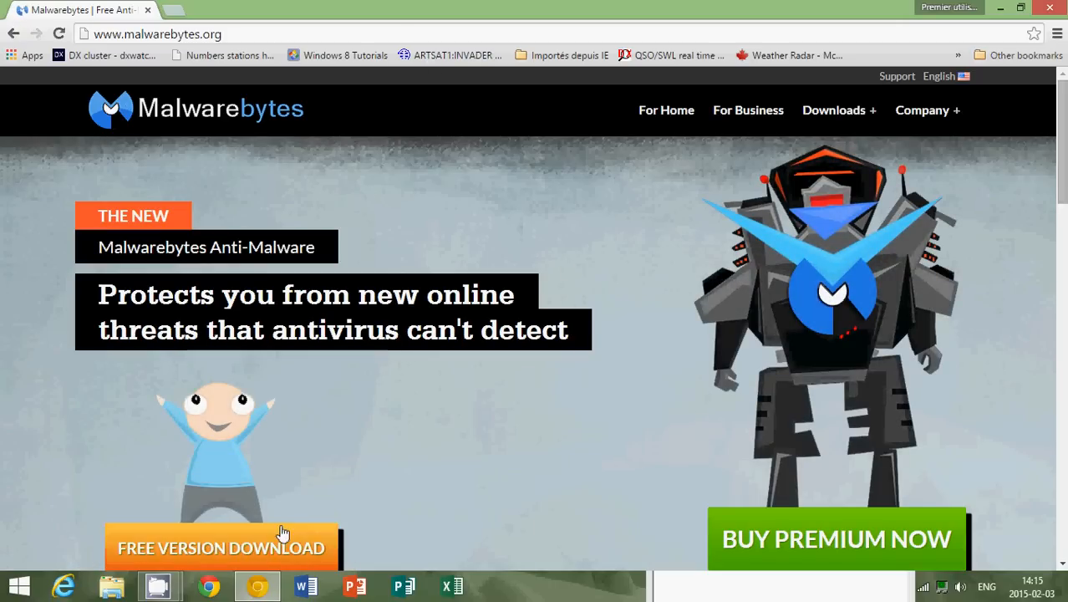
- Retry the free download and expand the warning's Details about visiting anyway
click(220, 548)
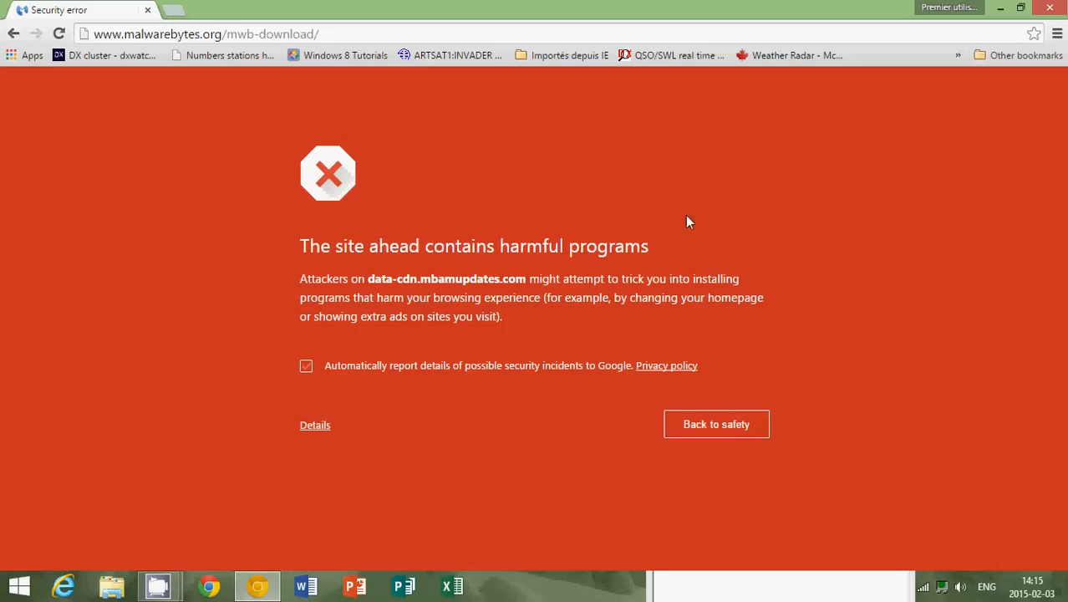
click(314, 424)
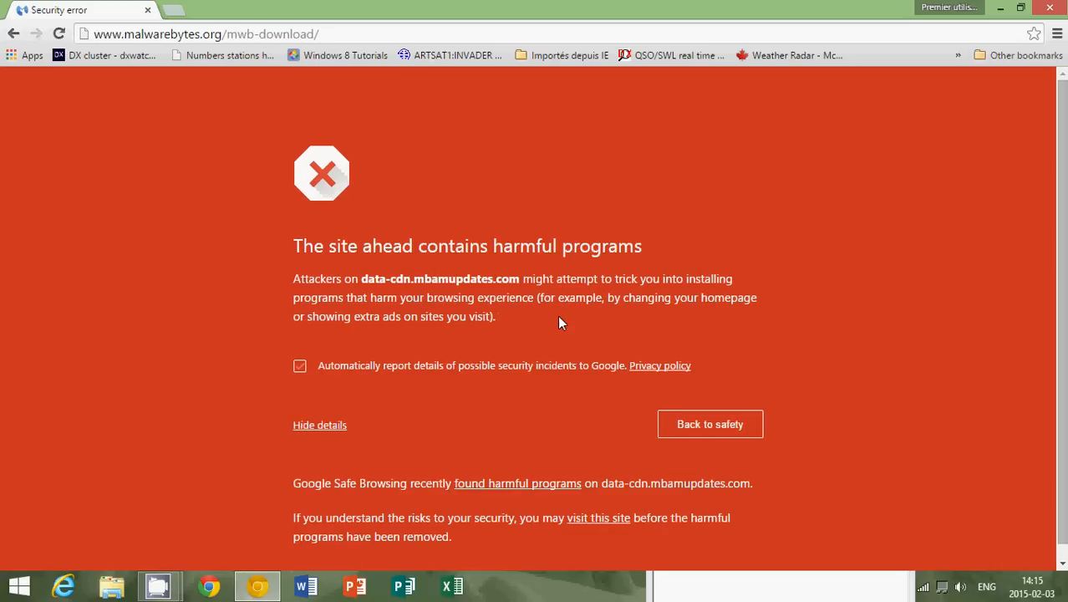
scroll(down, 3)
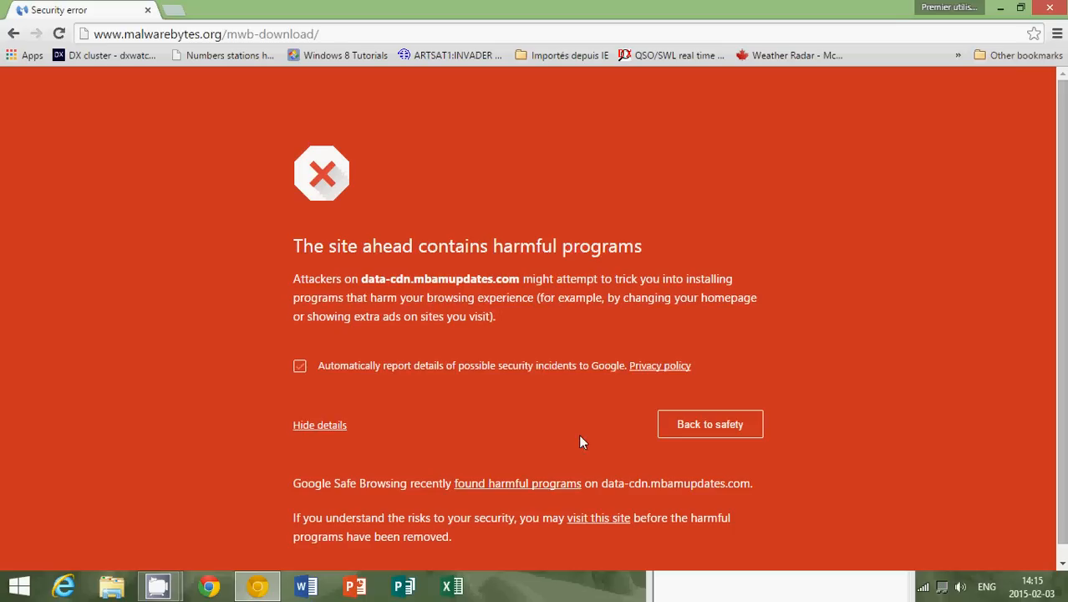
mouse_move(278, 374)
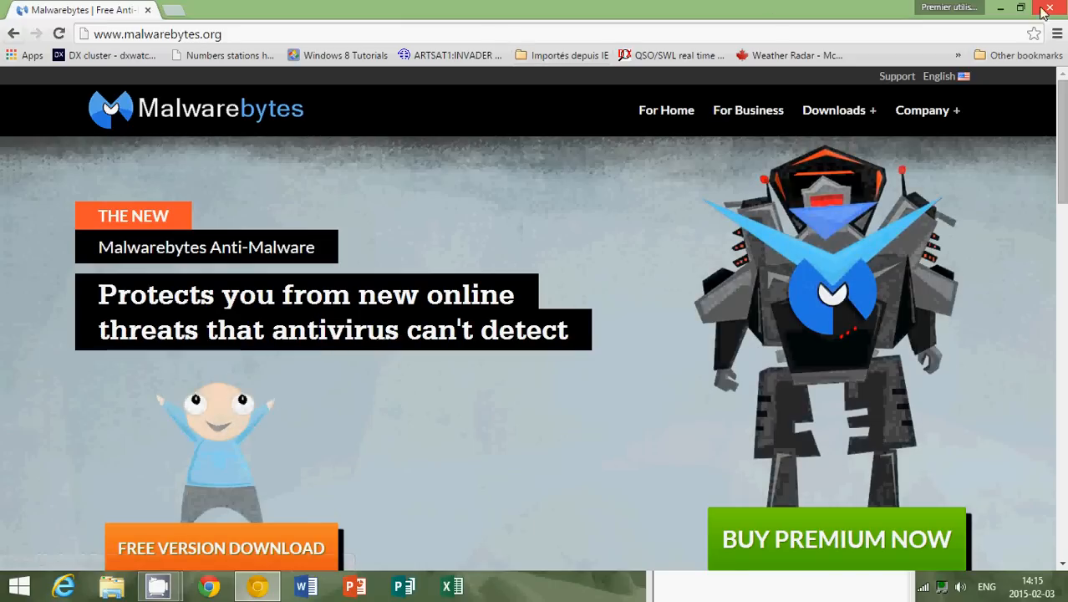
- Restart Chrome, download mbam-setup via Free Version Download and run it from the download bar
click(1049, 10)
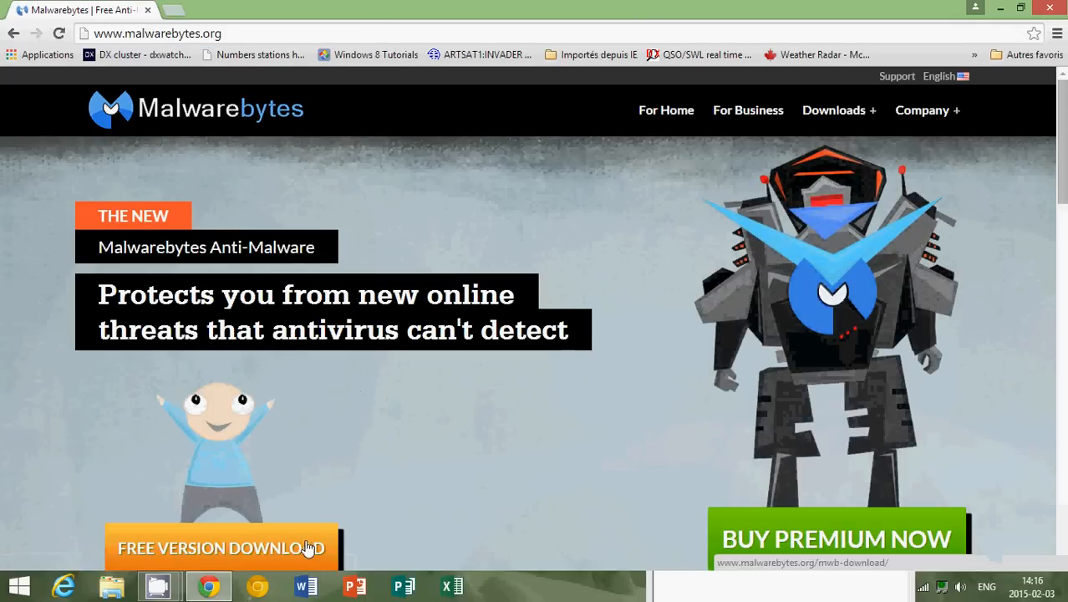
click(220, 548)
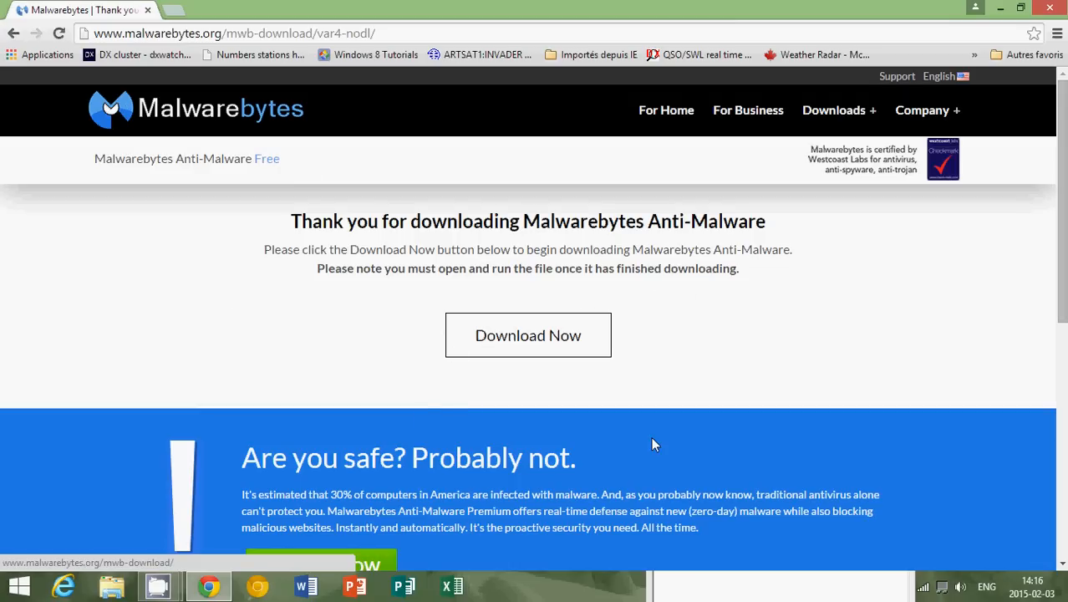
mouse_move(572, 362)
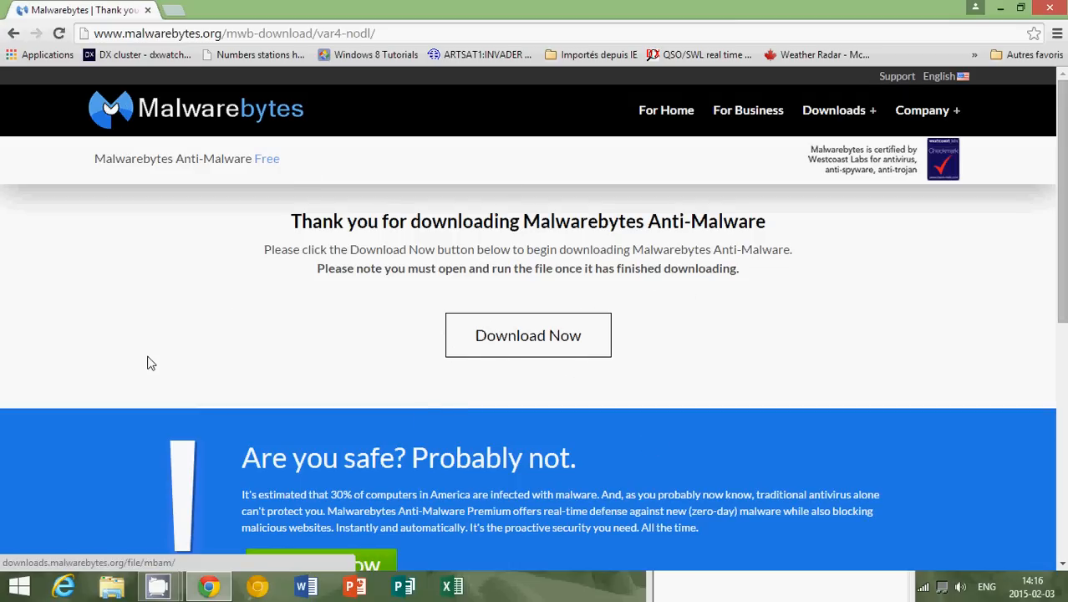
click(528, 334)
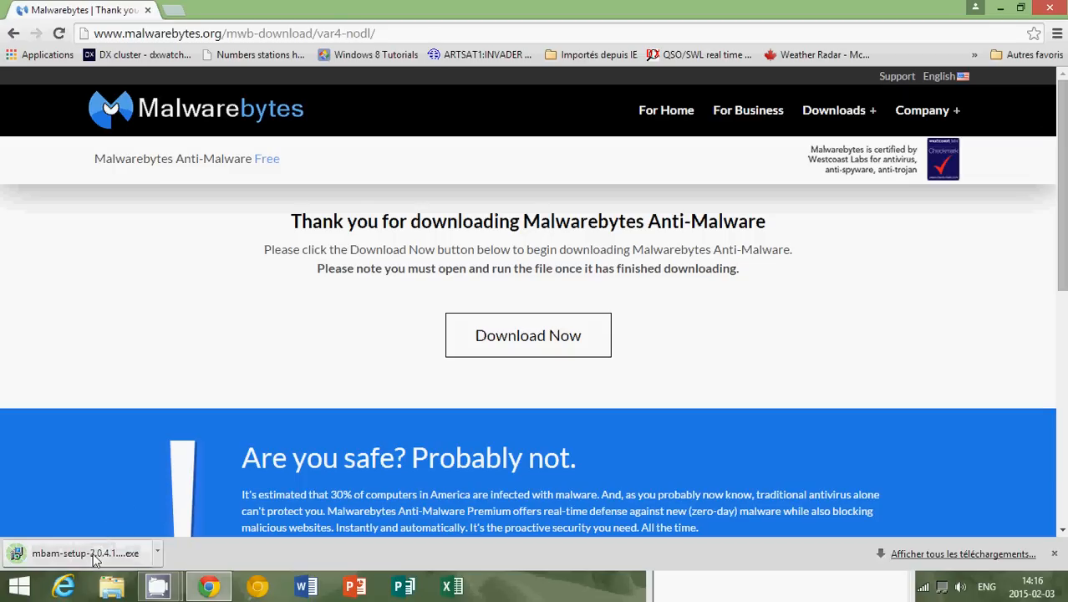
click(80, 551)
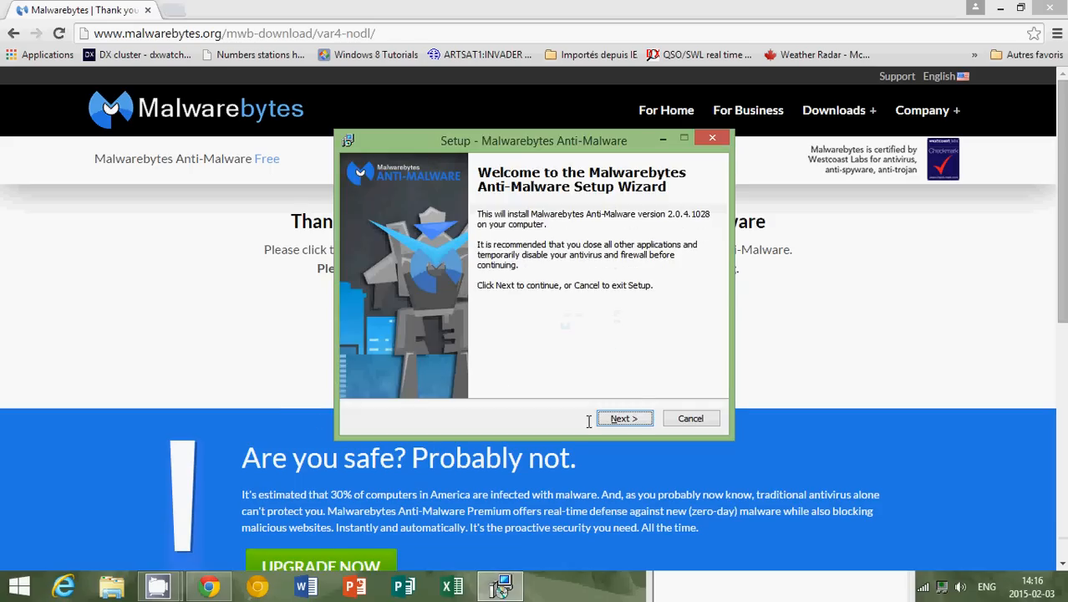
- Install Malwarebytes with the default folder and decline the Premium free trial offer
click(624, 417)
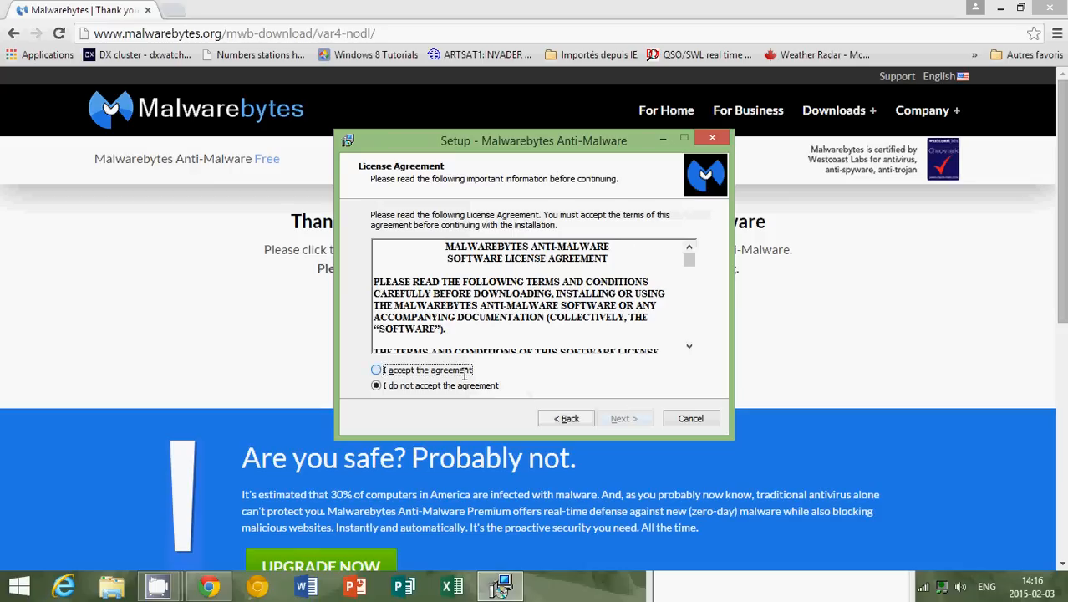
click(623, 418)
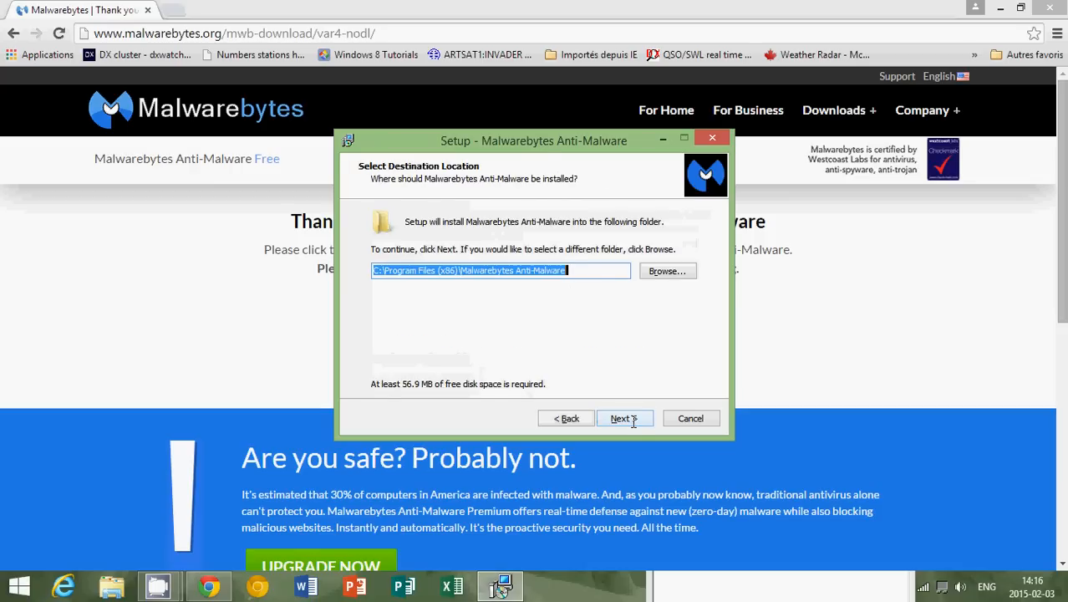
click(625, 418)
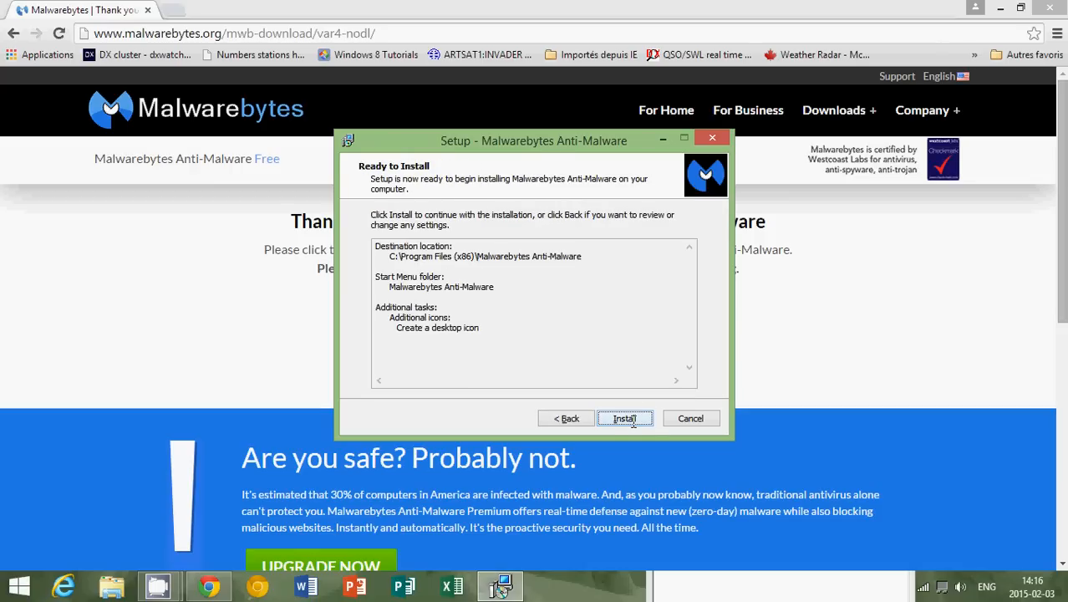
click(625, 418)
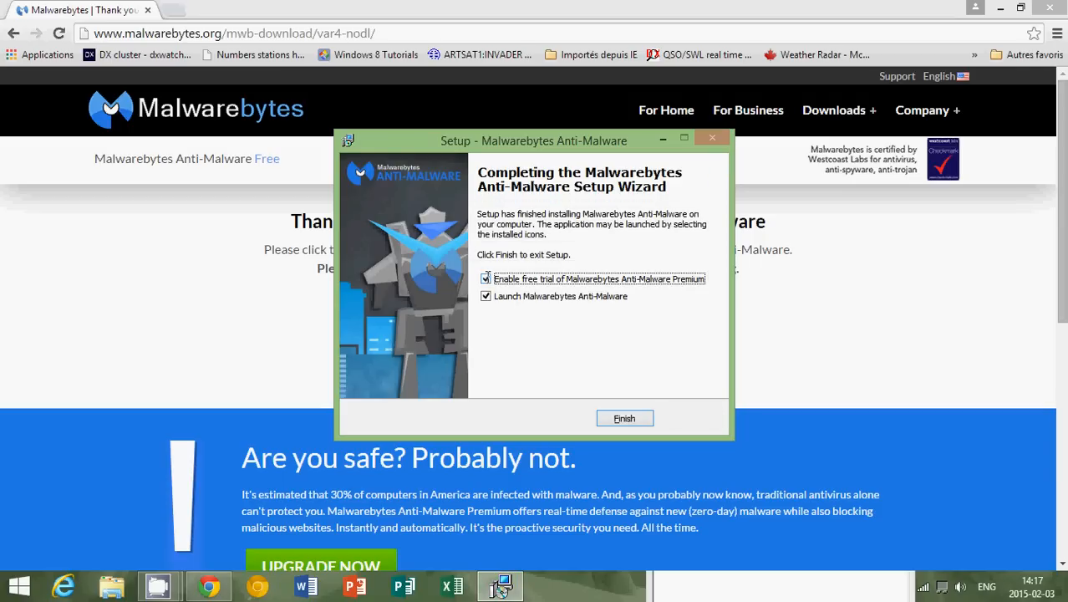
click(485, 279)
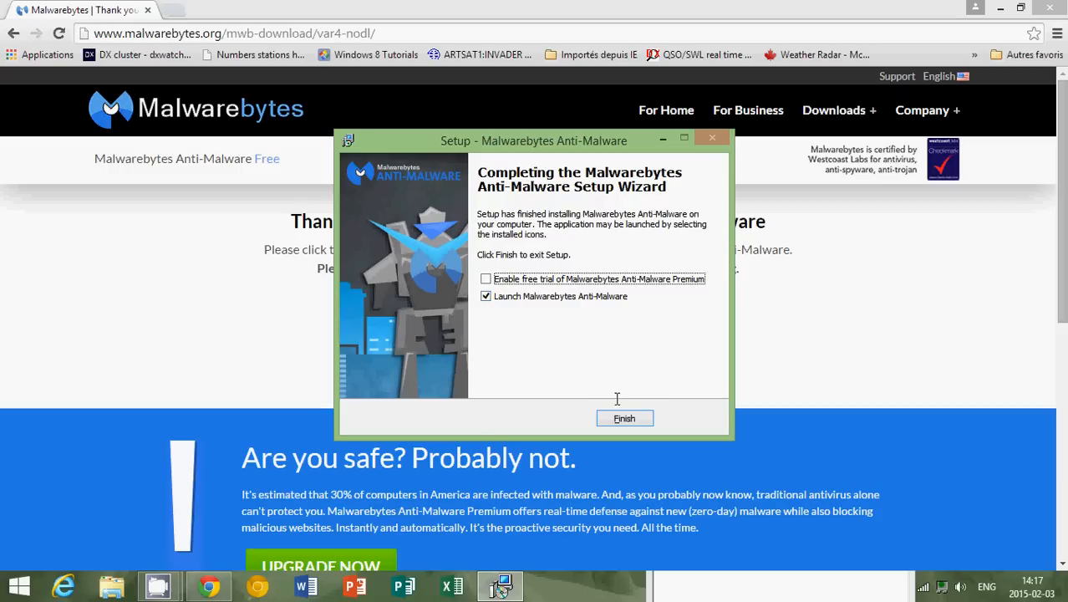
- Finish setup so Malwarebytes Anti-Malware (Free) launches to its dashboard
click(625, 418)
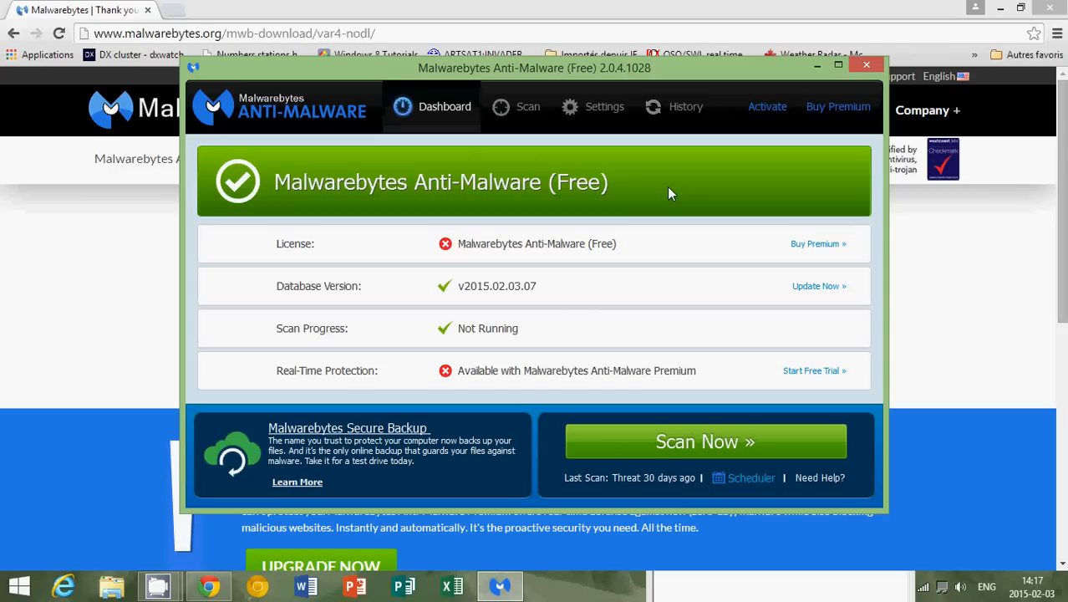
mouse_move(635, 321)
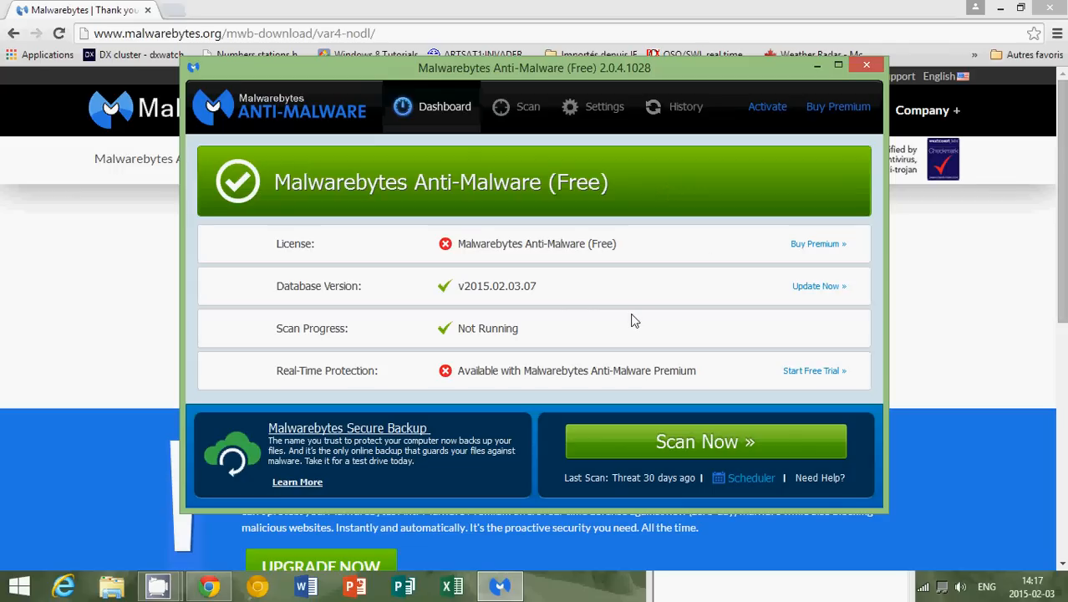
mouse_move(715, 256)
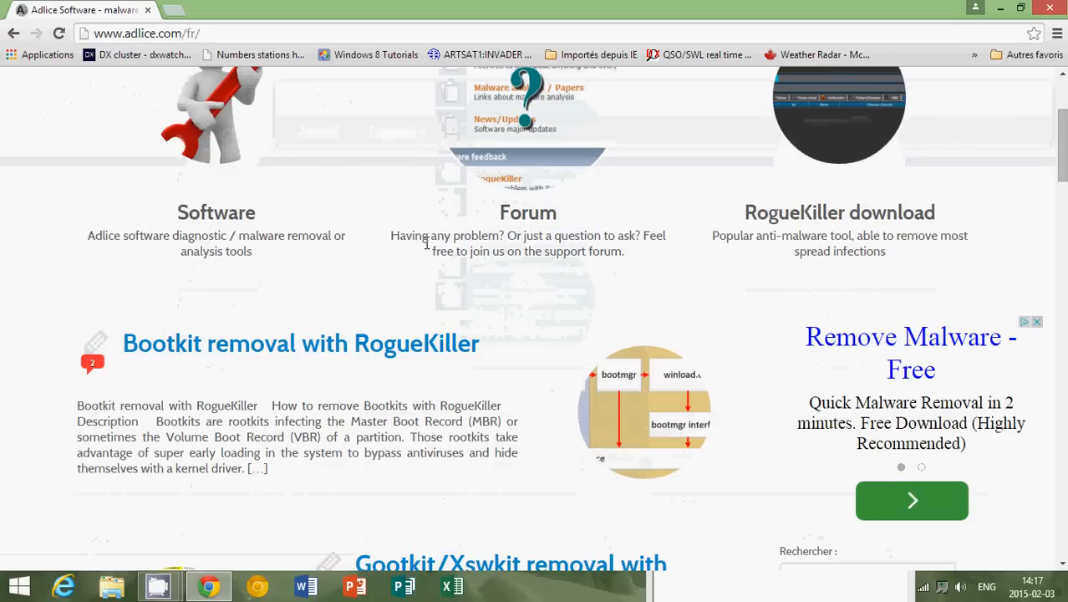
- Scroll the Adlice RogueKiller page down to the 32-bit and 64-bit download links
scroll(down, 3)
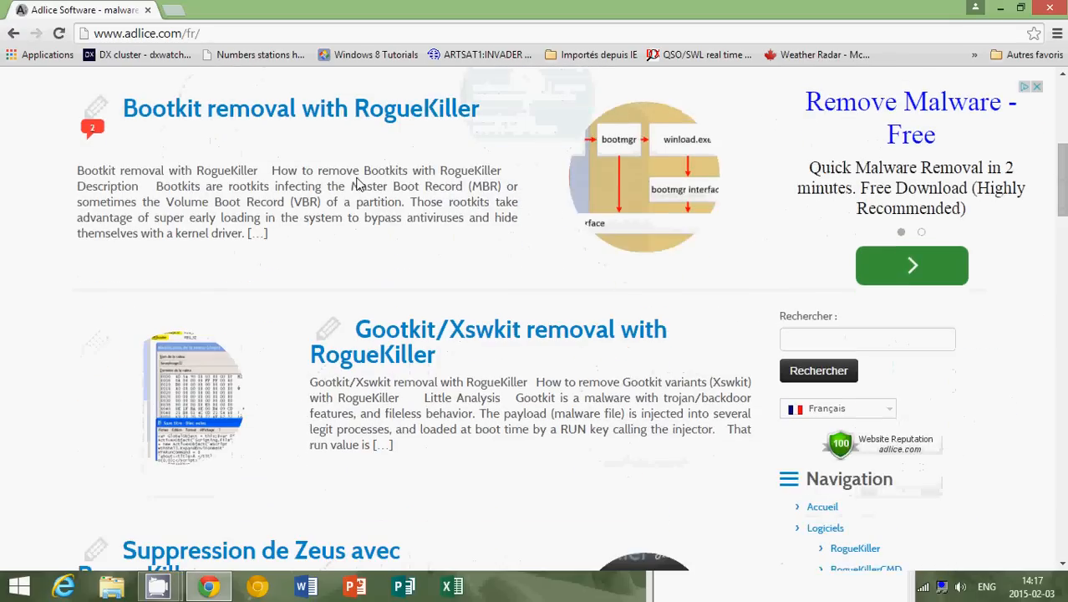
scroll(up, 3)
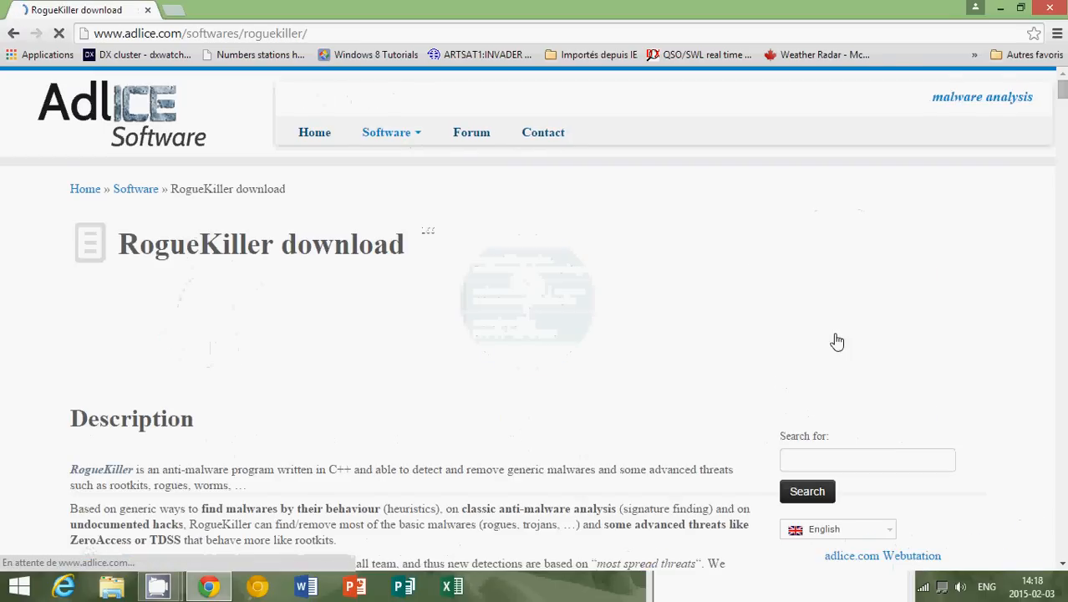
scroll(down, 3)
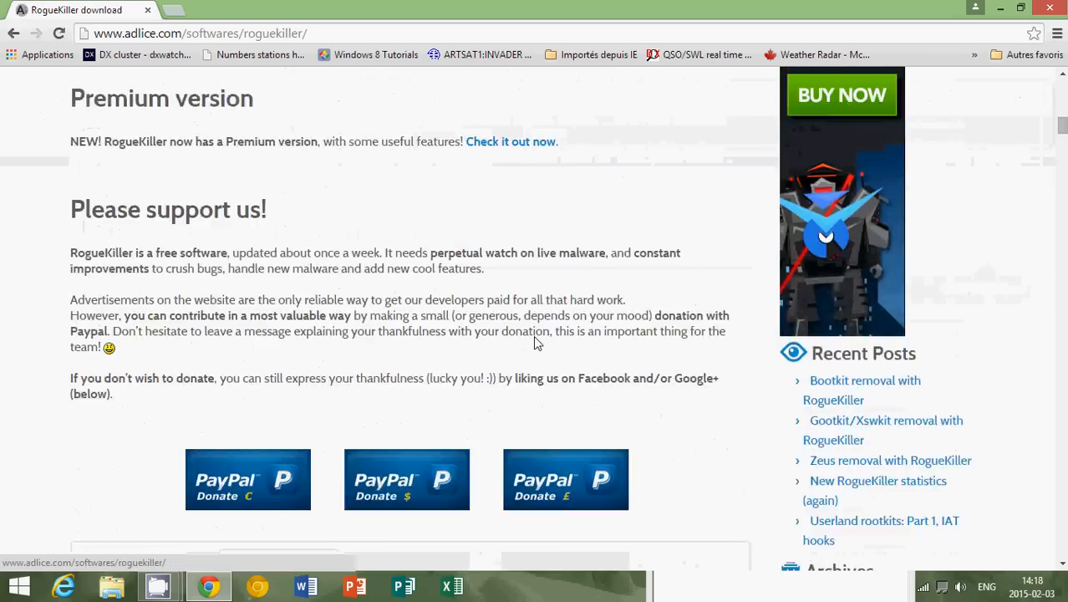
scroll(down, 3)
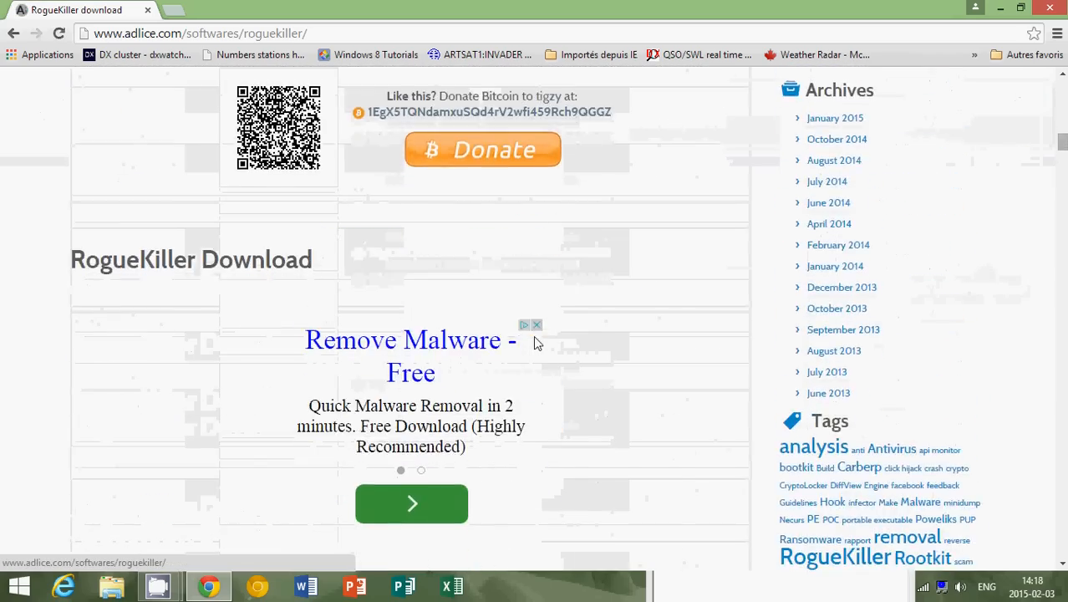
scroll(down, 3)
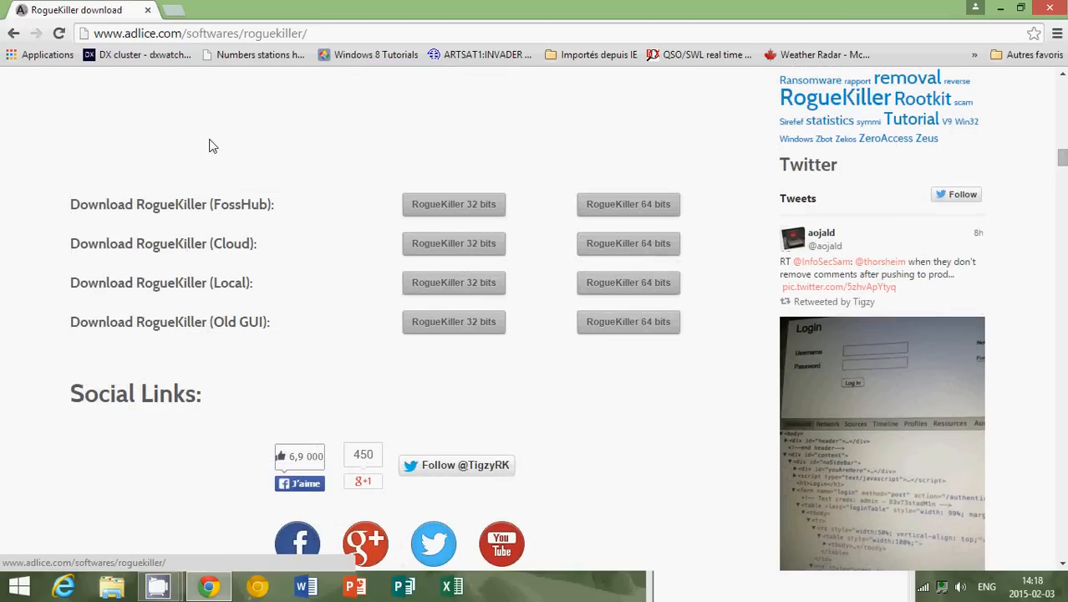
mouse_move(513, 172)
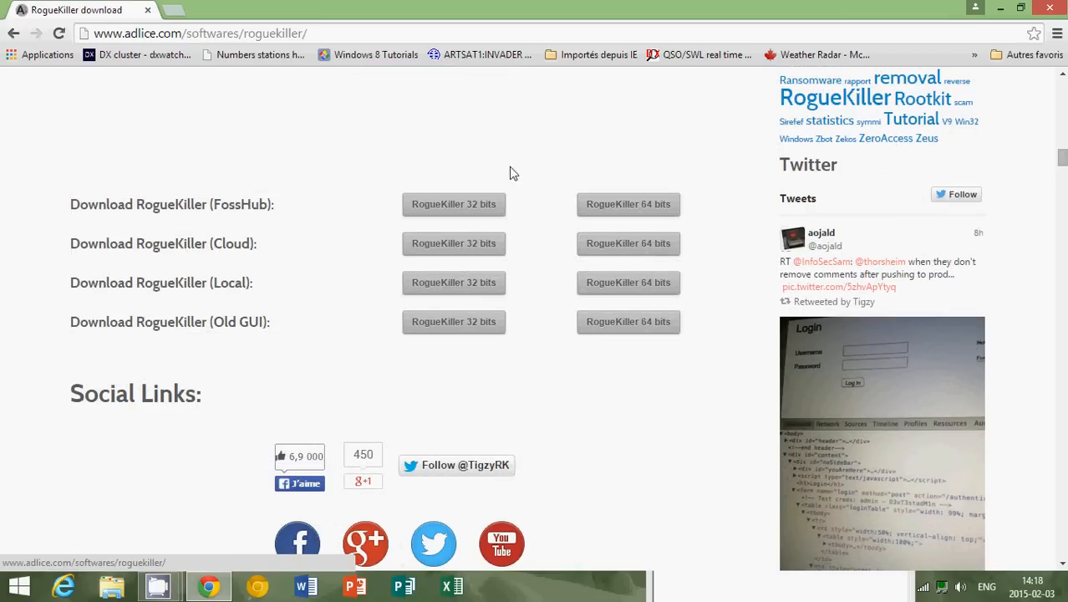
mouse_move(526, 309)
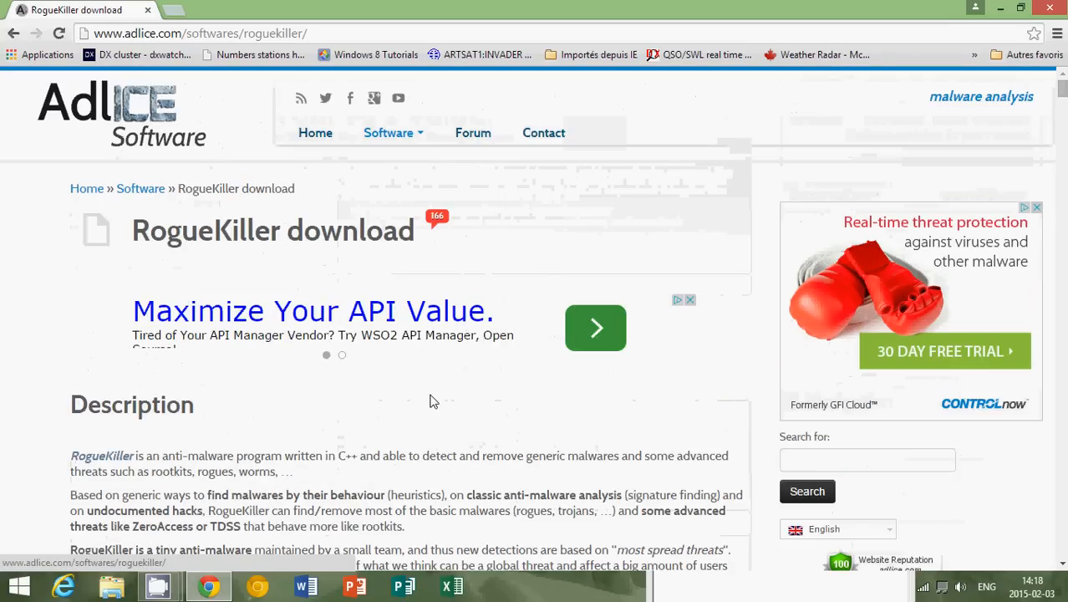
scroll(down, 3)
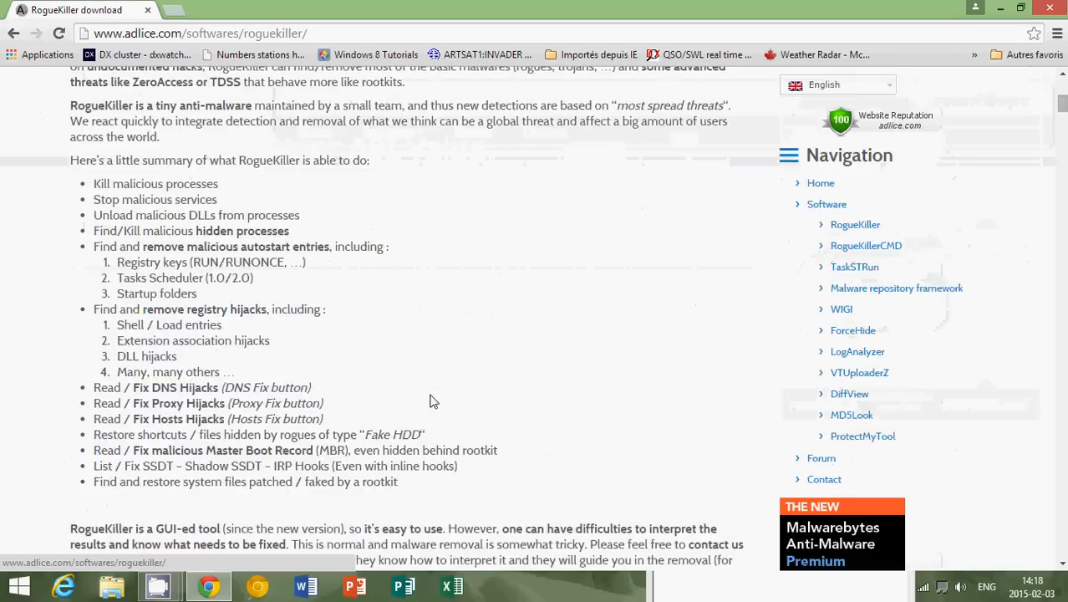
scroll(down, 3)
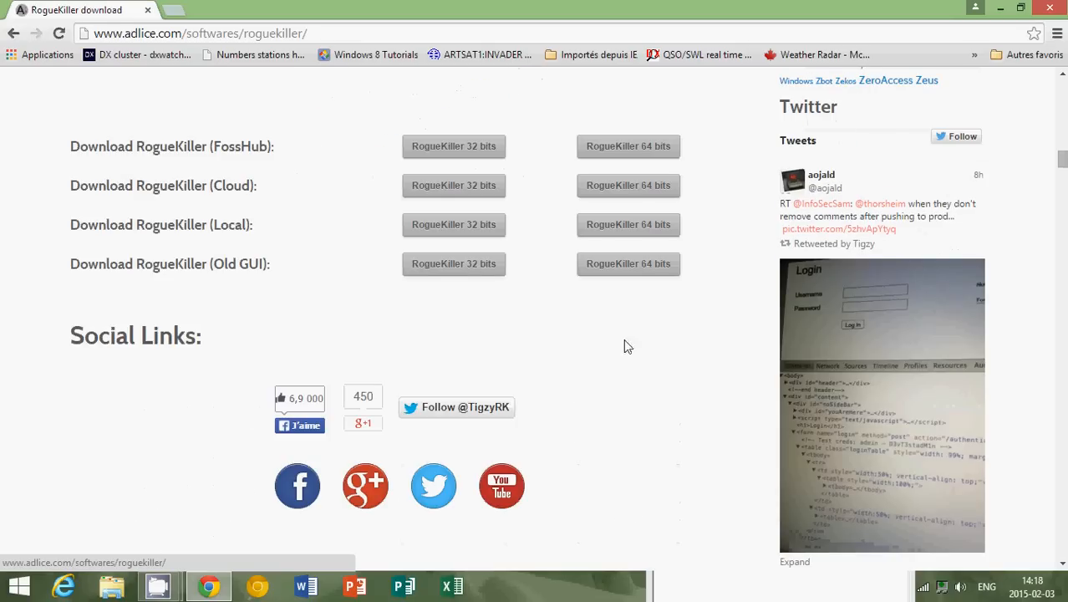
mouse_move(575, 342)
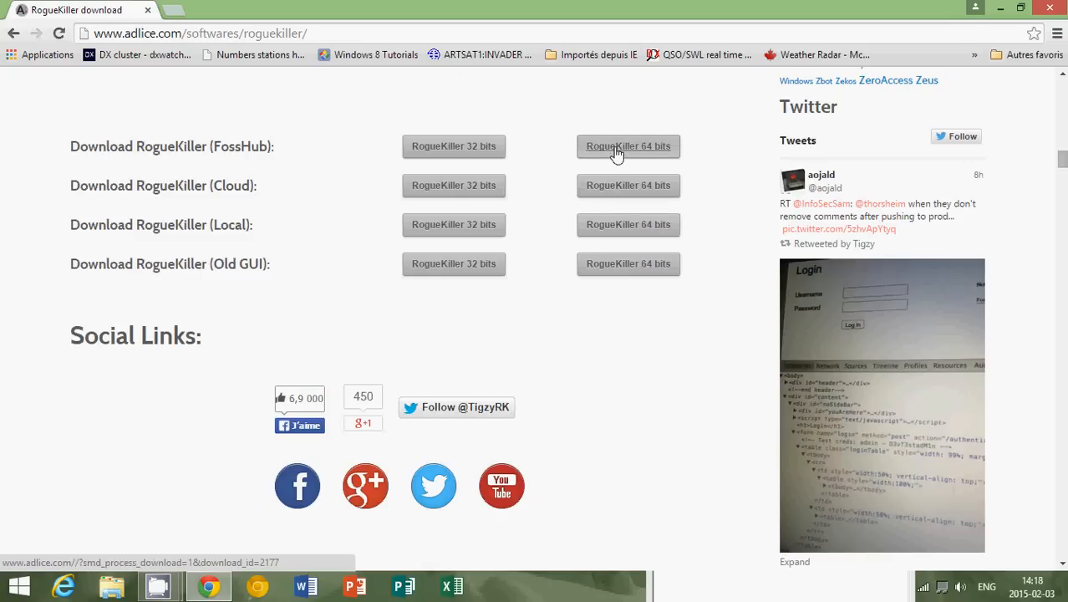
- Follow the FossHub link and download the RogueKiller 64-Bit Installer
click(628, 147)
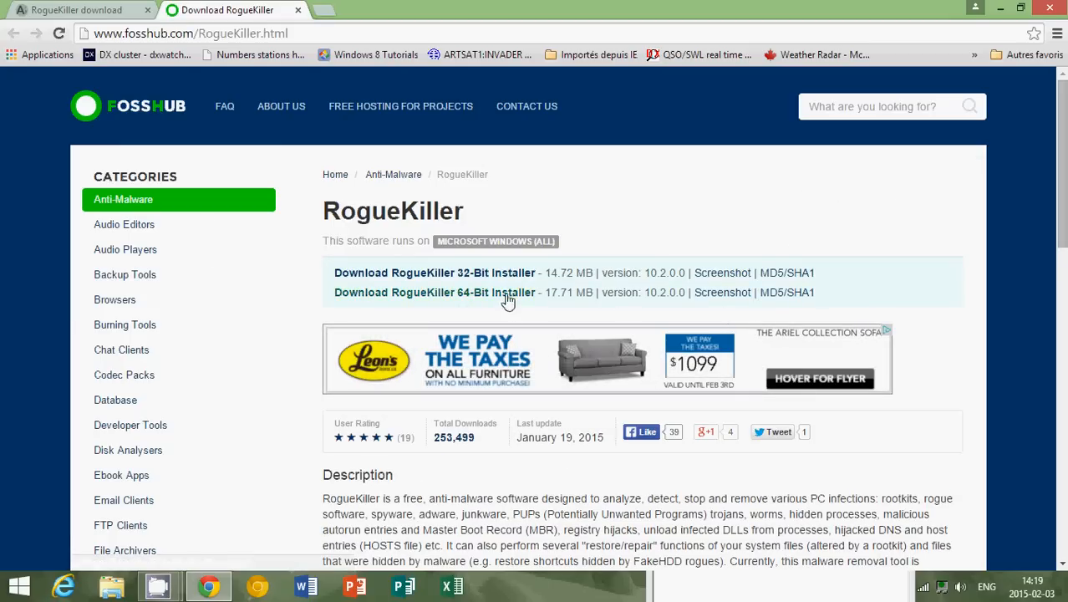
click(435, 291)
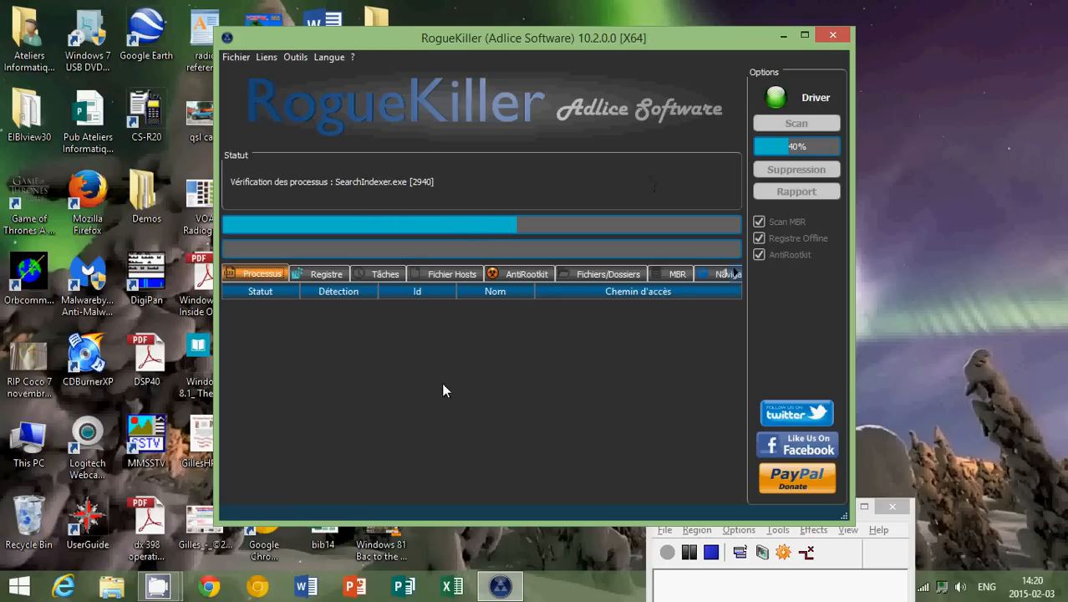
mouse_move(301, 502)
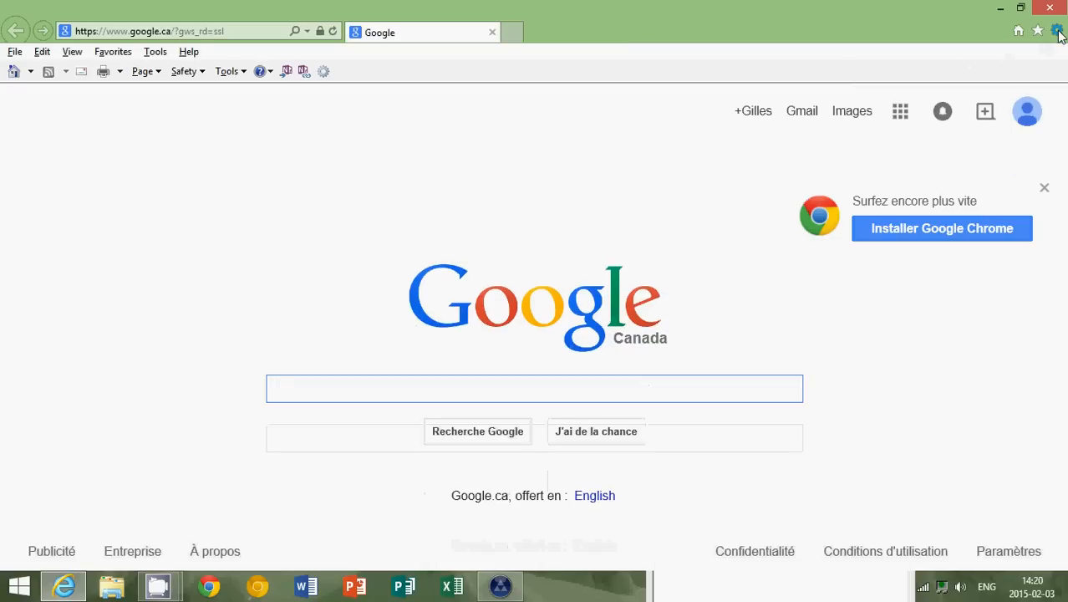
click(1057, 30)
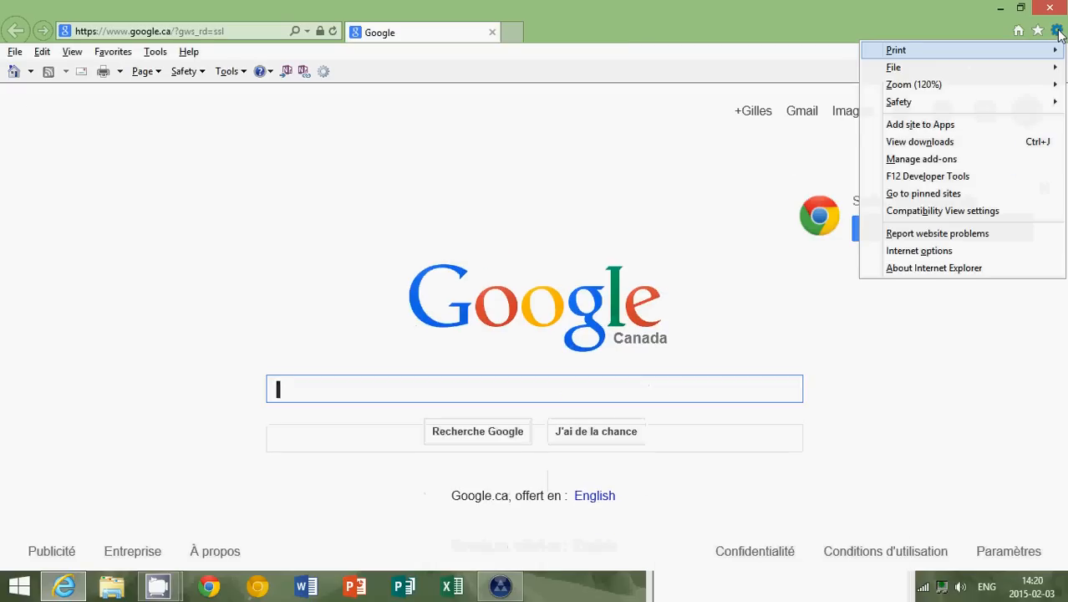
click(921, 158)
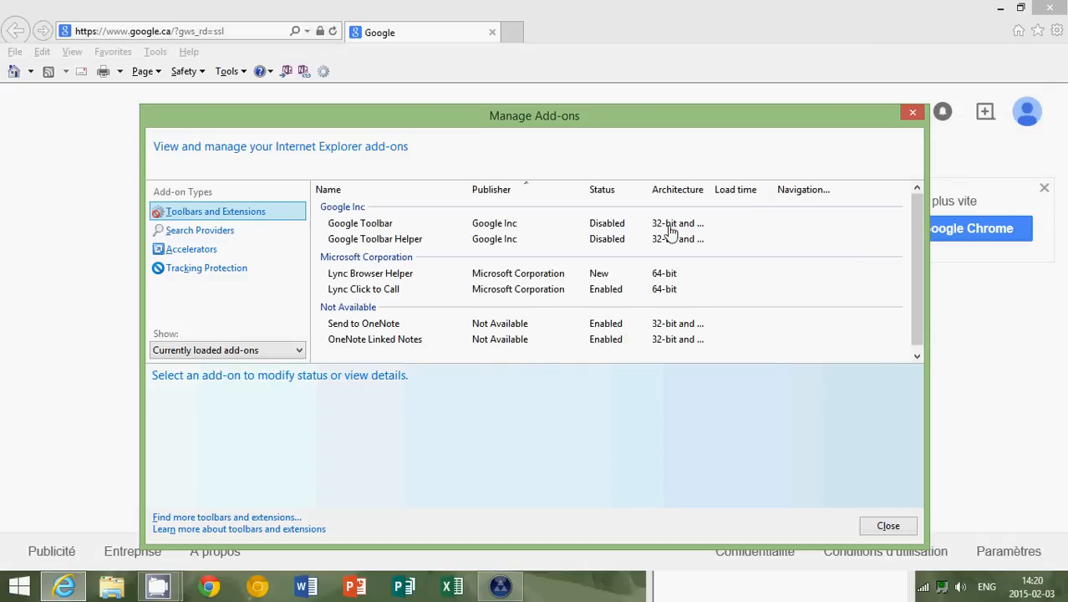
mouse_move(939, 258)
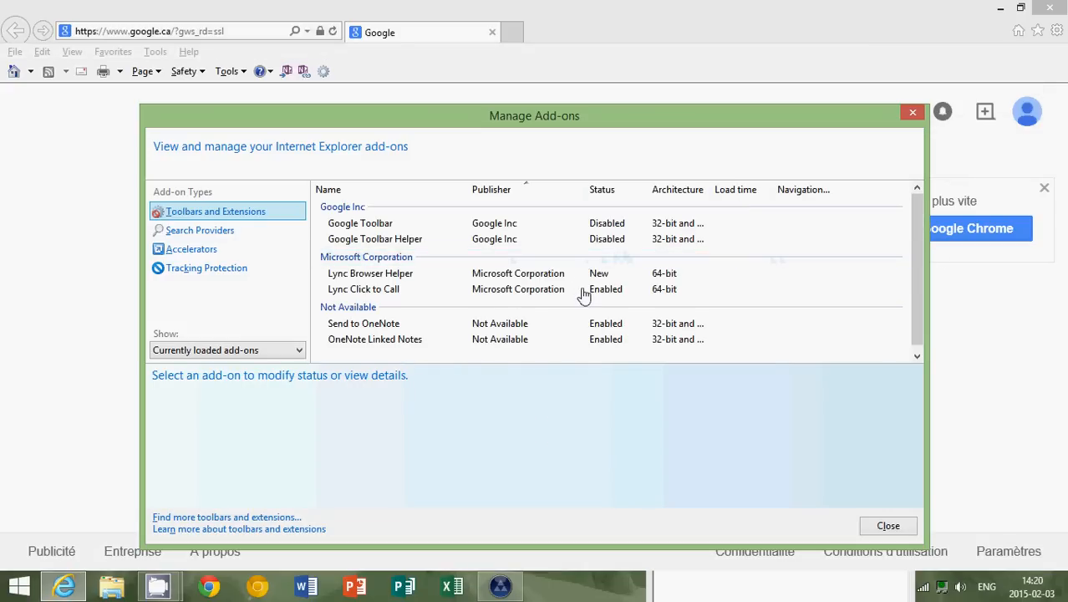
click(364, 287)
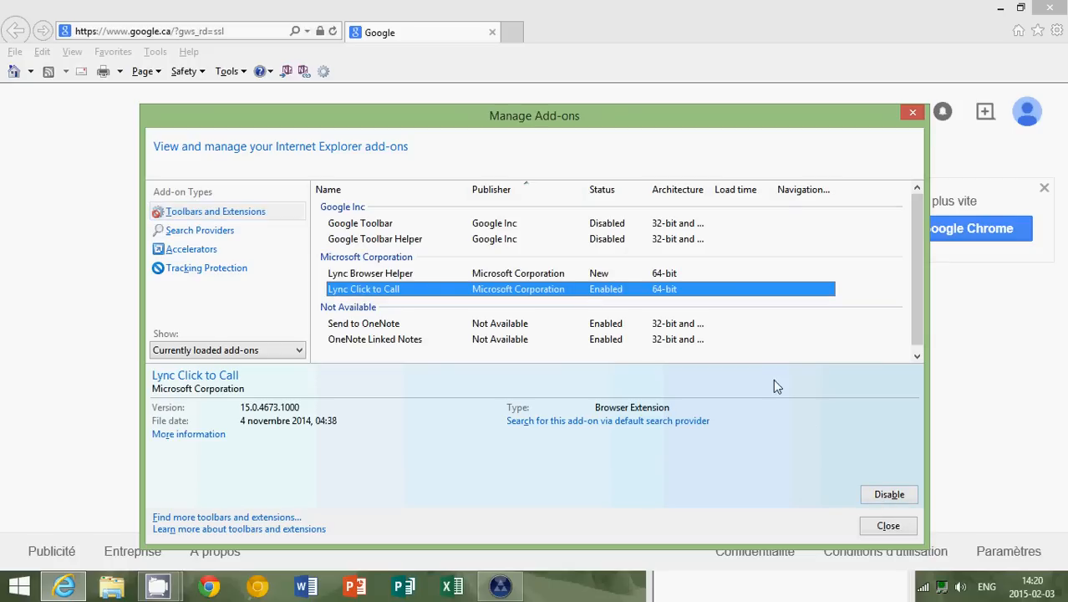
click(887, 525)
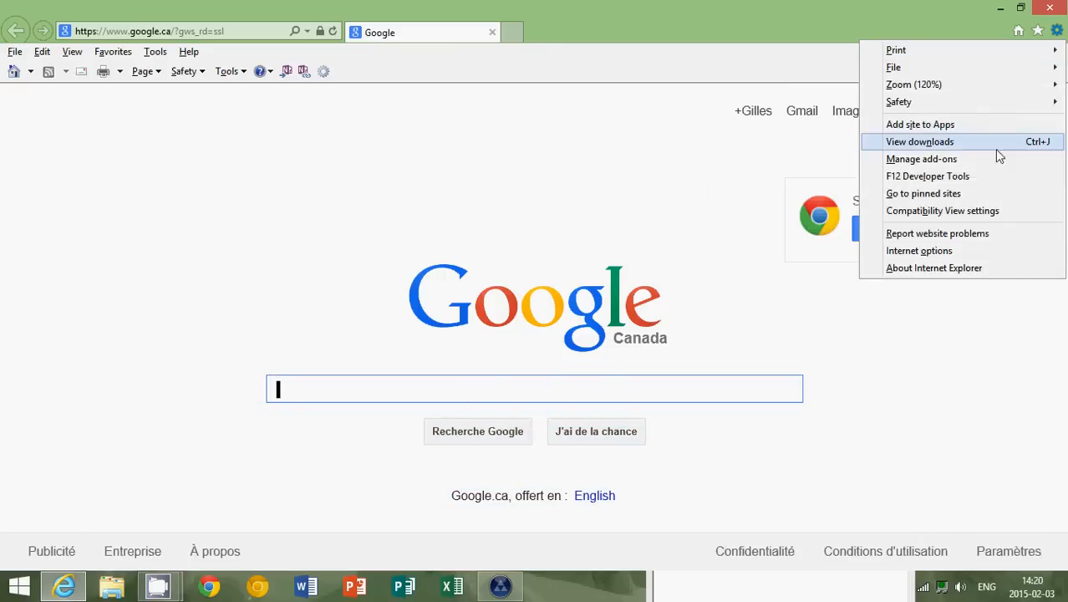
click(919, 251)
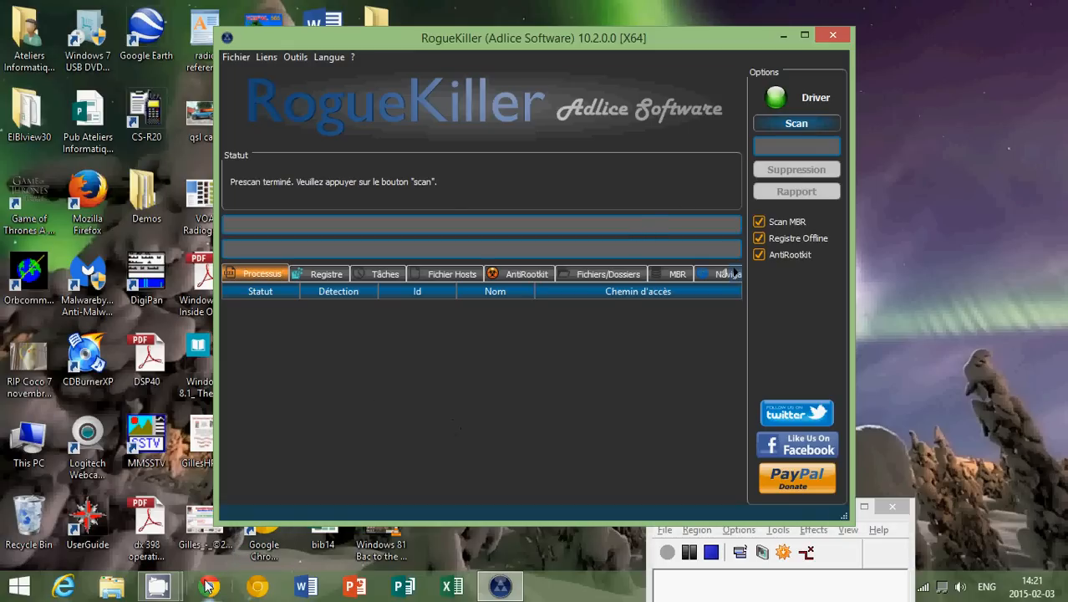
mouse_move(211, 585)
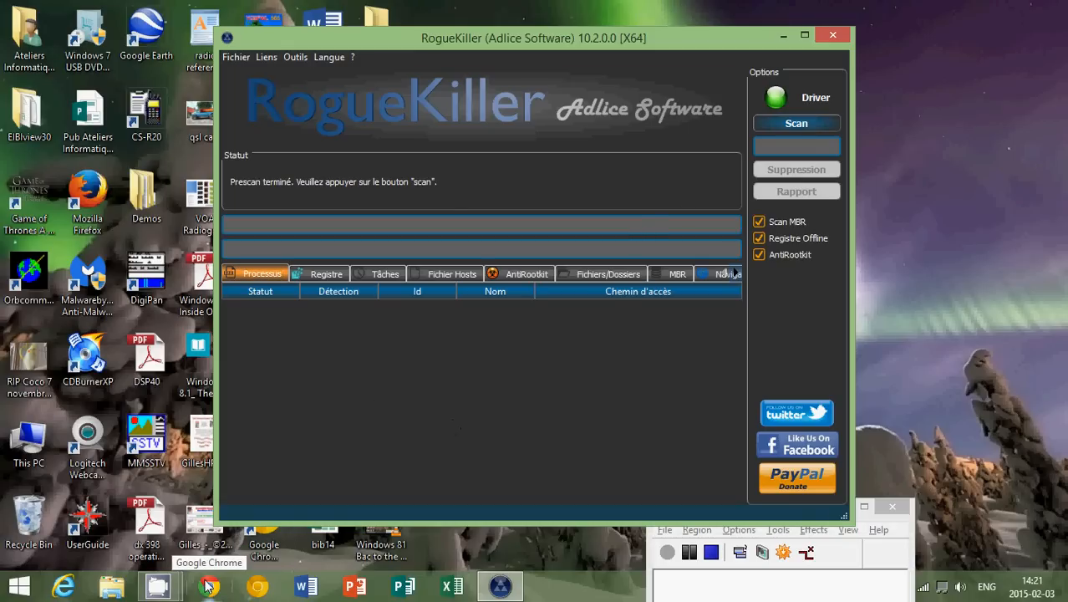
mouse_move(81, 576)
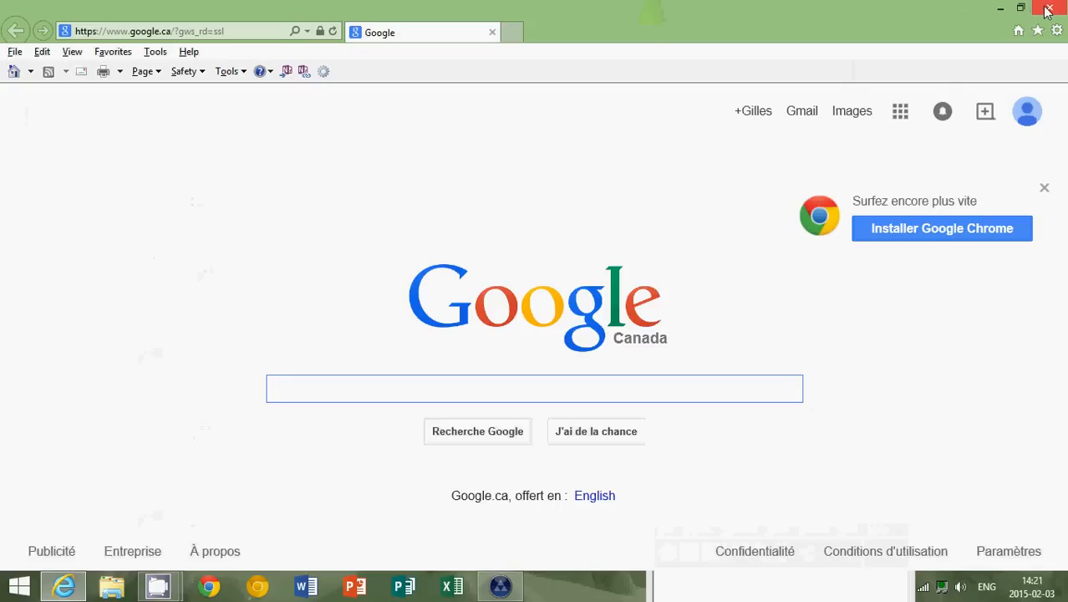
- Close Internet Explorer and browse to C: > Program Files (x86) > Internet Explorer
click(534, 387)
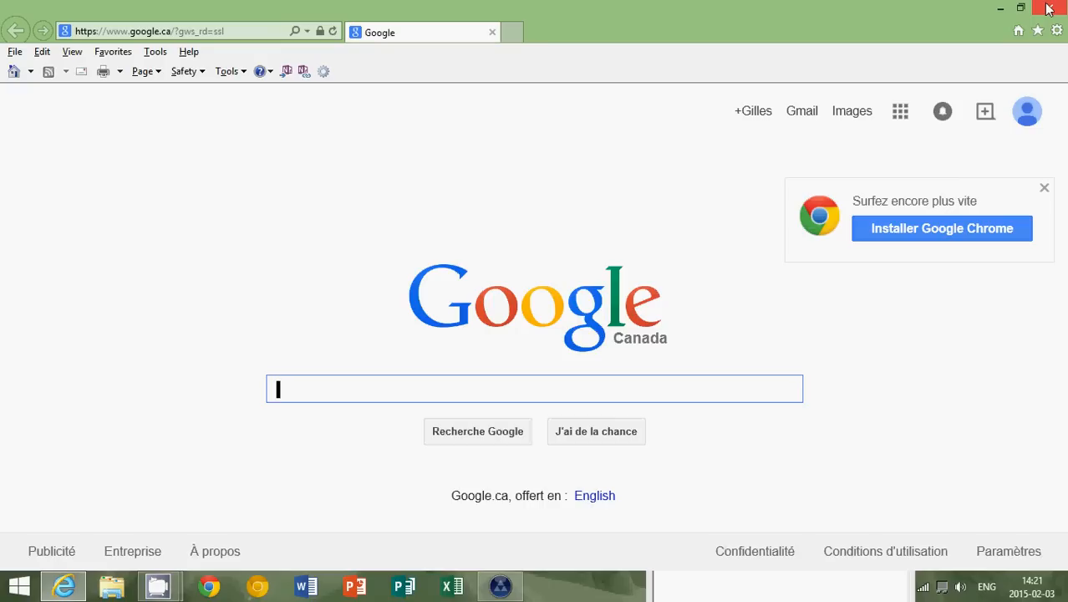
mouse_move(1050, 10)
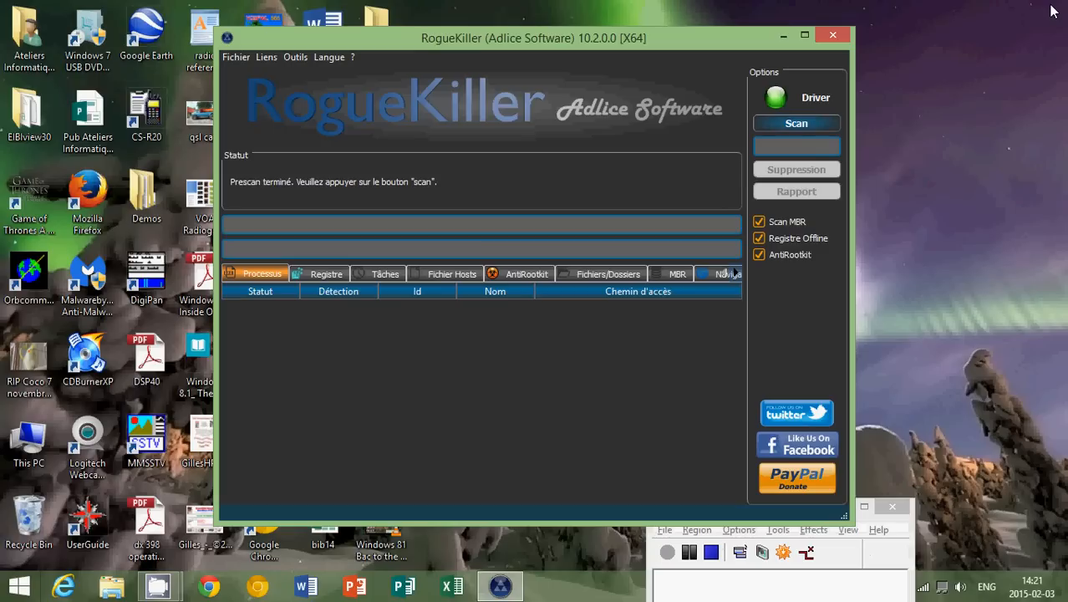
mouse_move(120, 582)
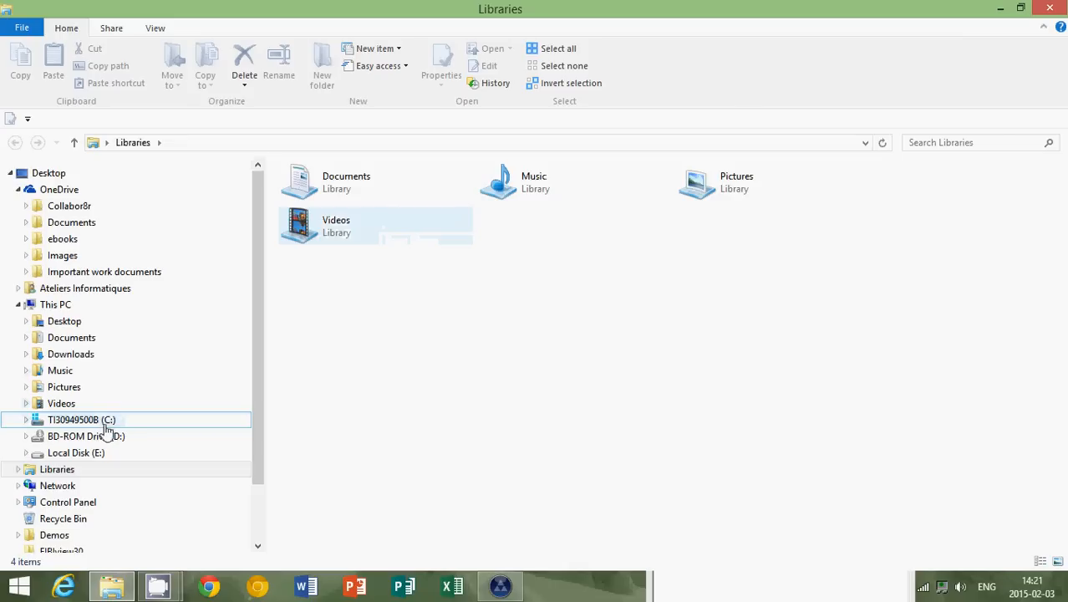
double_click(80, 418)
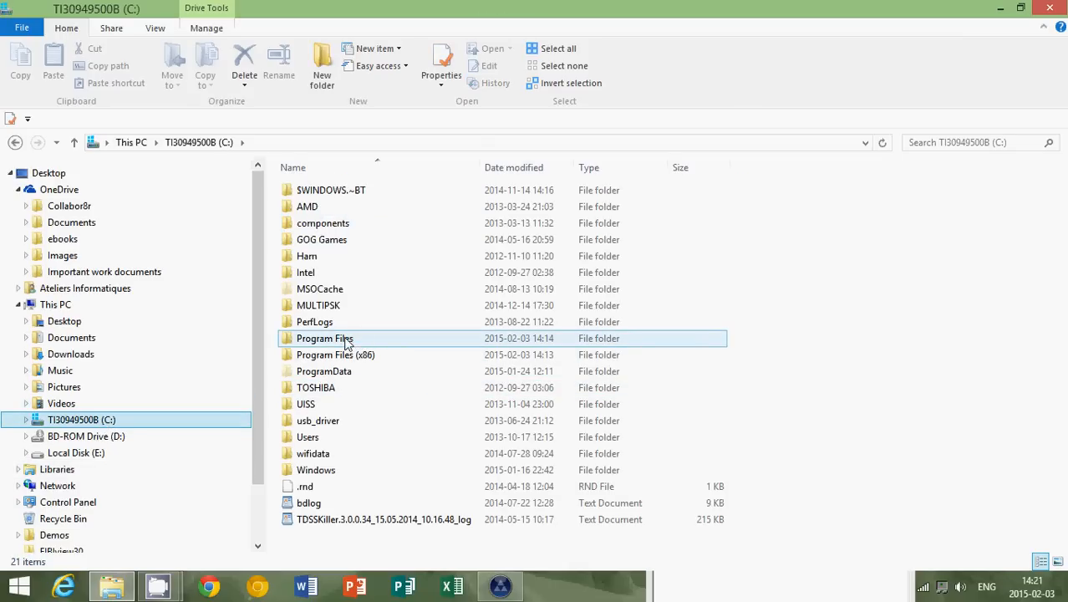
double_click(334, 354)
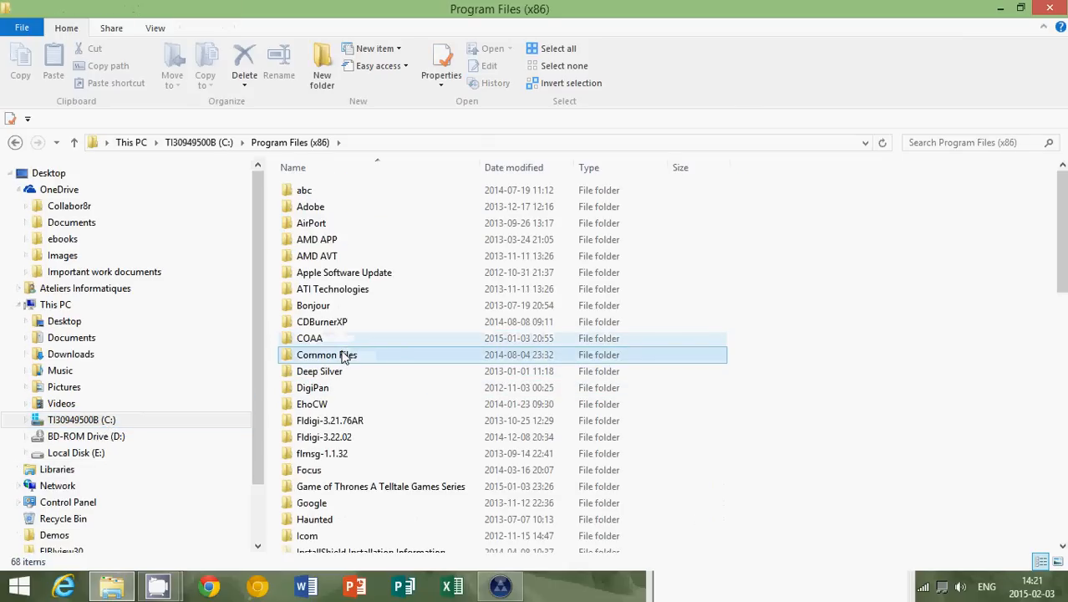
scroll(down, 3)
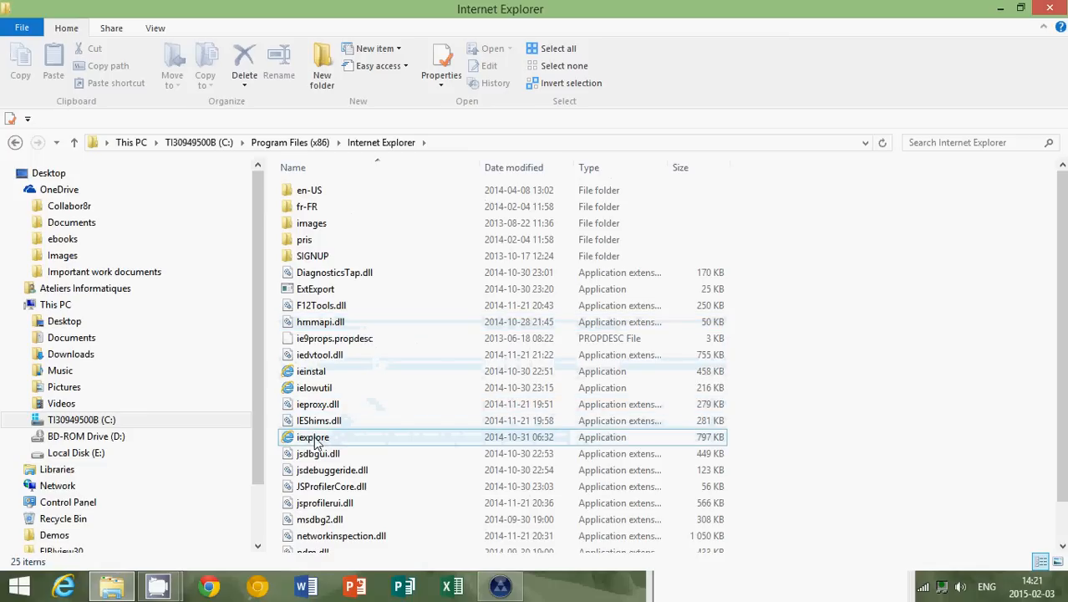
- Send an iexplore shortcut to the desktop via Send to > Desktop (create shortcut)
right_click(312, 436)
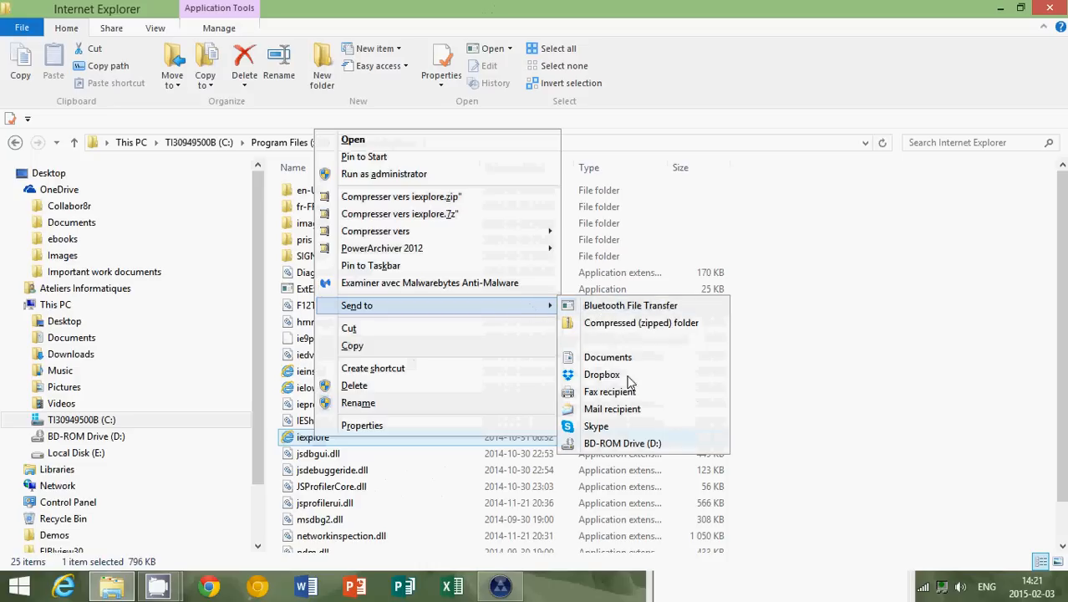
mouse_move(636, 341)
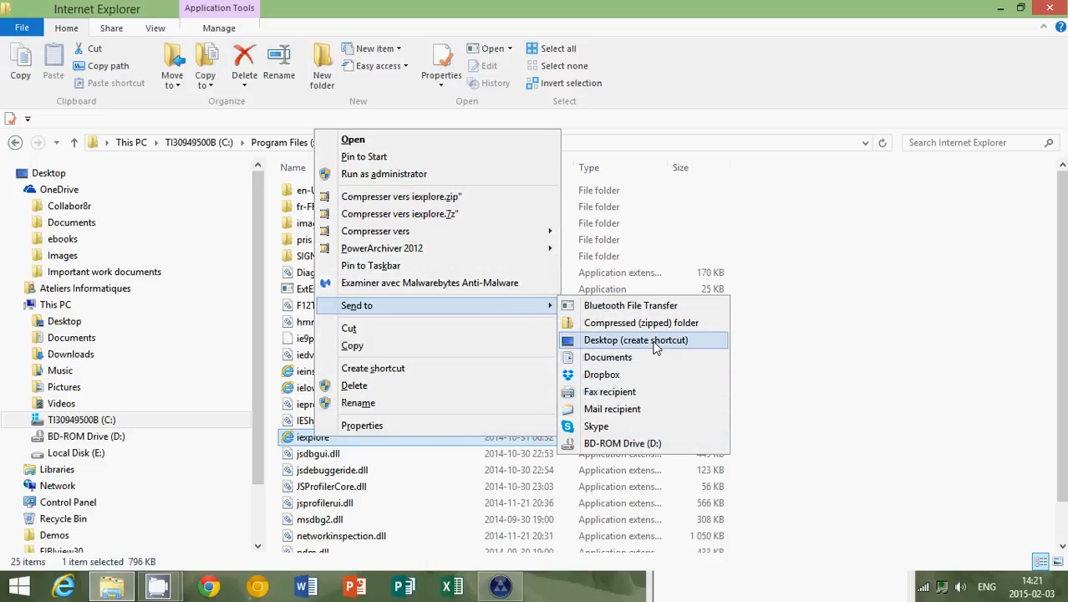
click(637, 339)
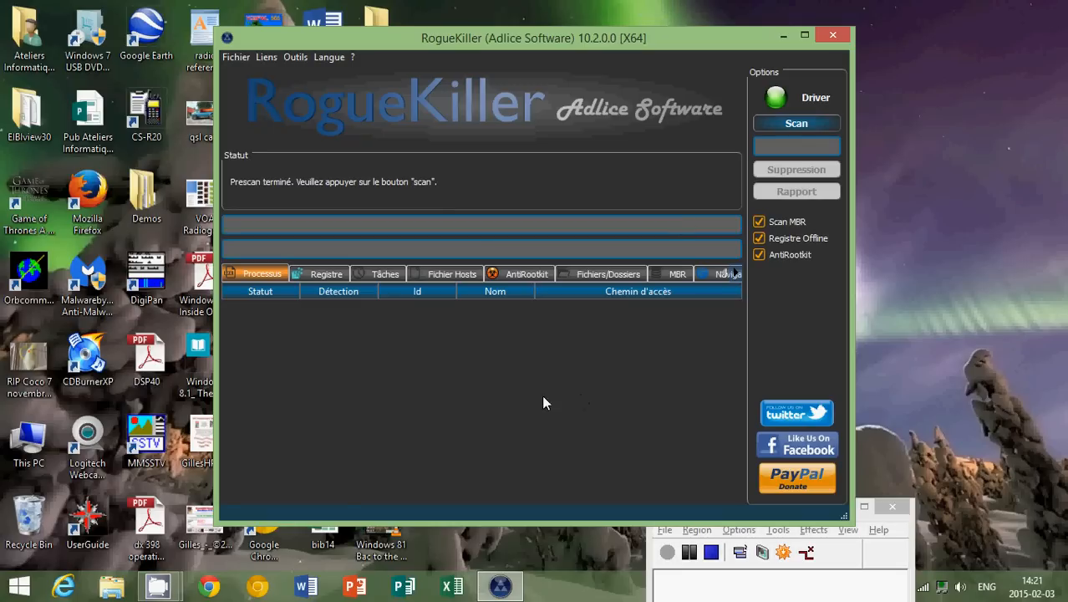
mouse_move(471, 405)
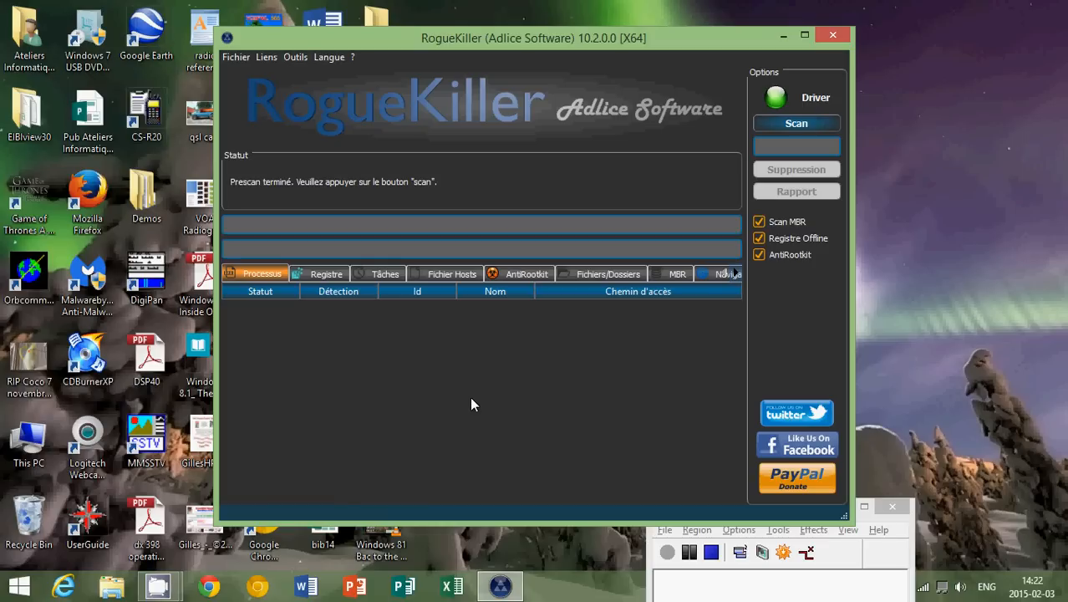
mouse_move(501, 368)
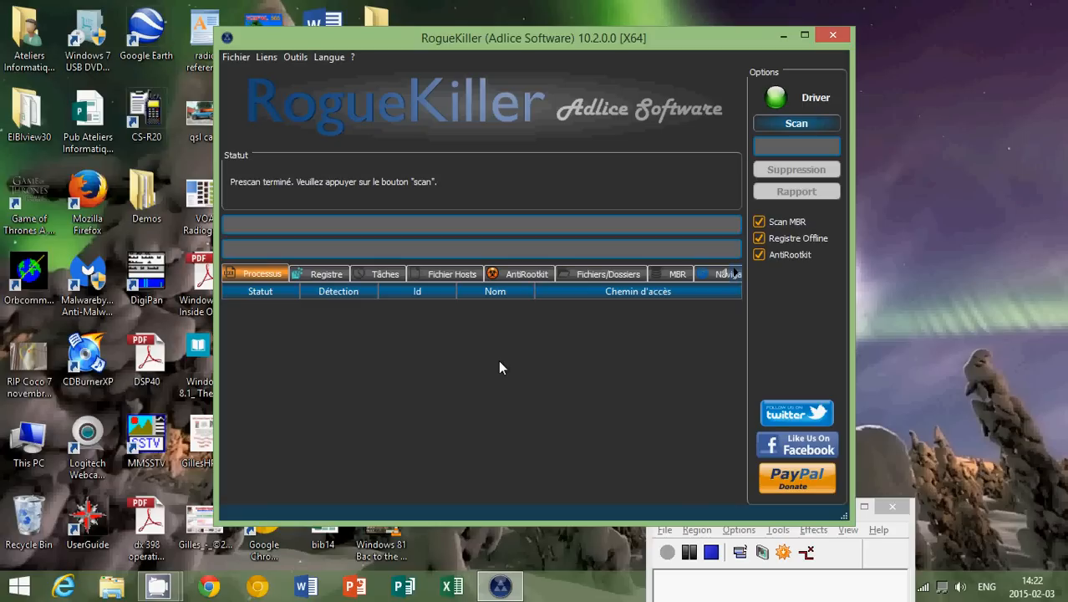
mouse_move(685, 231)
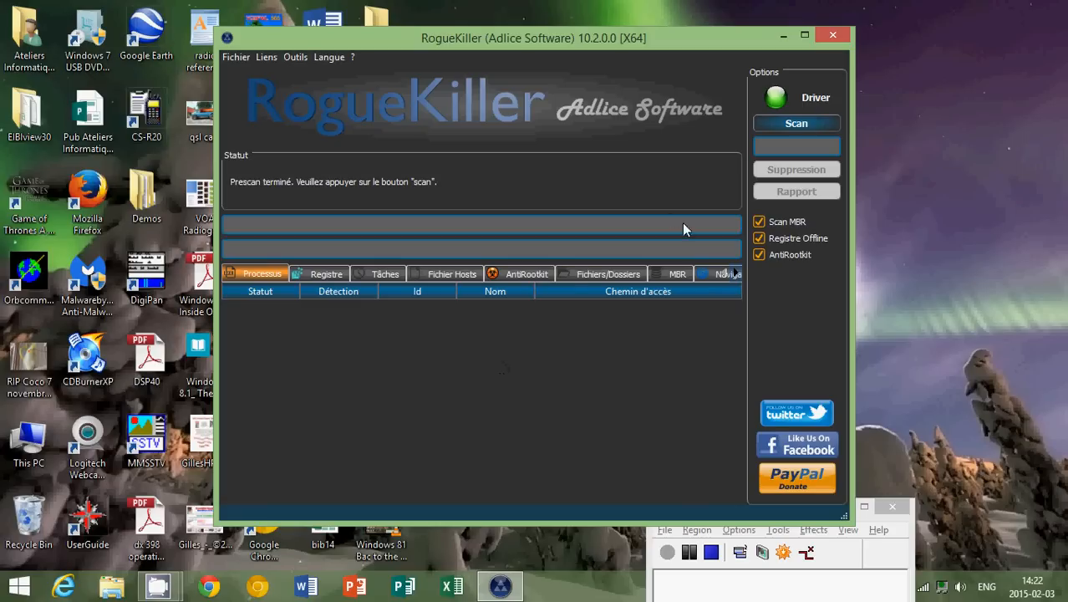
mouse_move(458, 408)
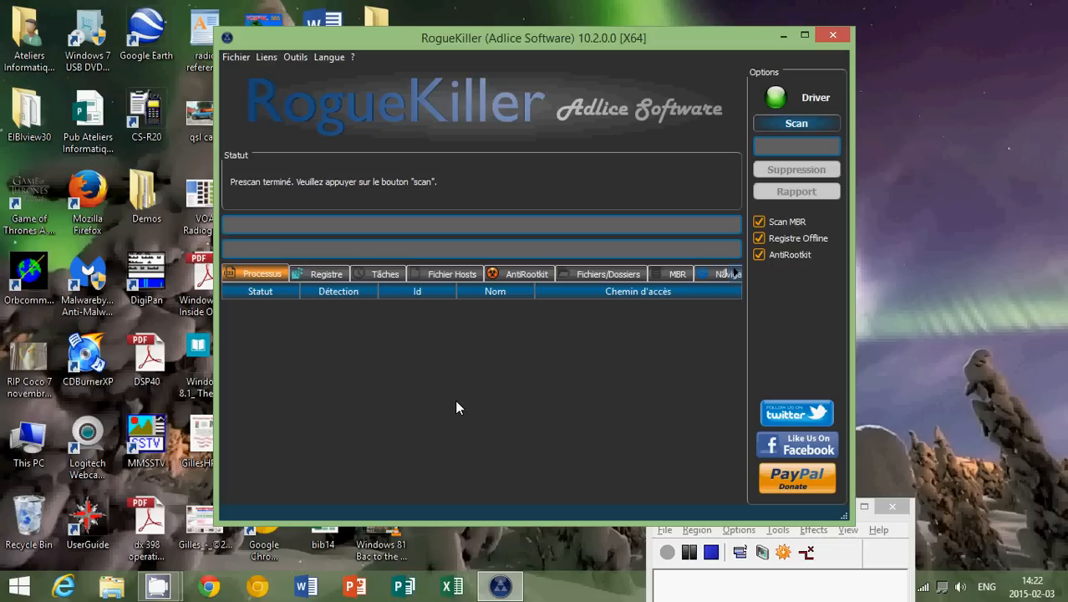
mouse_move(903, 555)
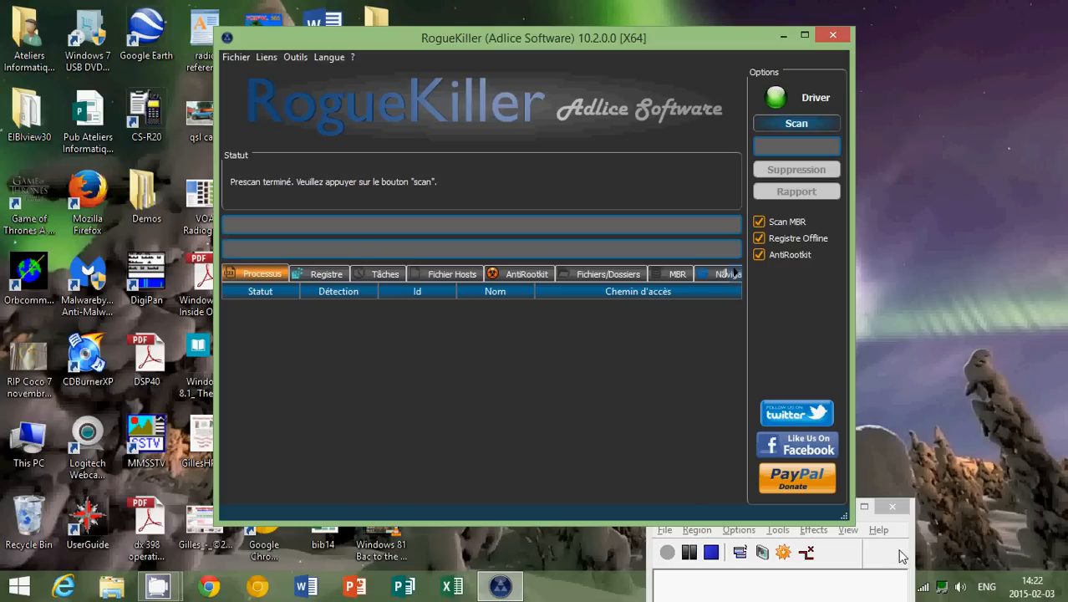
click(752, 510)
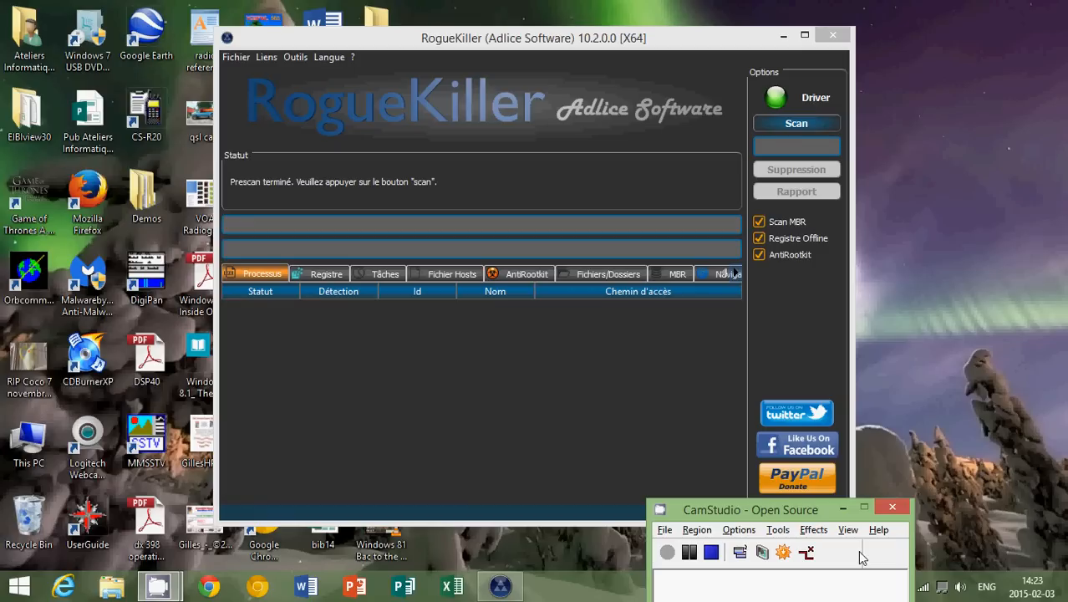
click(711, 551)
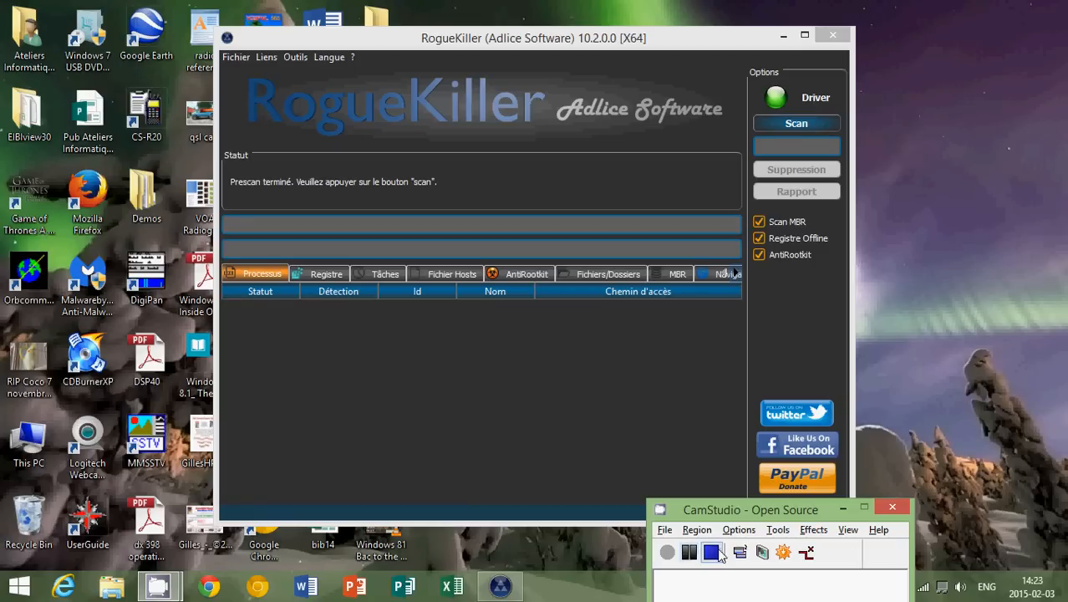